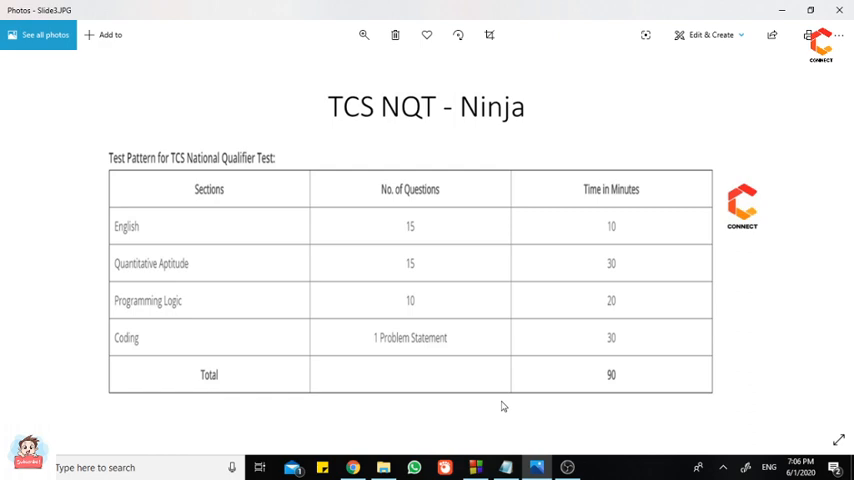
mouse_move(412, 364)
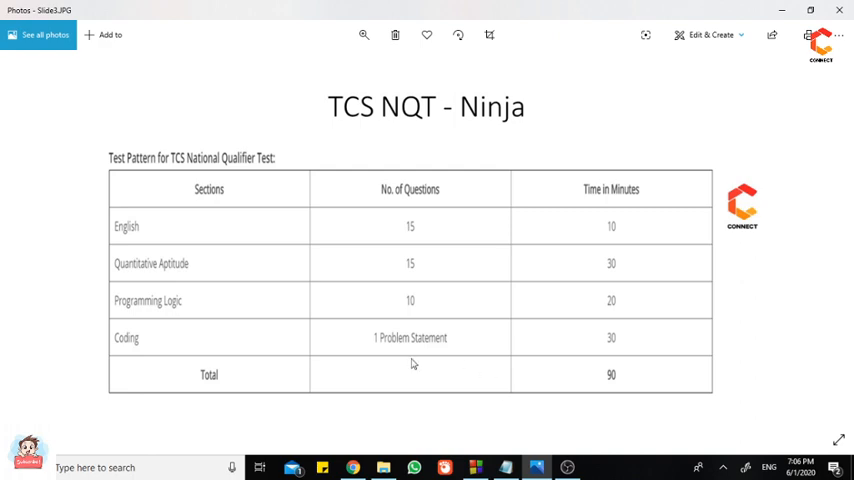
mouse_move(196, 284)
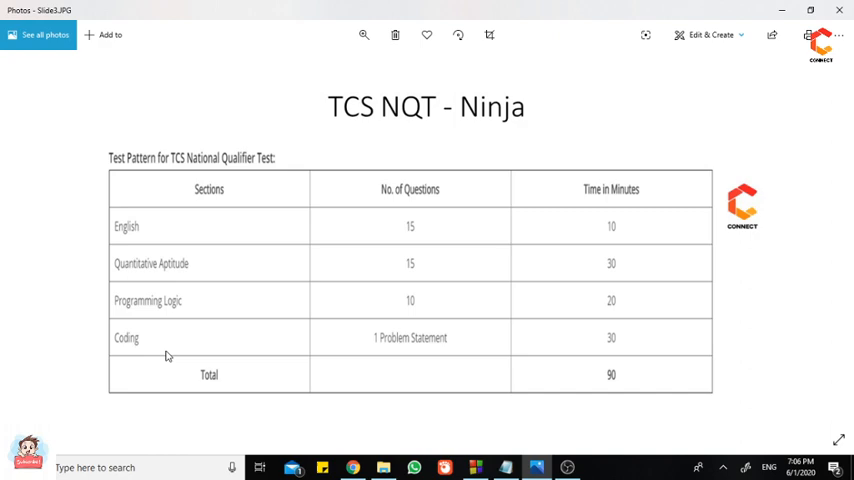
mouse_move(280, 372)
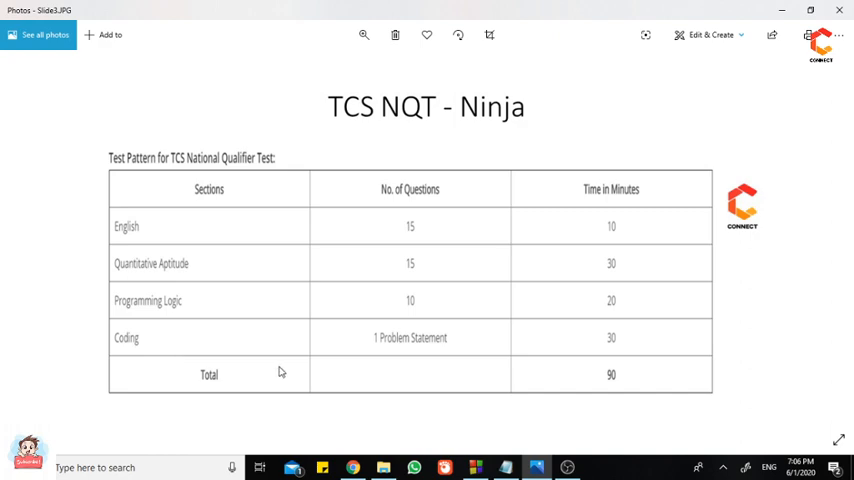
mouse_move(92, 356)
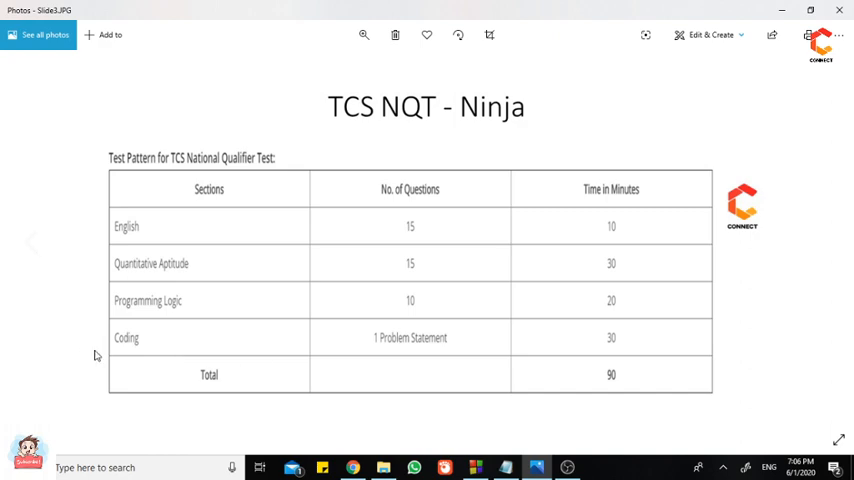
mouse_move(188, 336)
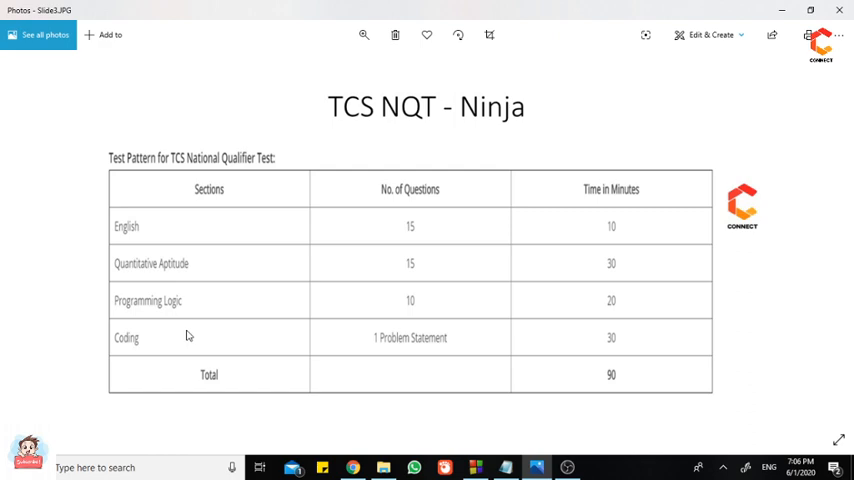
mouse_move(176, 350)
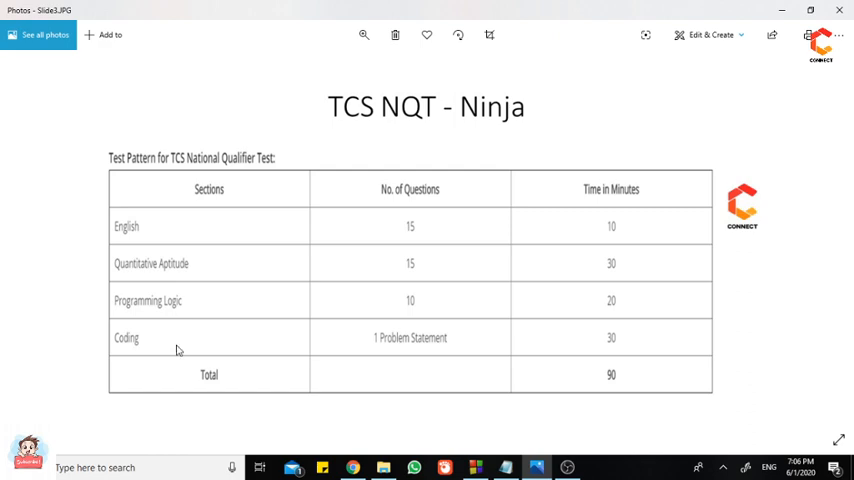
mouse_move(192, 352)
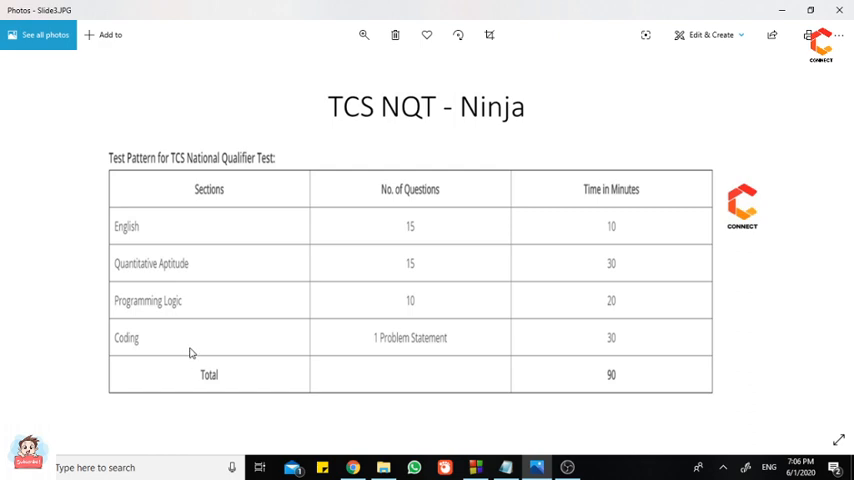
mouse_move(616, 324)
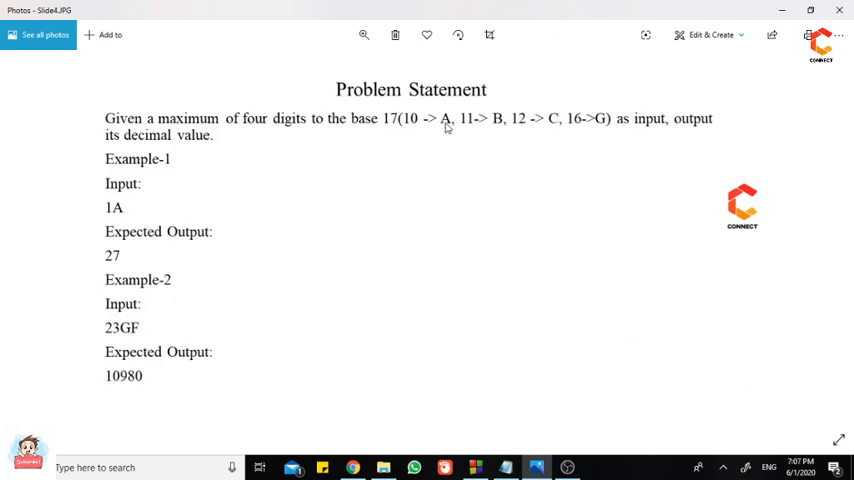
mouse_move(118, 218)
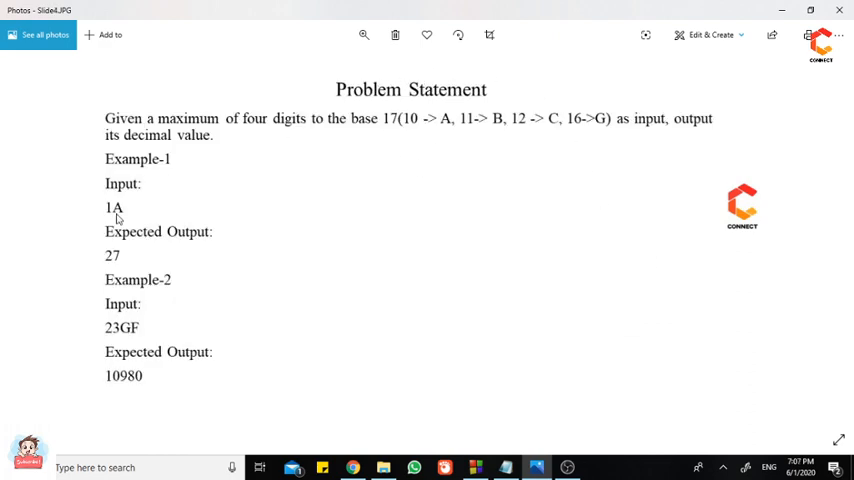
mouse_move(112, 224)
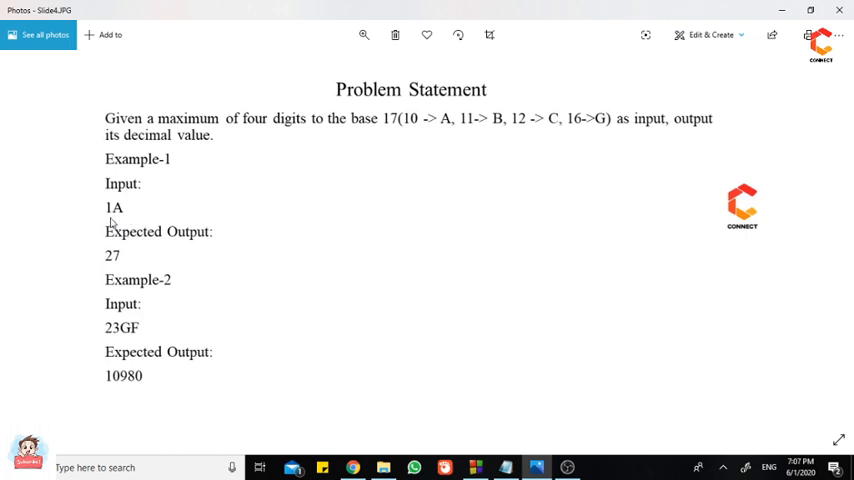
mouse_move(360, 194)
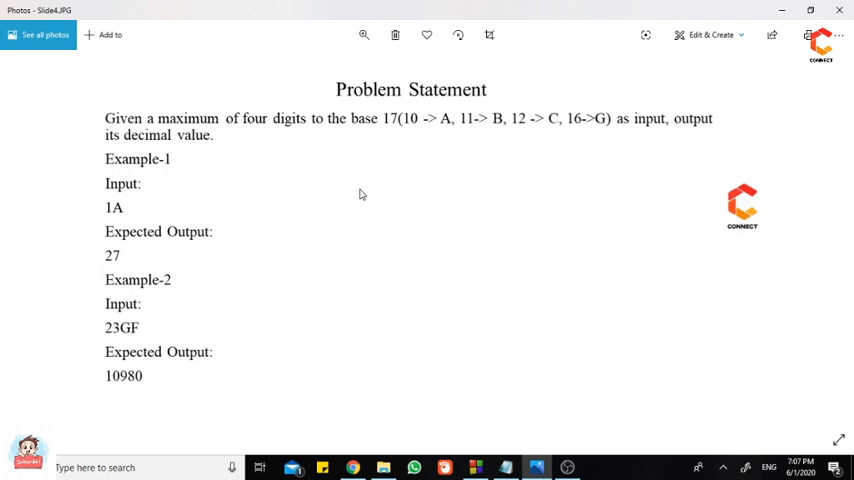
Write the Input -> Process -> Output outline with 1A -> Conversion -> 27 as the first example.
click(500, 468)
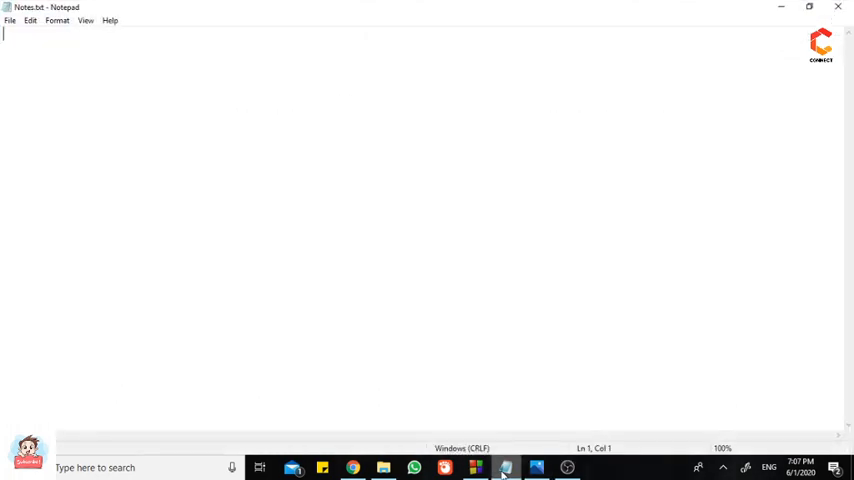
mouse_move(622, 288)
text(Input -)
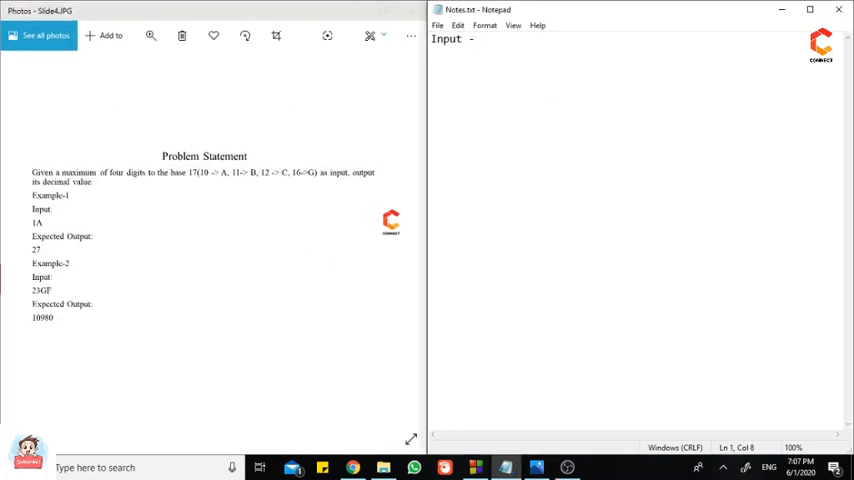
text(> Process -> Out)
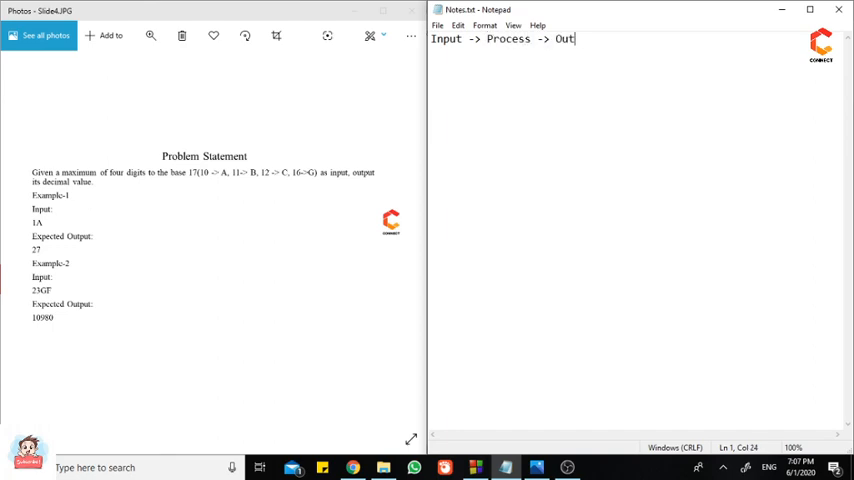
text(put)
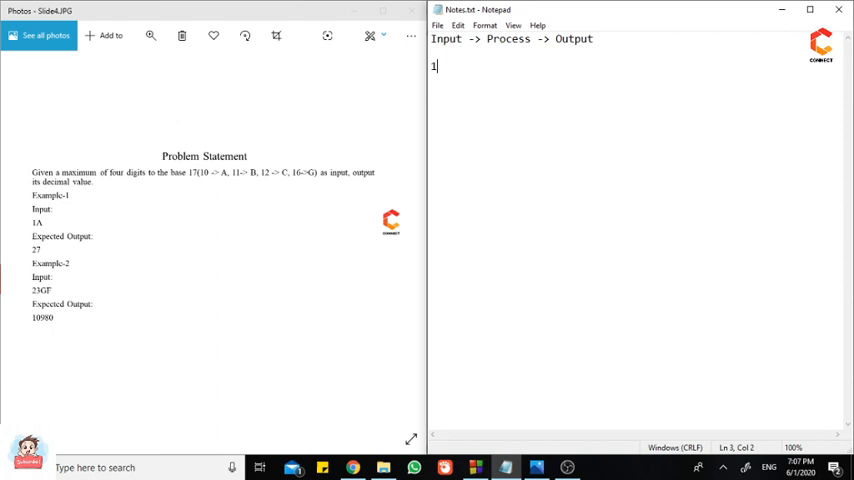
text(A -)
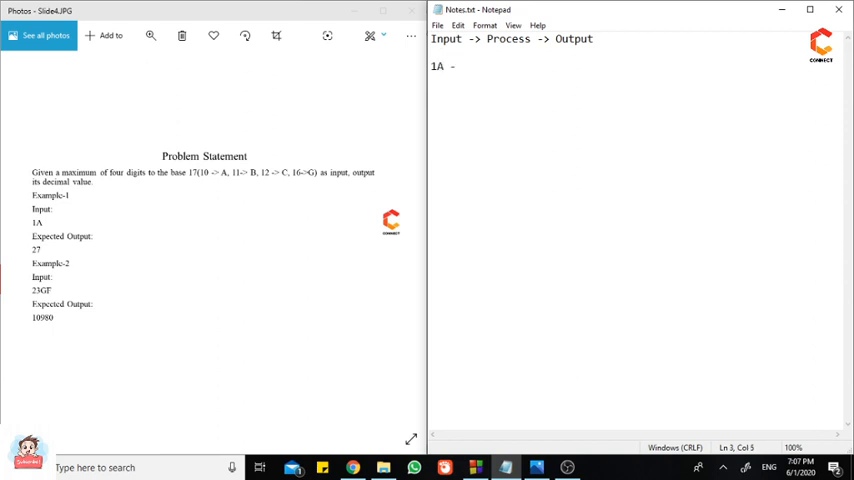
text(> Conve)
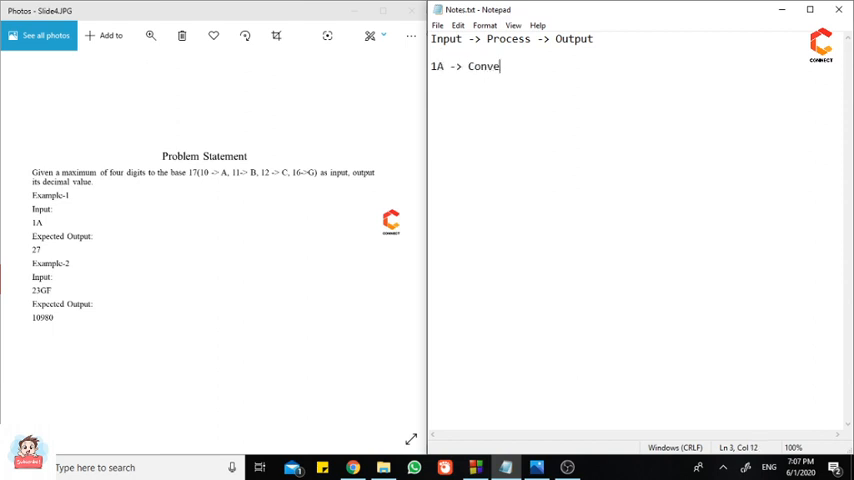
text(rsion)
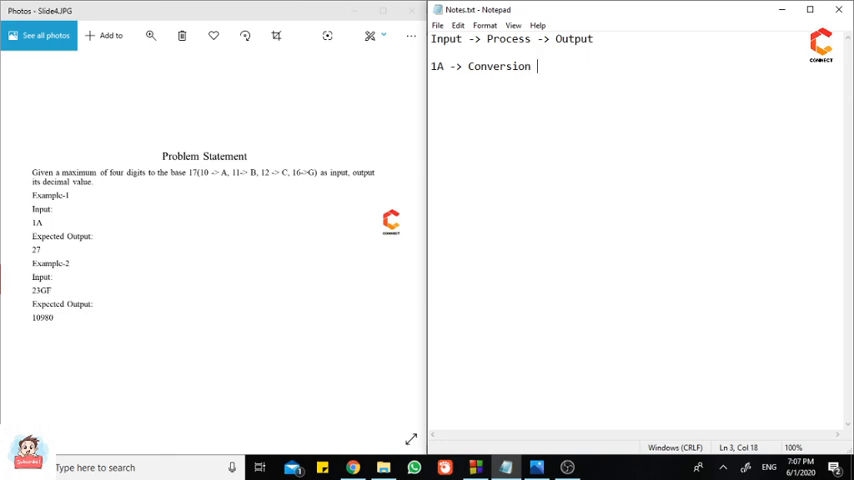
text(-> 27)
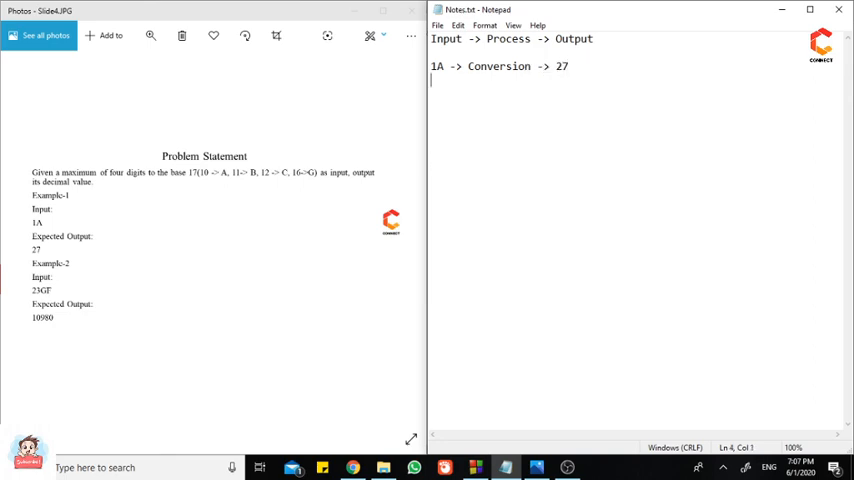
Add the second example line 23GF -> Conversion -> 10980.
text(23)
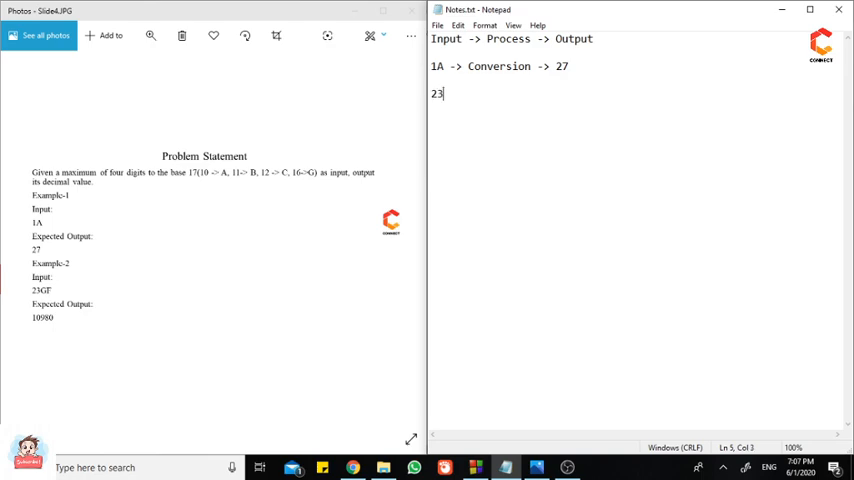
text(GF ->)
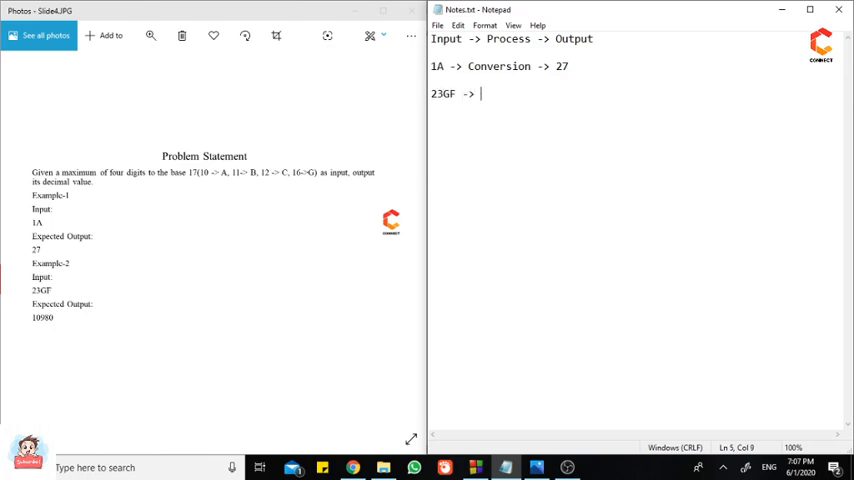
text(C)
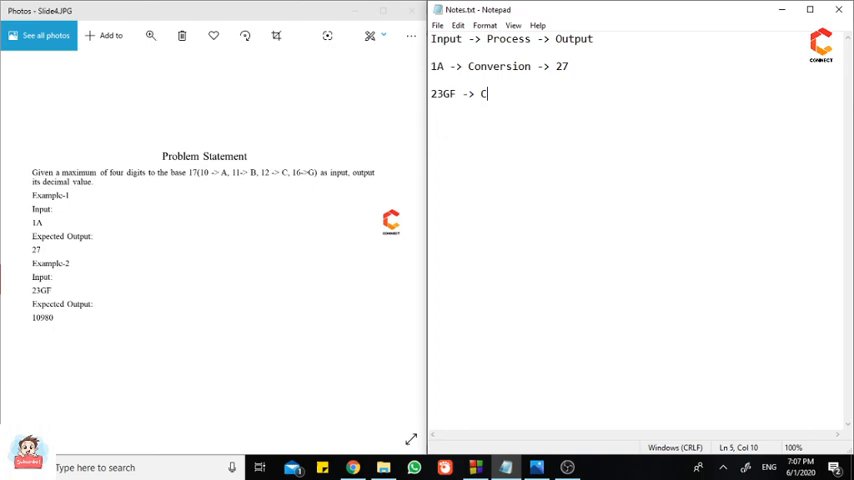
text(onversion ->)
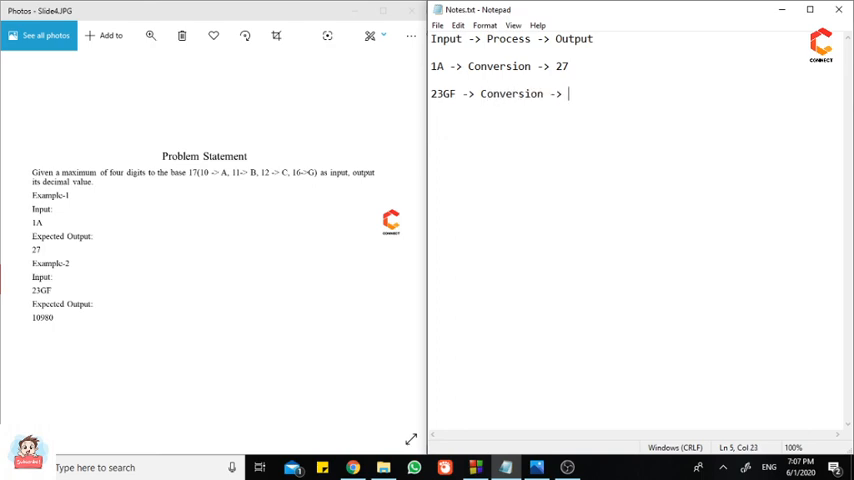
text(10980)
text(Base 1)
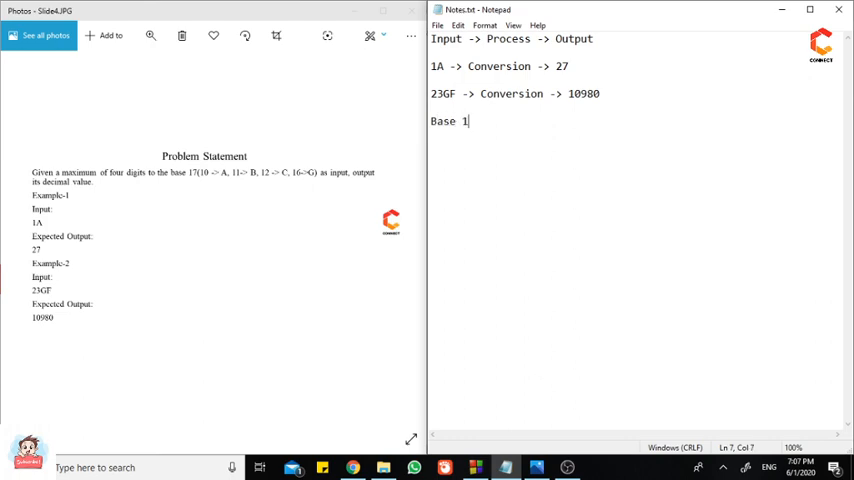
Write the headings 'Base 17 -> Decimal conversion' and 'Base 2 (Binary) -> Decimal conversion'.
text(7  ->)
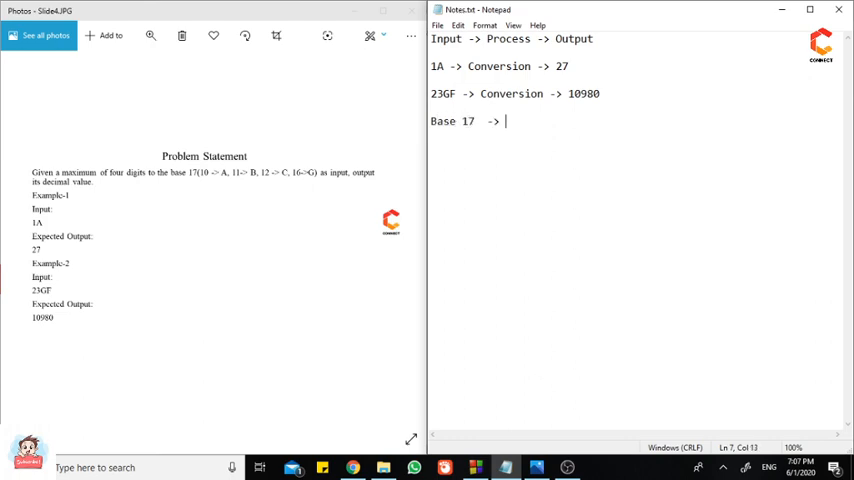
text(Decimal conversion)
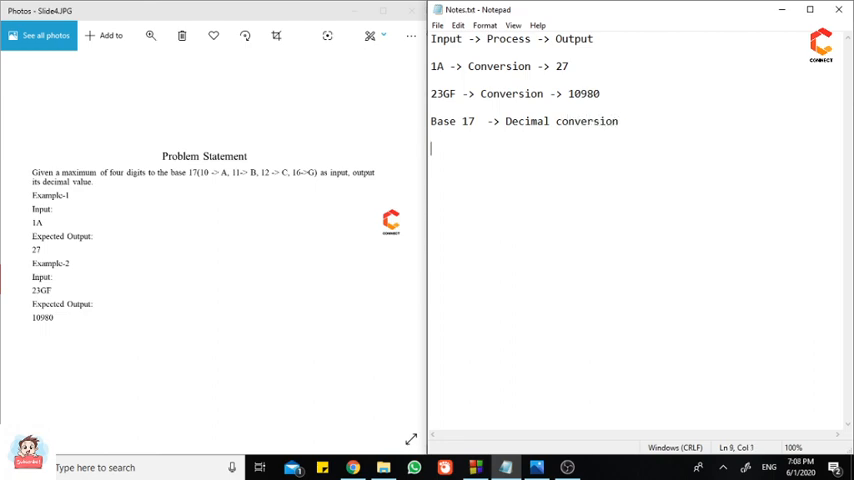
text(B)
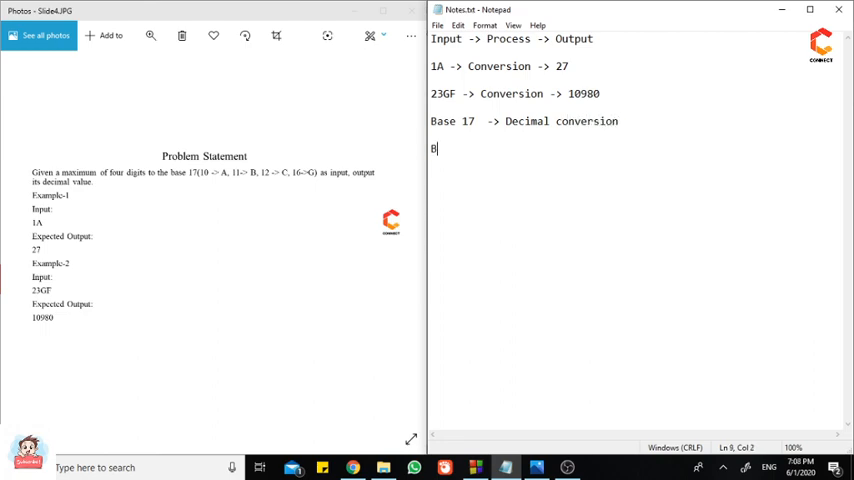
text(ase 2)
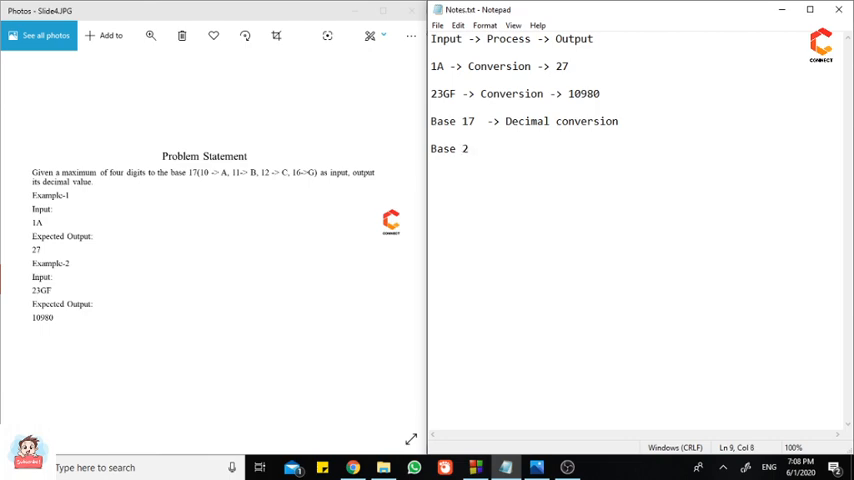
text((Bina)
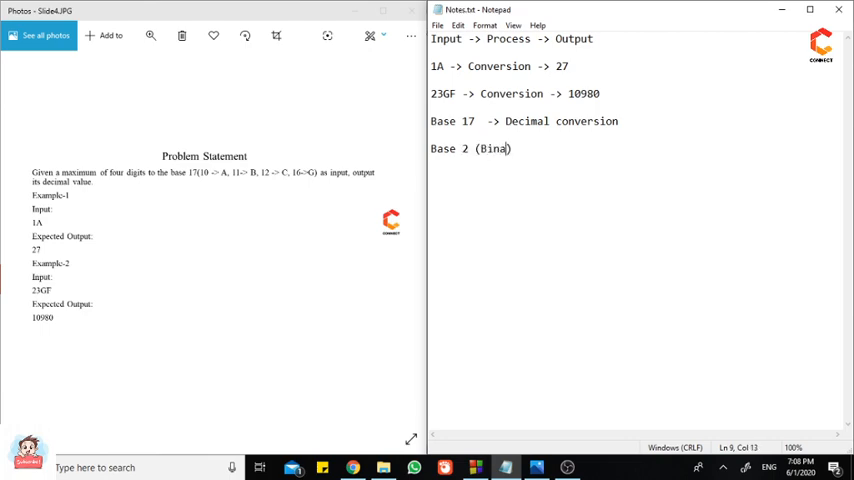
text(ry))
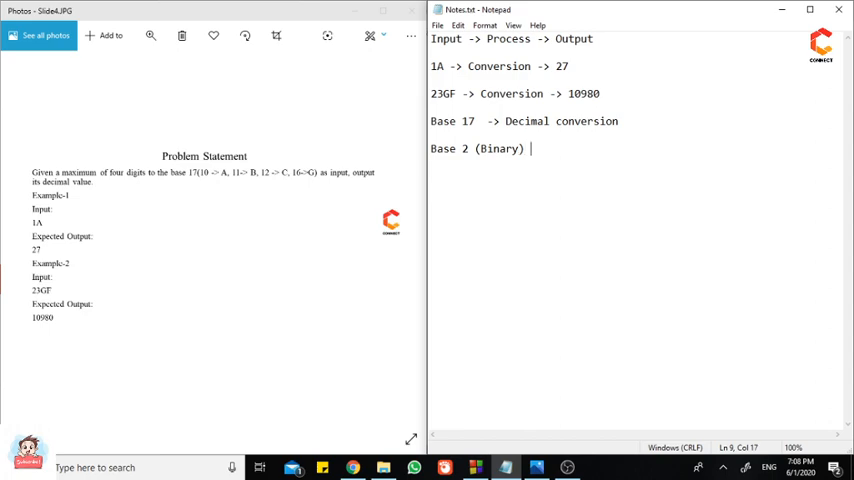
text(-> Decimal)
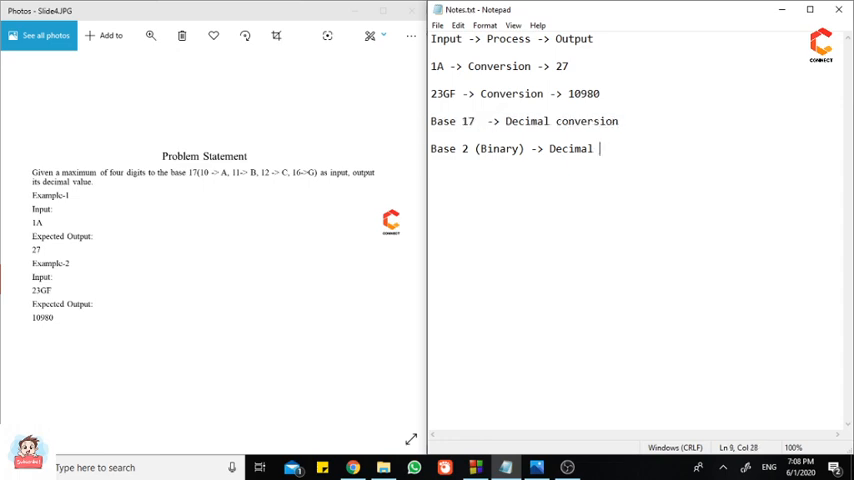
text(c)
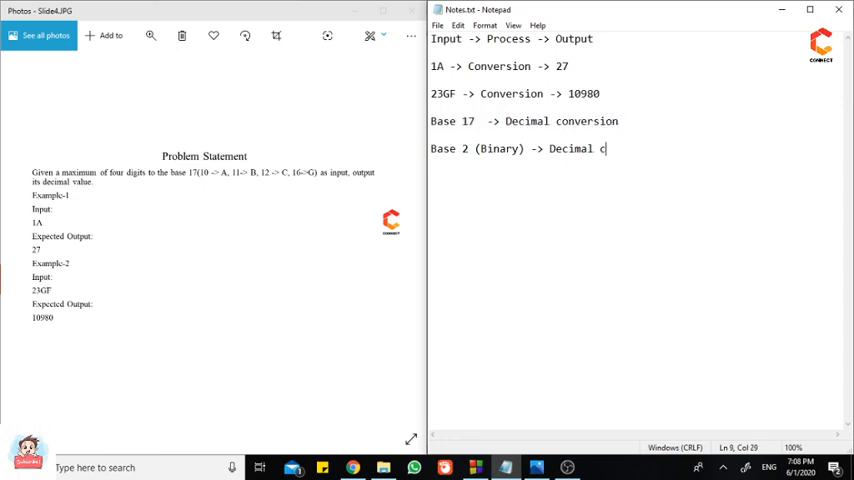
text(onversion)
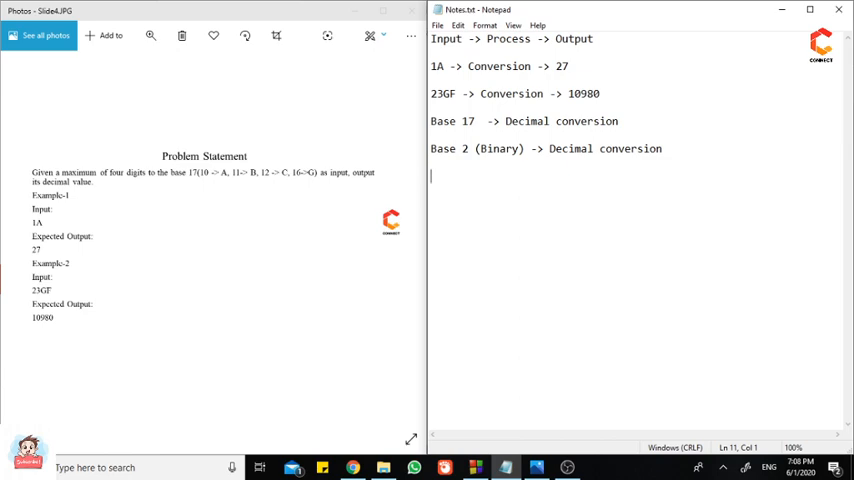
Write the example line 'Binary -> 1100 -> Decimal'.
text(Binary)
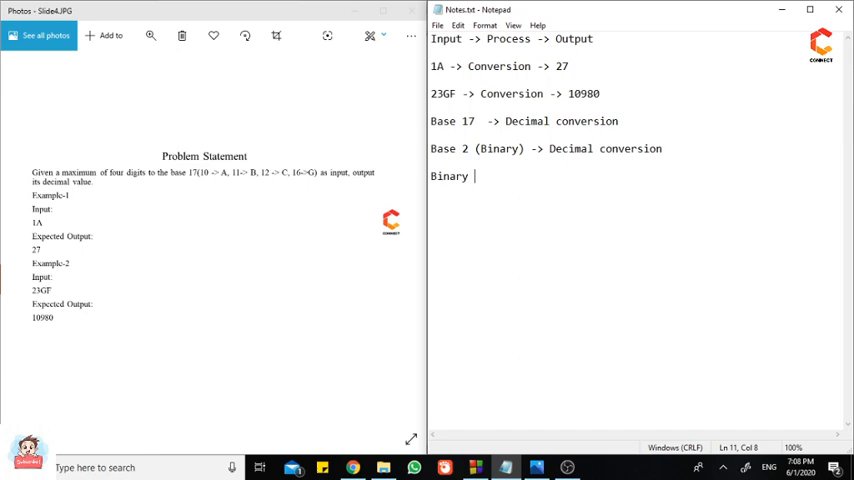
text(-> 1100)
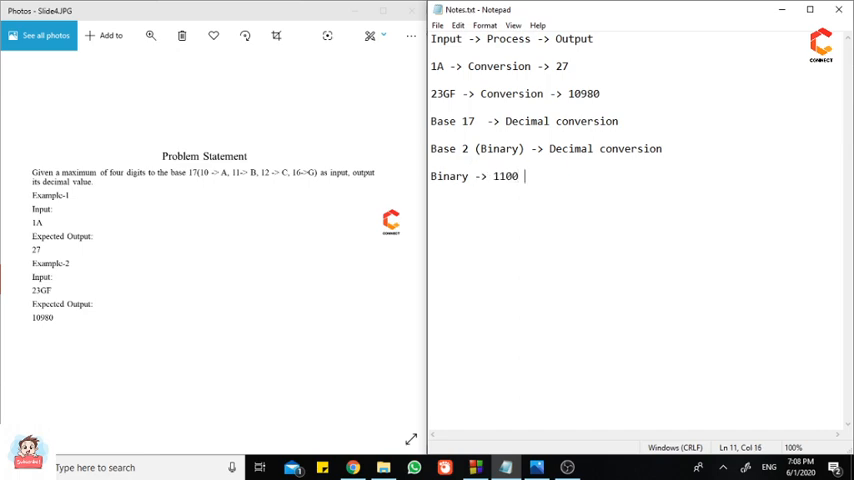
text(-> Decimal)
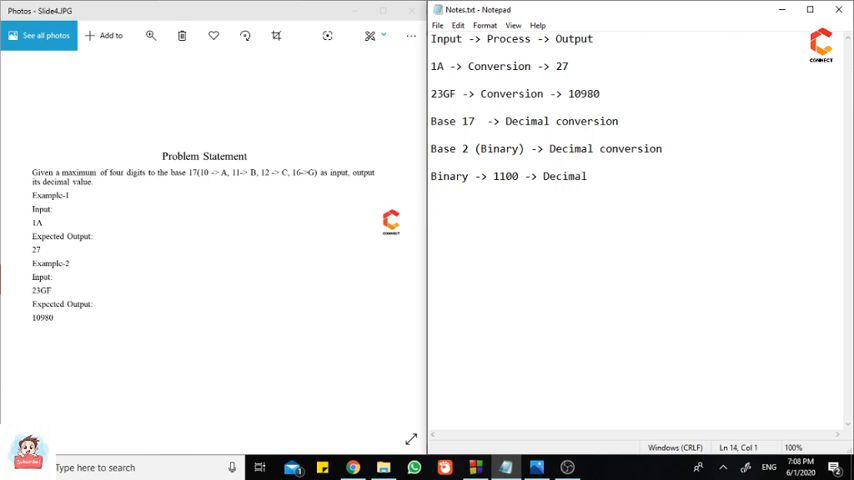
mouse_move(534, 184)
text(0)
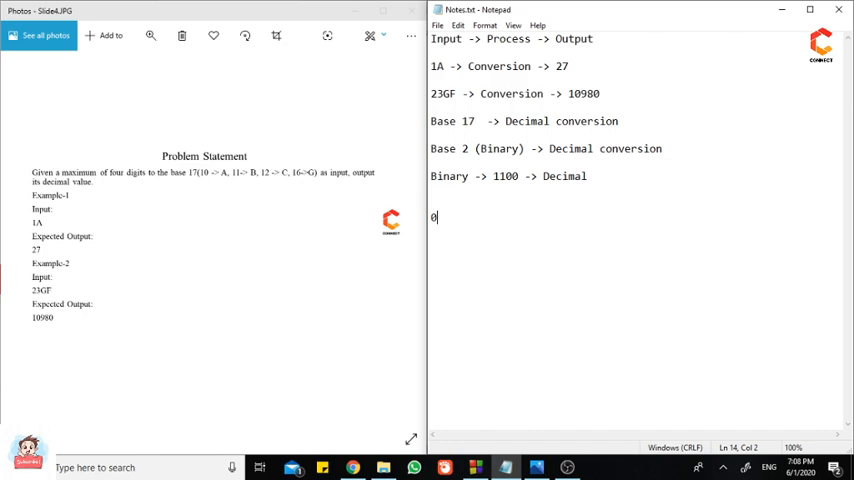
Expand 1100 positionally as 1*(2^3)+1*(2^2)+0*(2^1)+0*(2^0).
text(*())
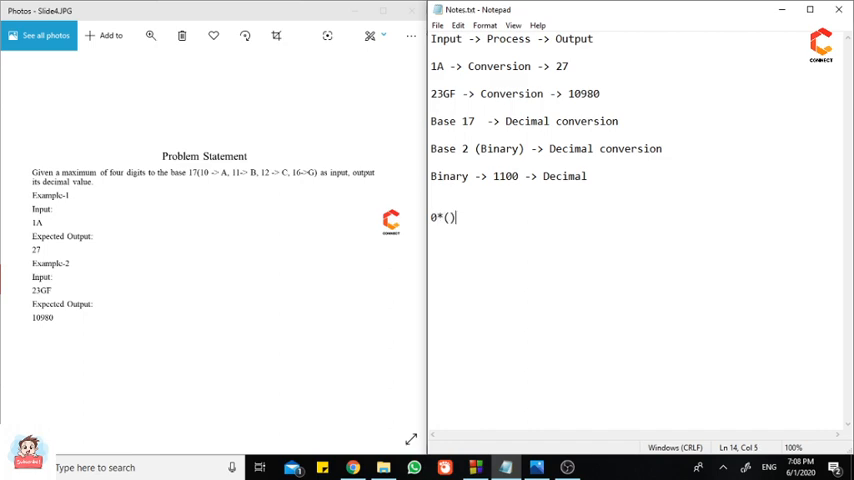
text(2^)
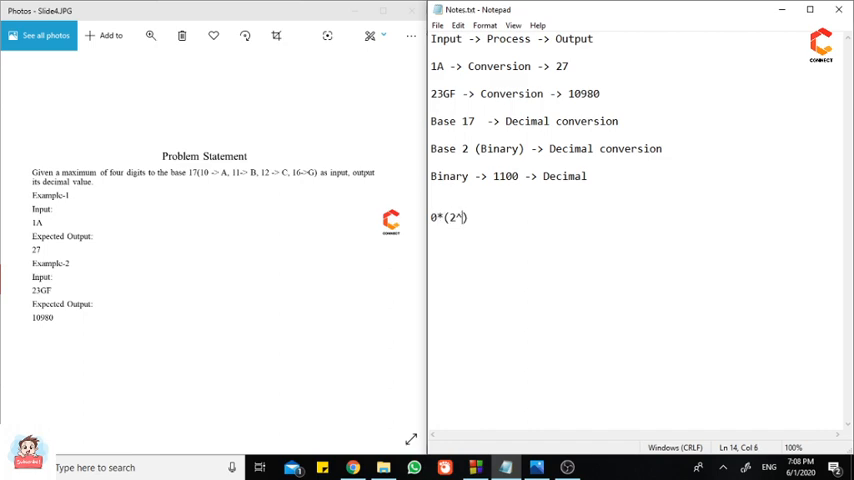
text(0)
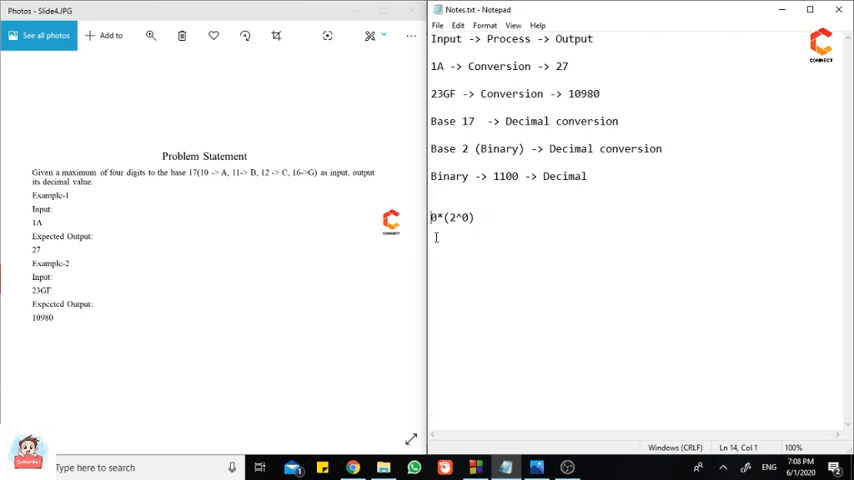
text(+)
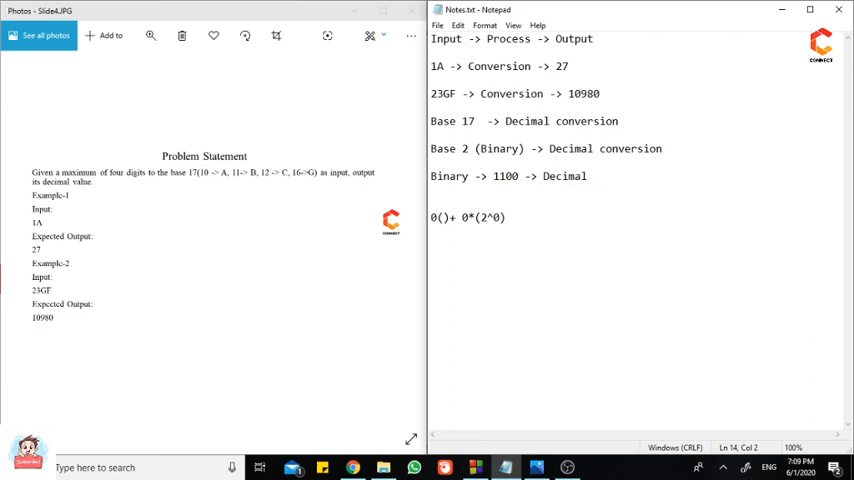
text(*(2))
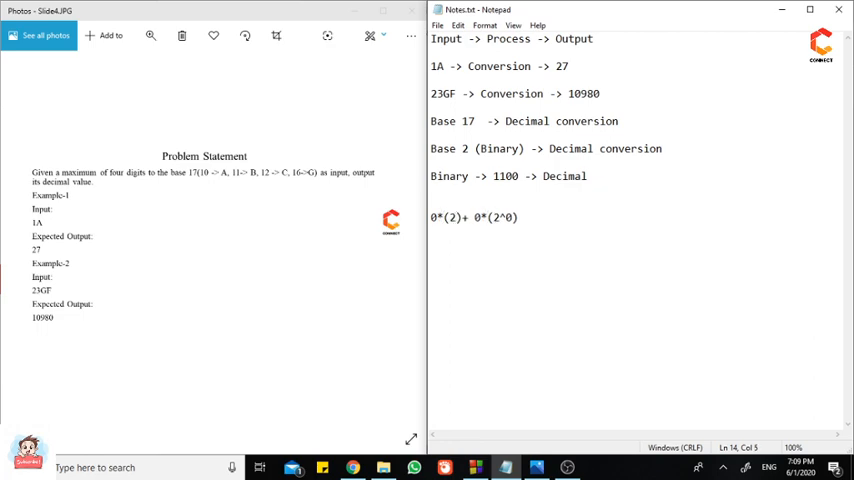
text(^)
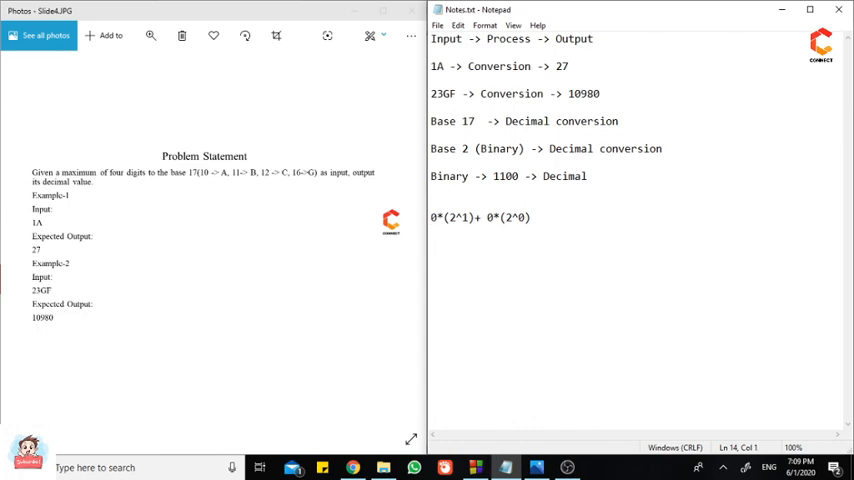
text(1()+)
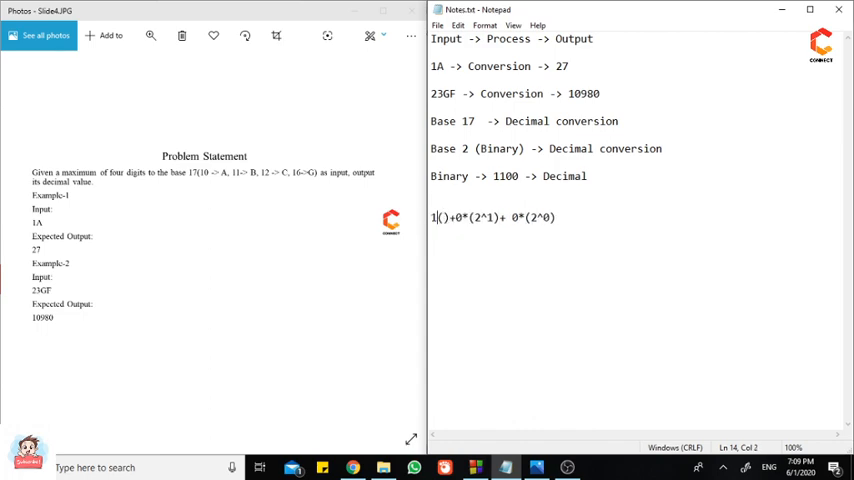
text(*(2)
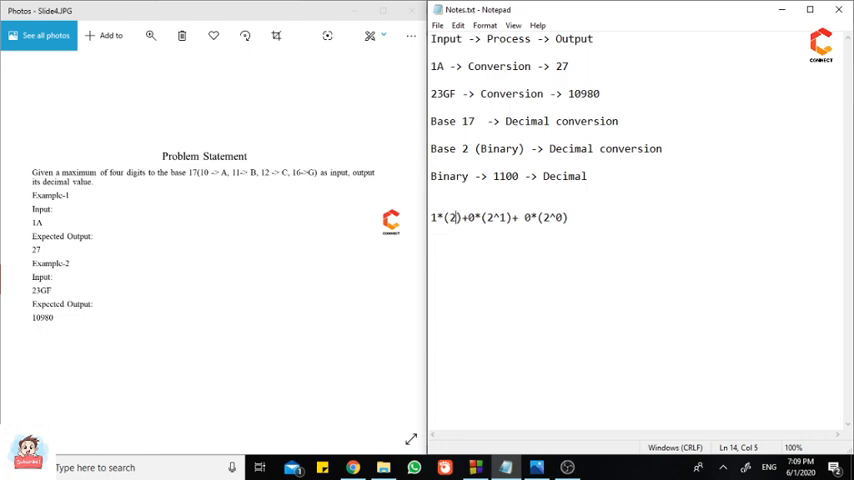
text(^2)
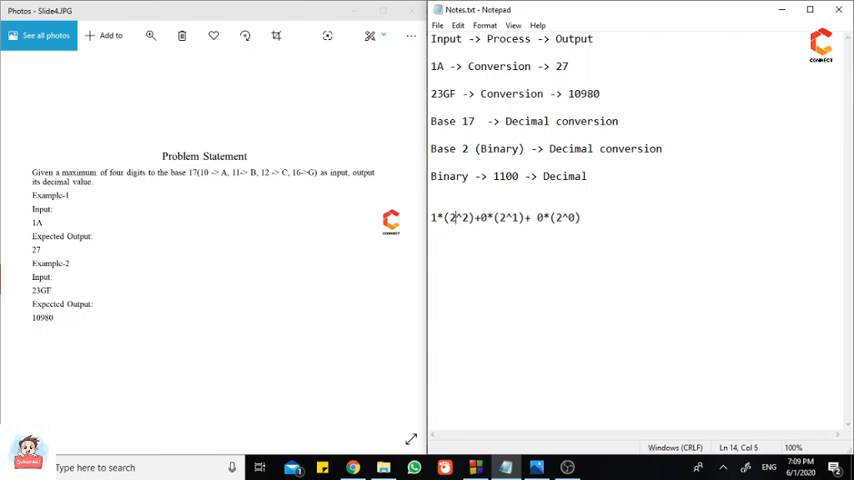
text(1*)
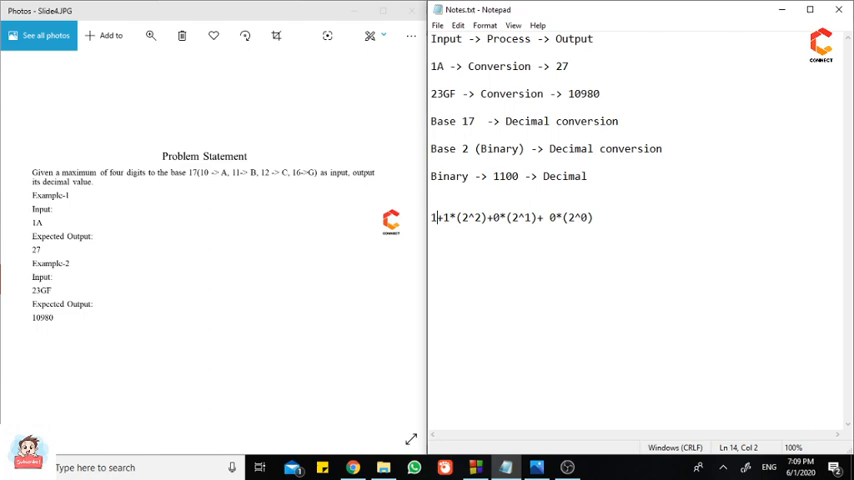
text(1*())
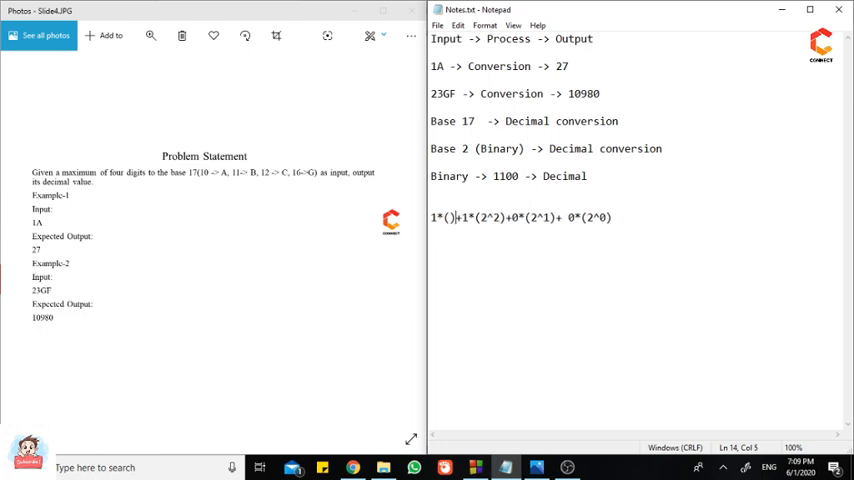
text(2)
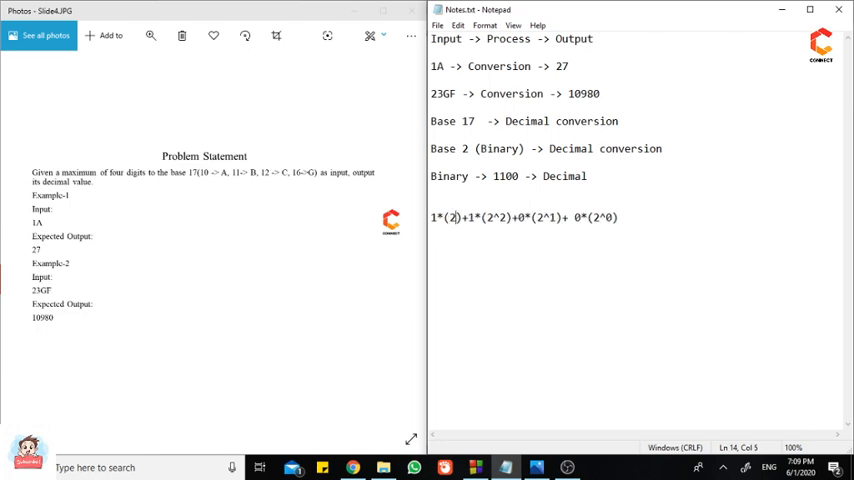
text(^3)
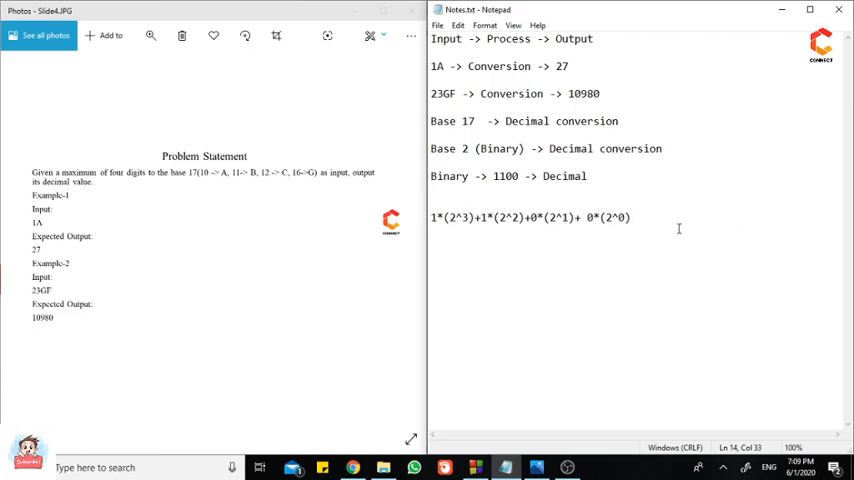
Finish the expansion with '= 8 + 4 -> 12' and highlight the 1A example input.
text(= 8 +)
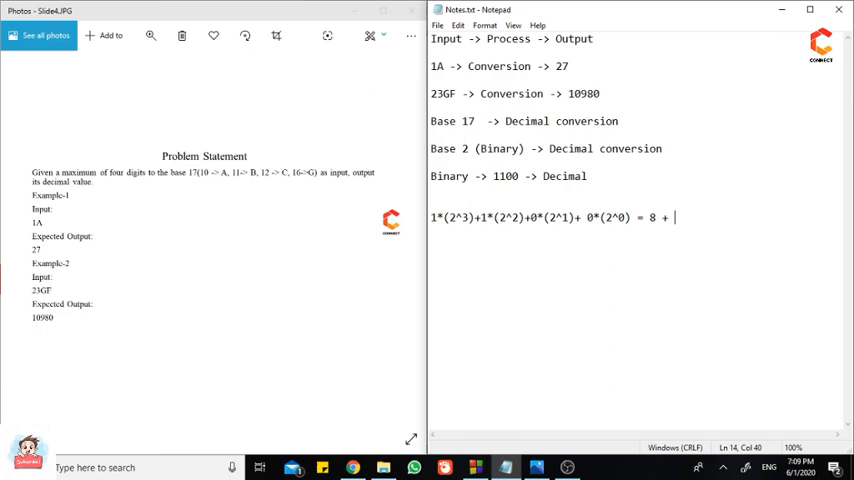
text(4 +)
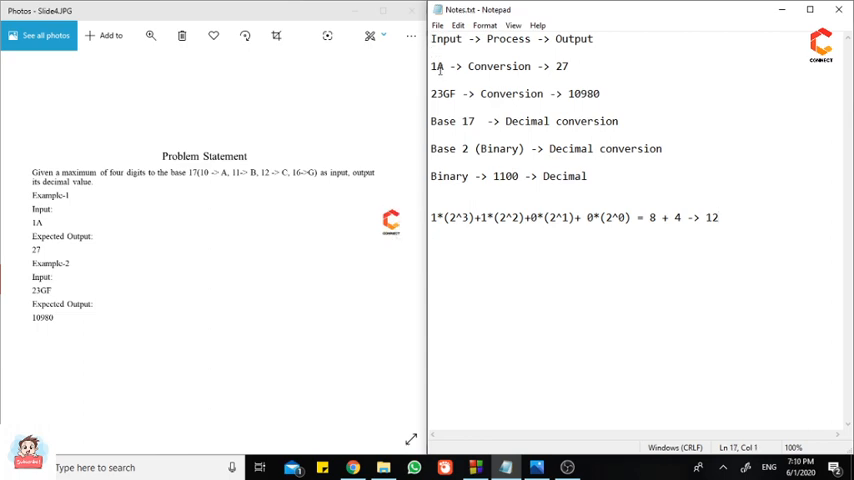
double_click(436, 66)
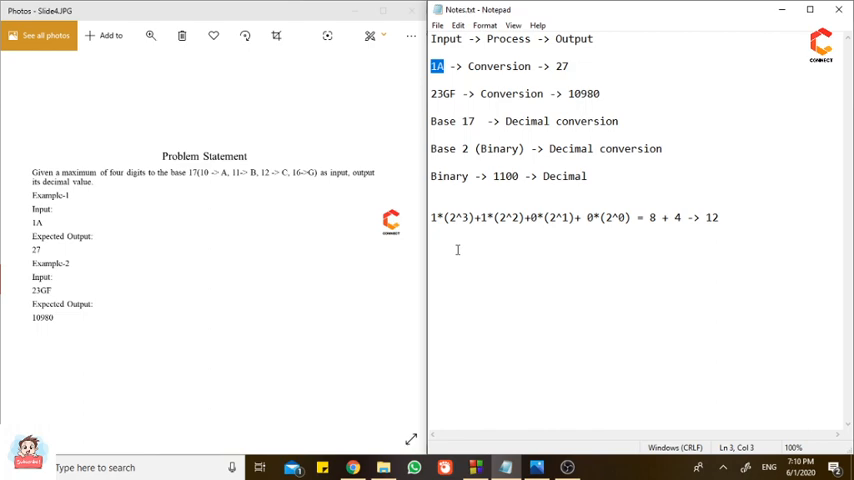
Note the Base 17 digit range: 0 to 9, A - 10, B - 11 ....G - 16, so 0 to 16 -> 17 values.
text(Base 17 ->)
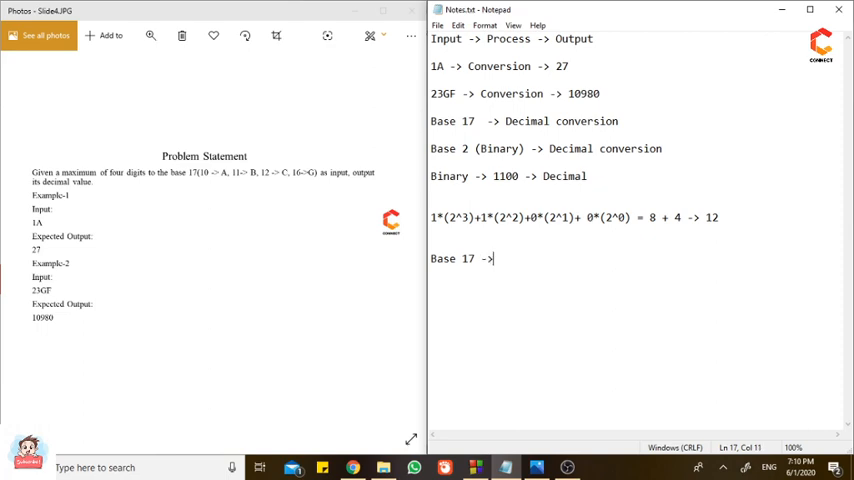
text(())
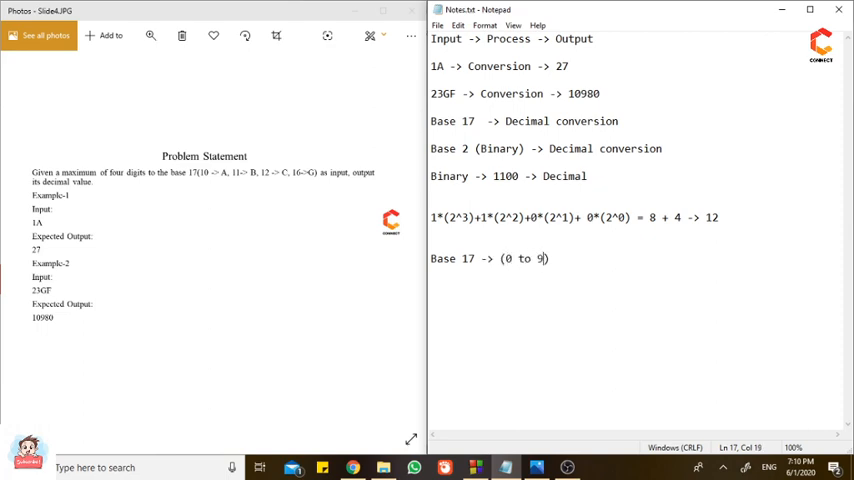
text(, A)
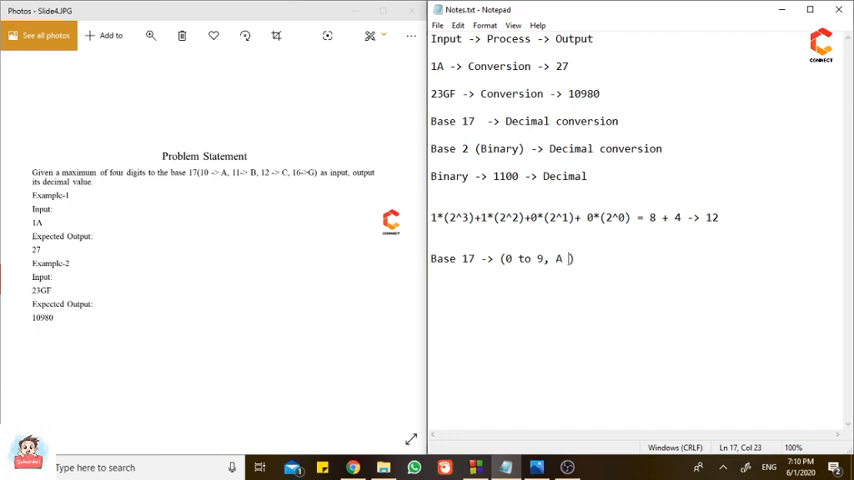
text(- 19)
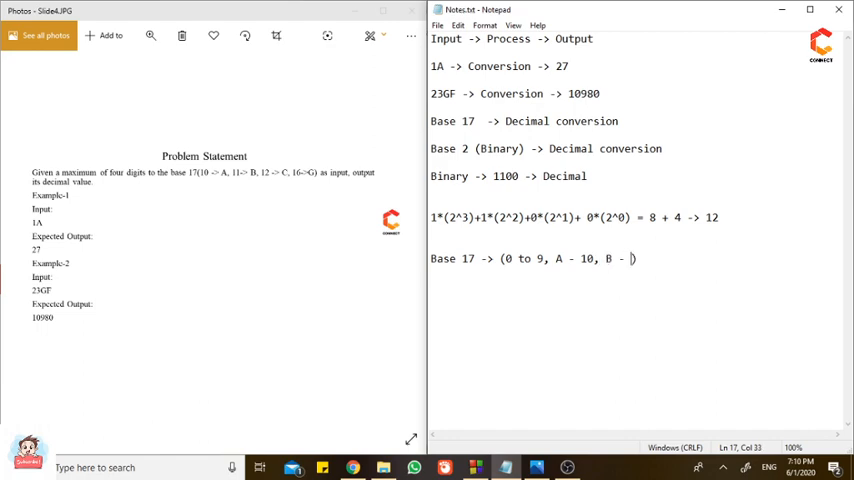
text(11)
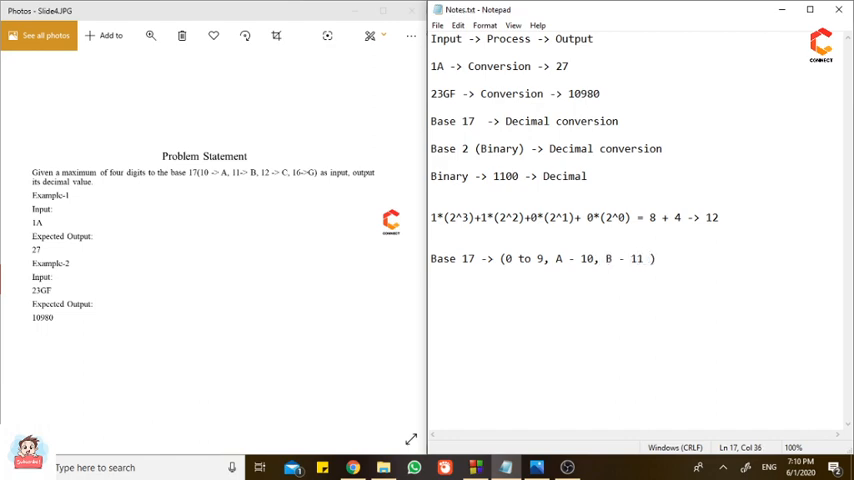
text(....G)
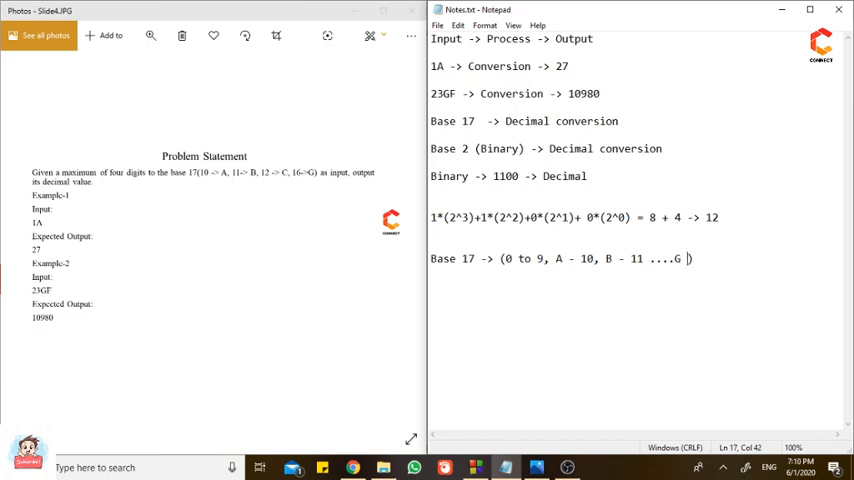
text(- 16)
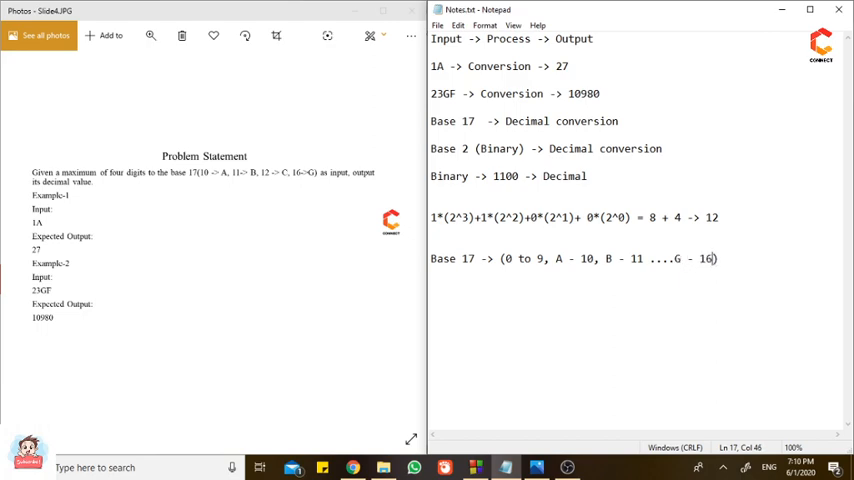
text(0 to 16)
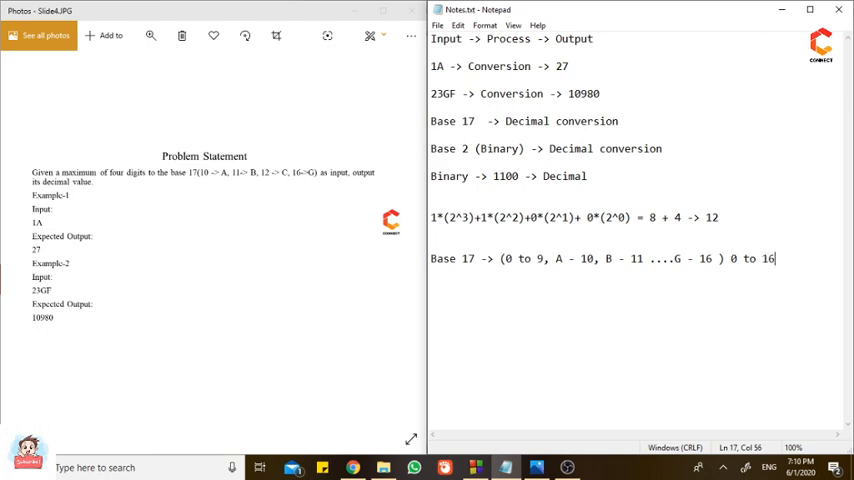
text(-> 17 valu)
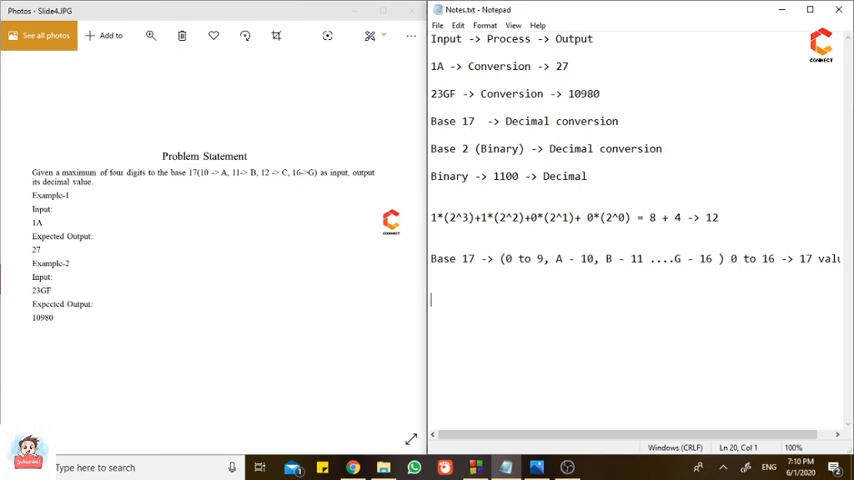
Write 1A -> 1 * (17^1) + A * (17^0), reusing the power-of-17 term.
text(1A)
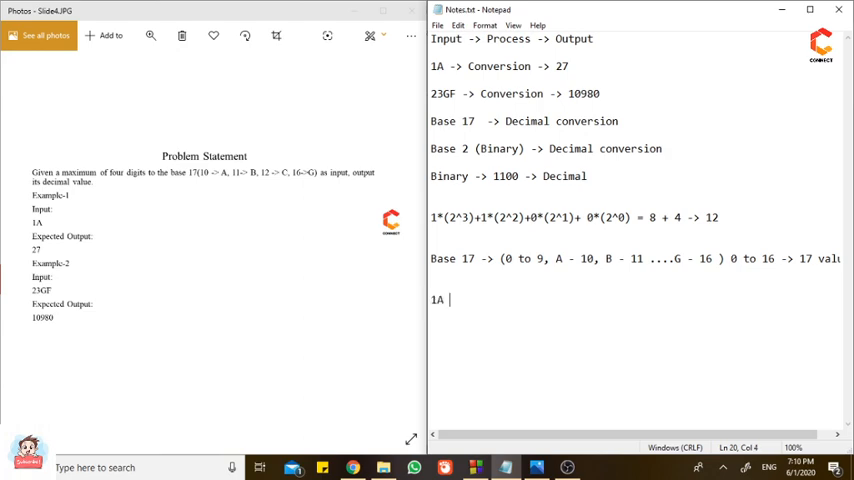
text(->)
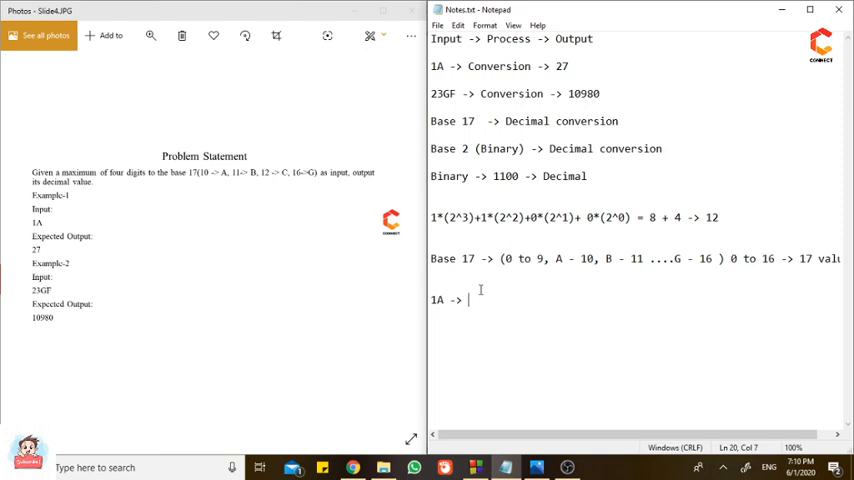
text(1 +)
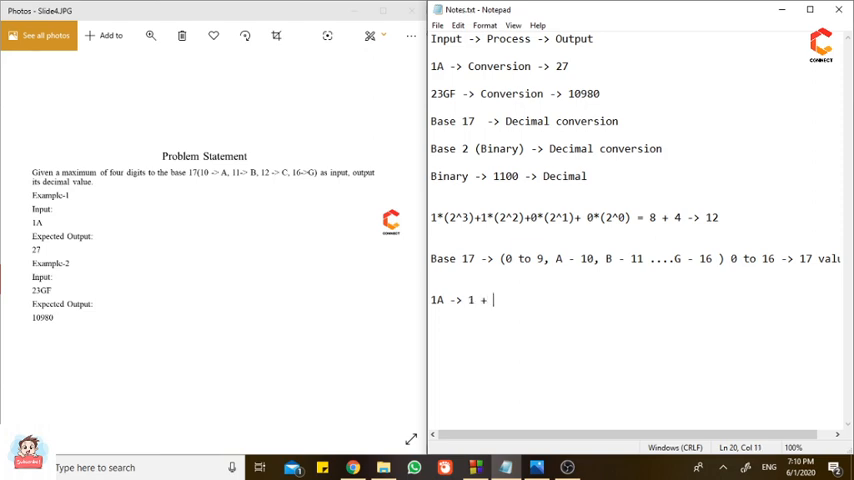
text(A)
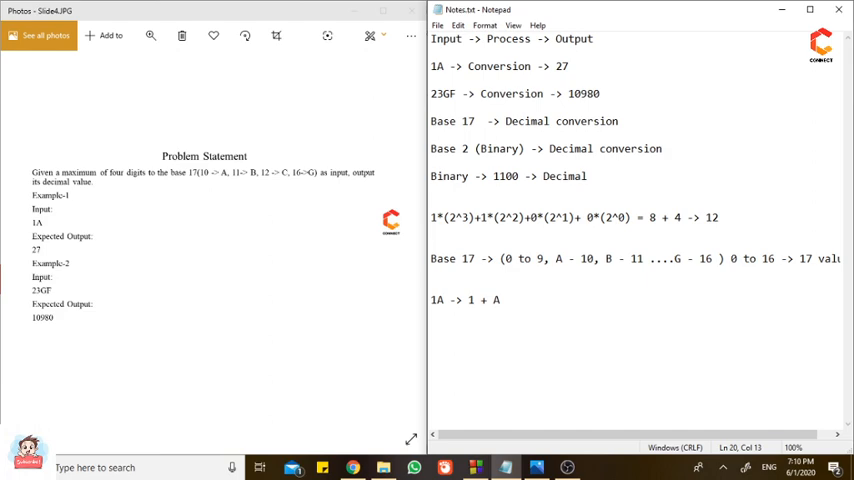
text(* ())
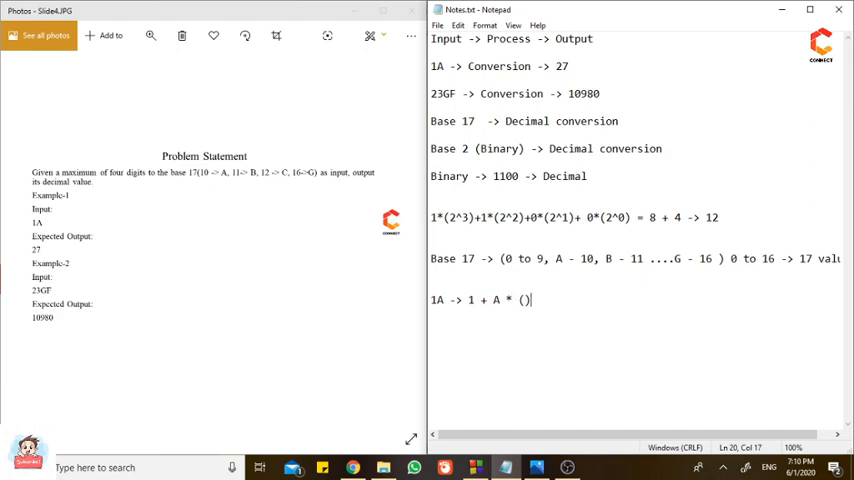
text(17)
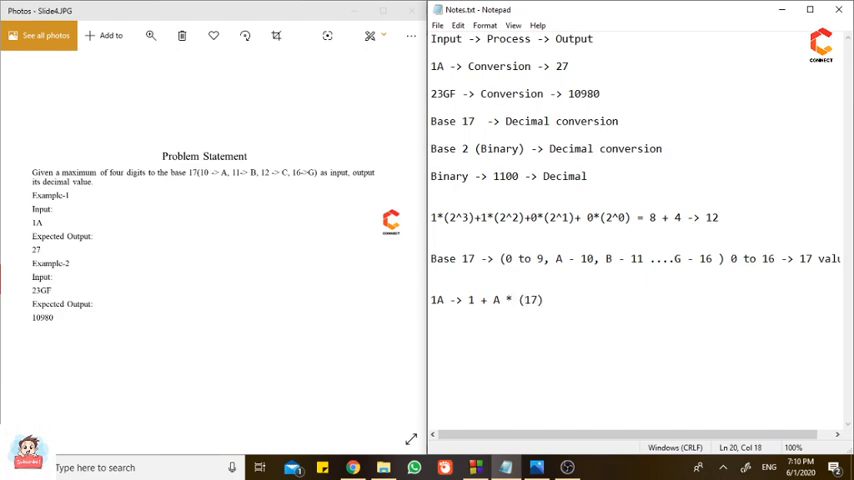
text(^0)
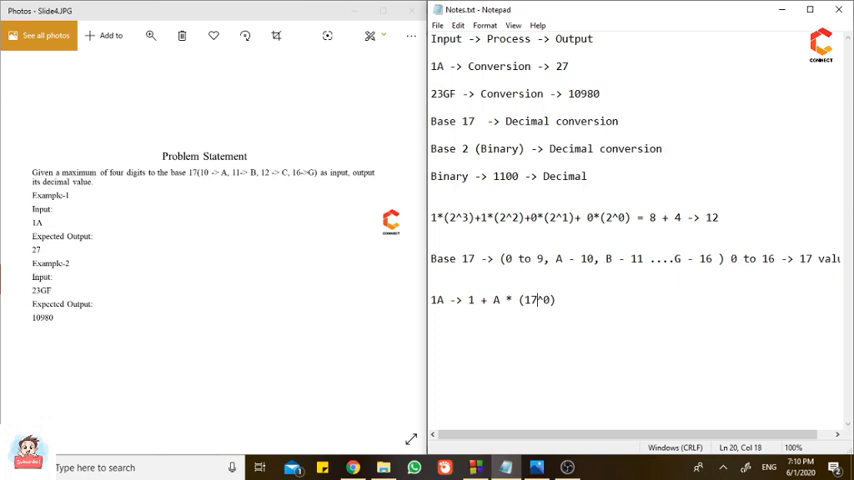
drag(504, 300, 546, 300)
text( * (17^1)
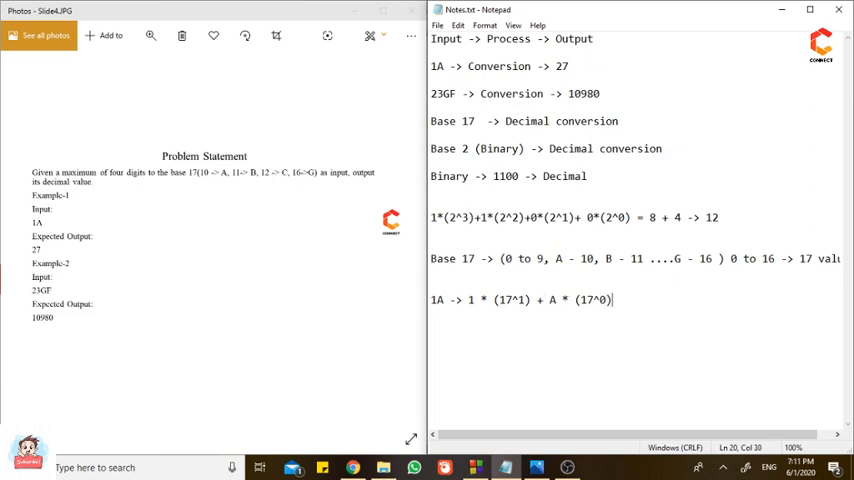
Evaluate it with A as (10): = 17 + 10 = 27.
text(=)
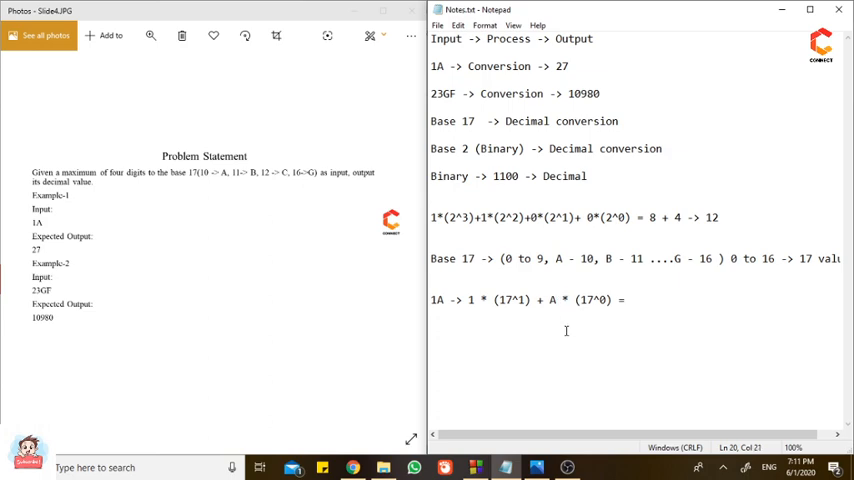
text(())
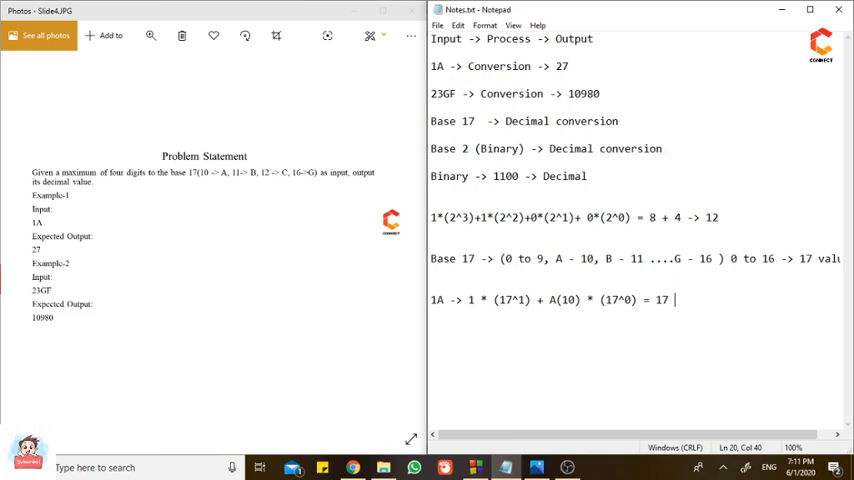
text(+)
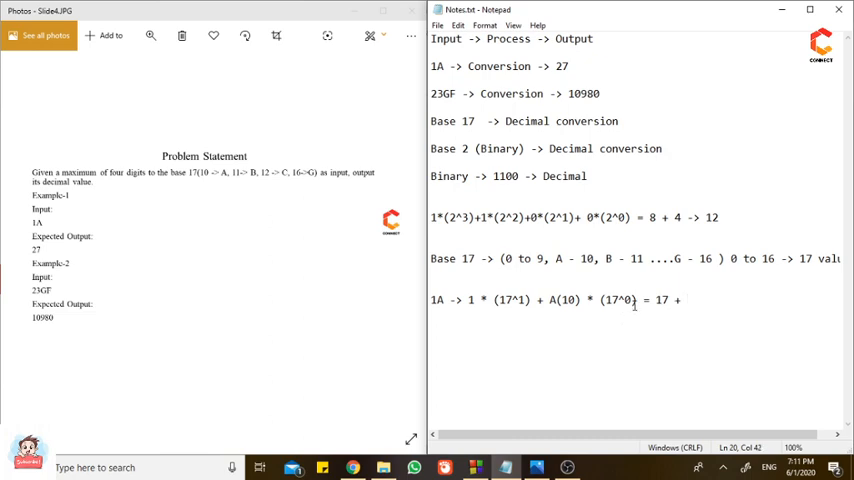
double_click(622, 300)
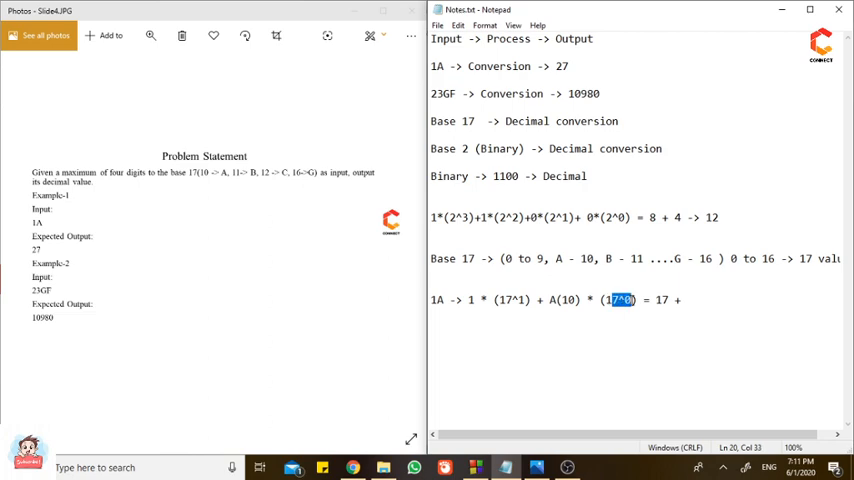
click(704, 300)
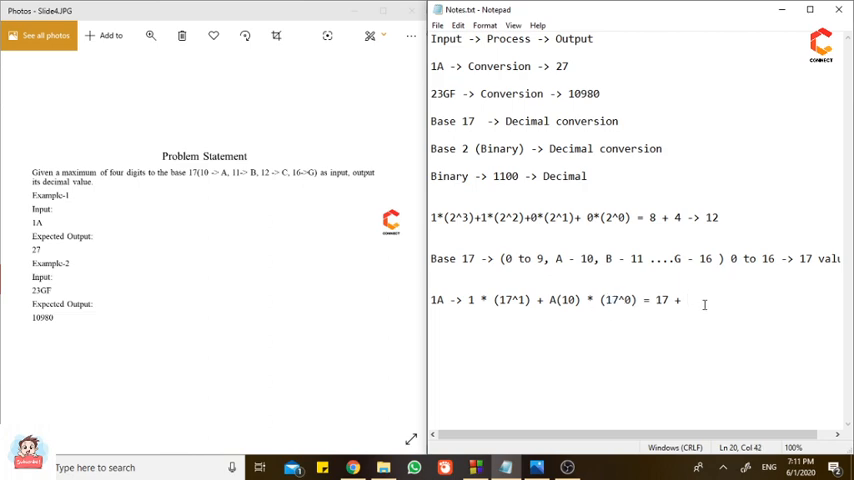
text(10=)
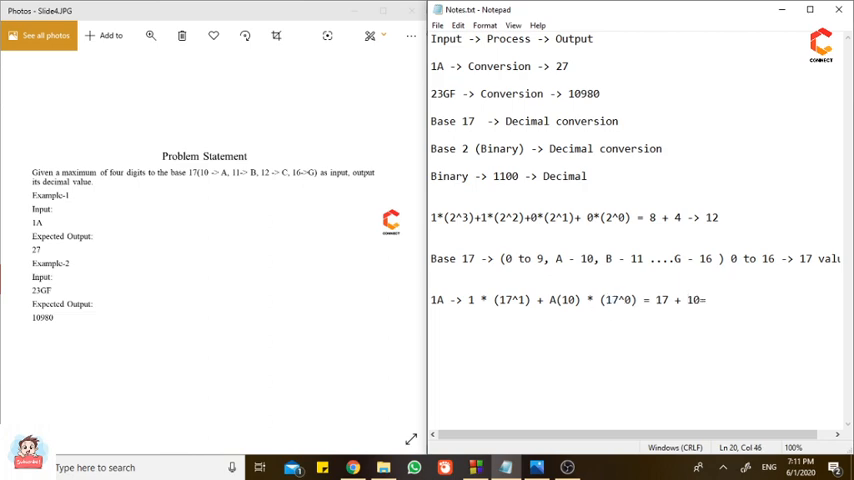
text(27)
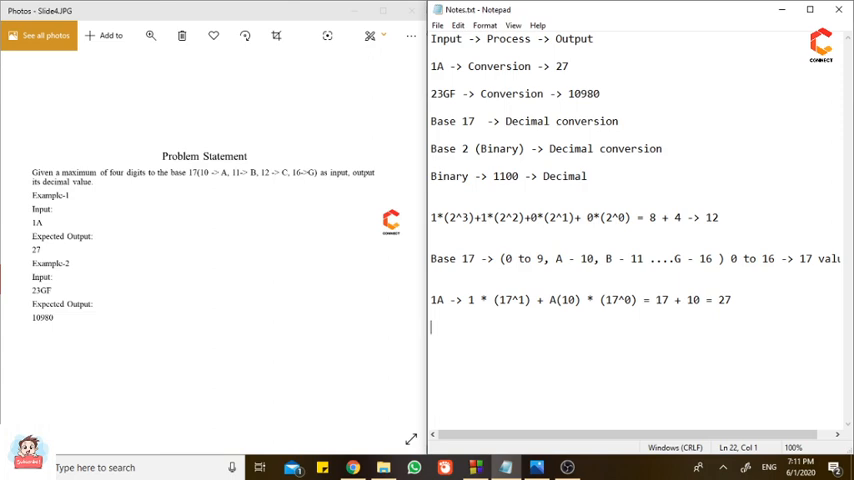
Write 23GF -> 2 * (17^3) + 3 * (17^2) + G * (17^1) + F * (17^0) with corrected exponents.
text(23GF)
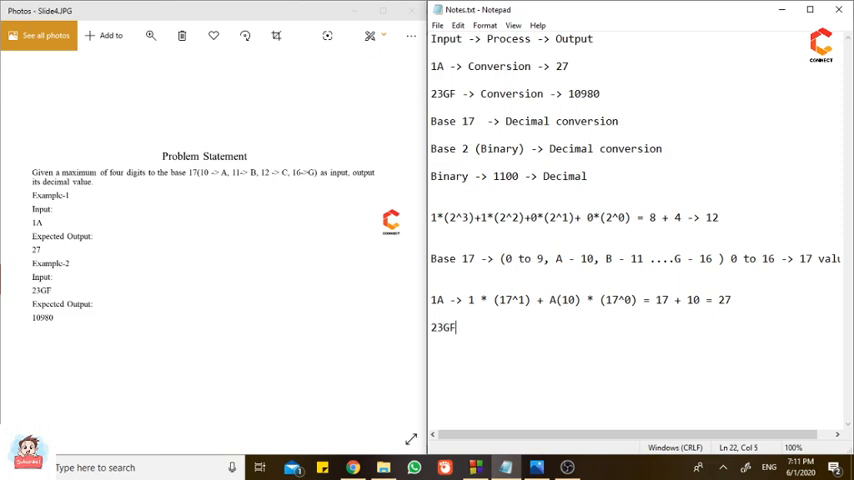
text(->)
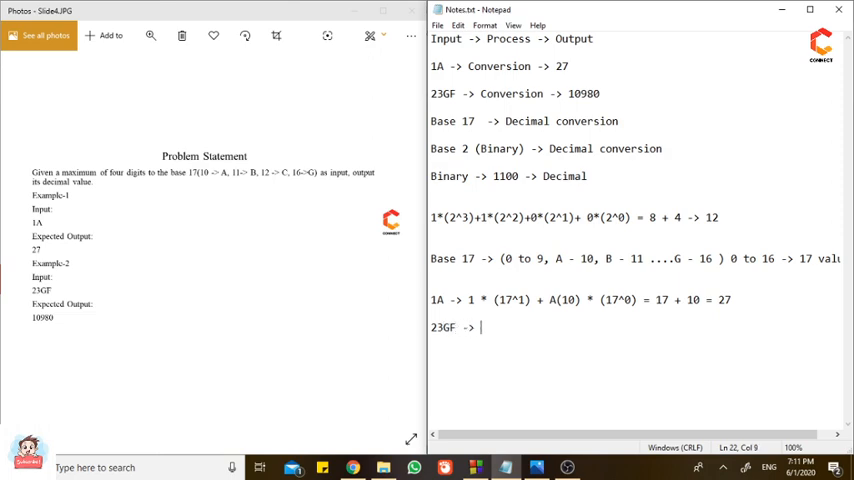
text(2)
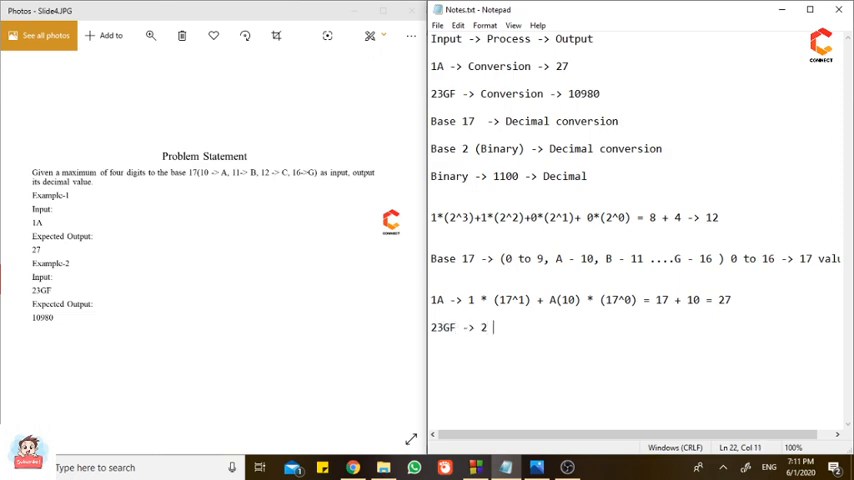
text(+ 3)
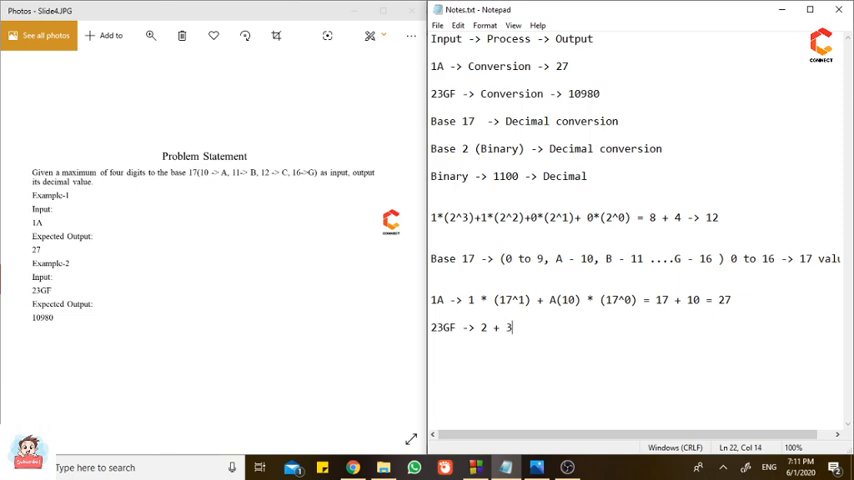
text(+ G +)
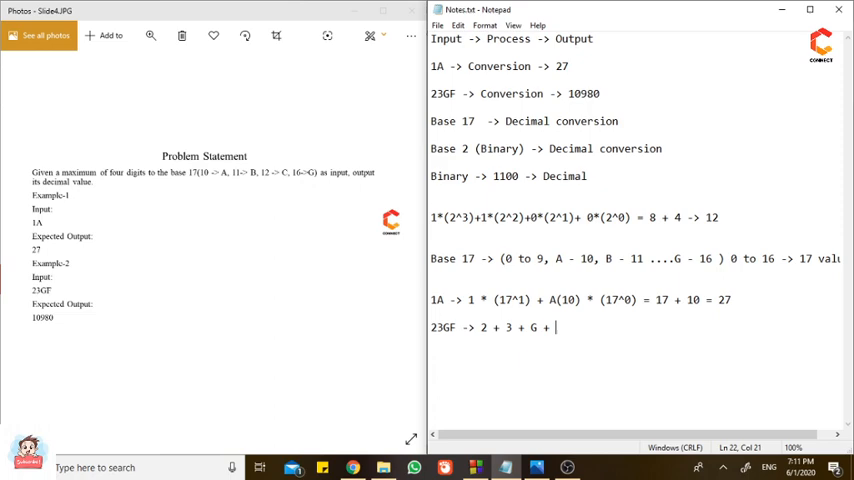
text(F)
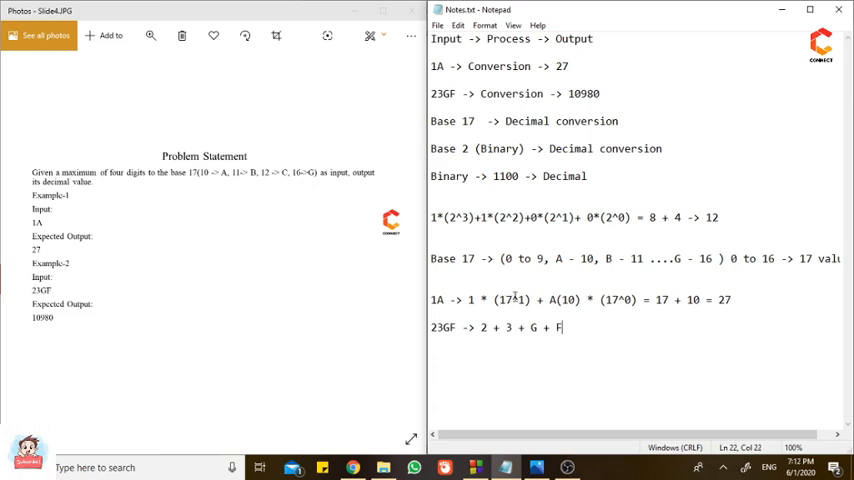
text(* (17^0))
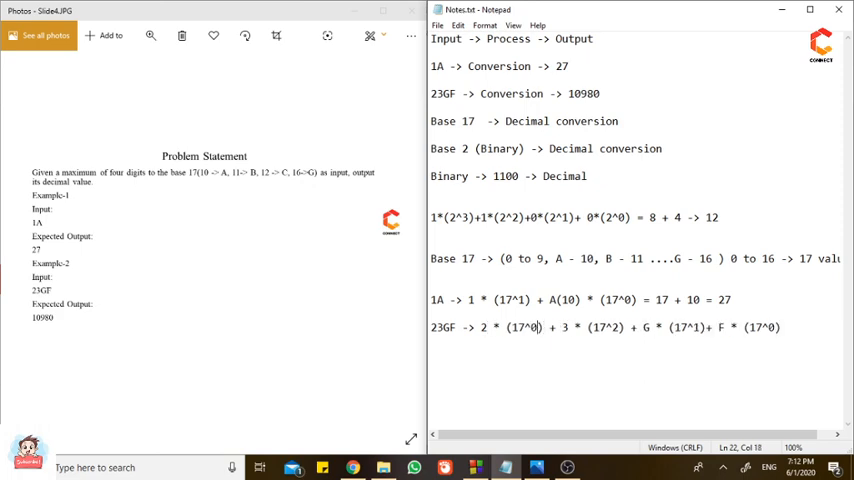
text(3)
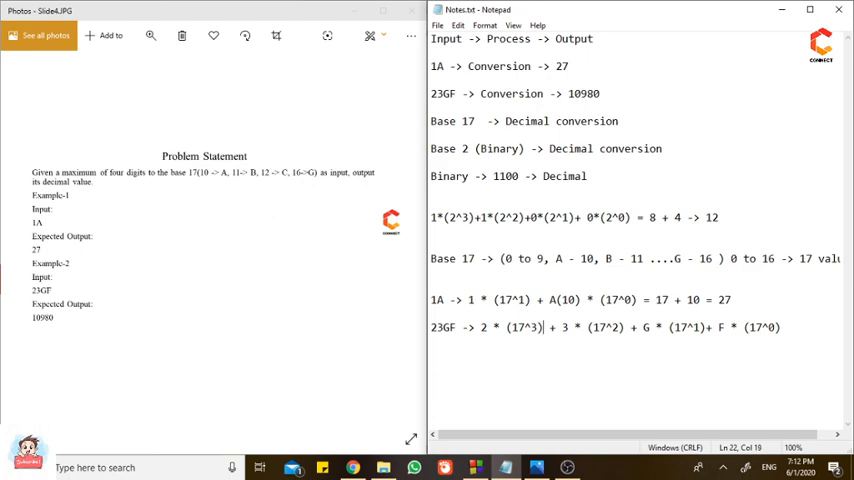
click(776, 328)
text(=)
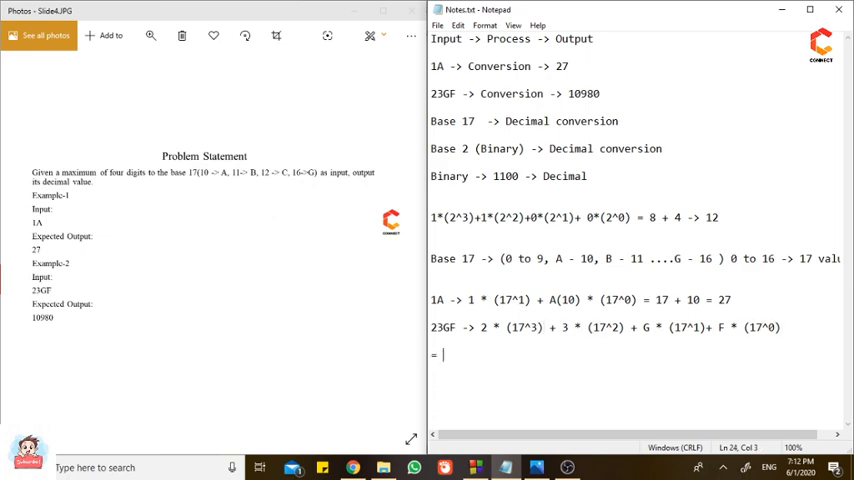
Sum the terms 9826 + 867 + 272 + 15 = 10980 for 23GF.
text(98)
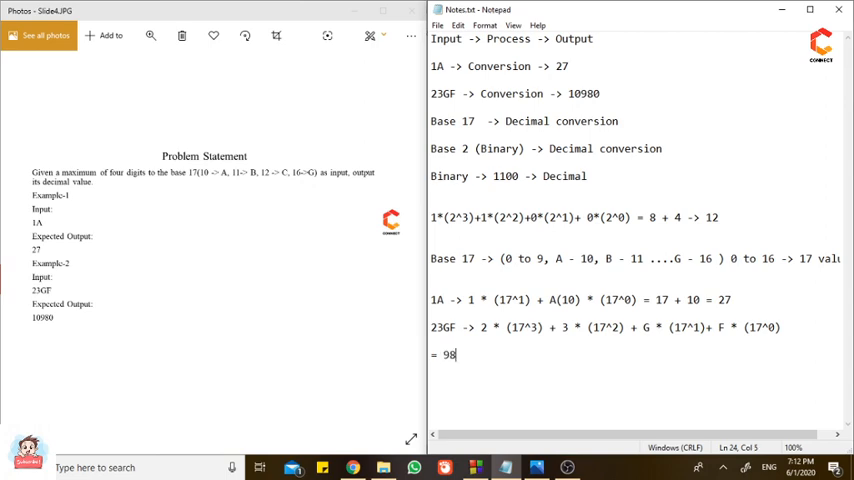
text(26)
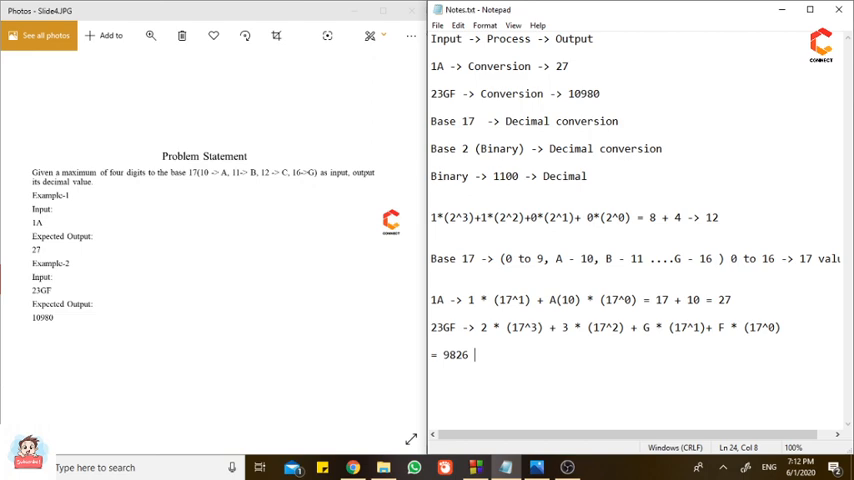
text(+ 867)
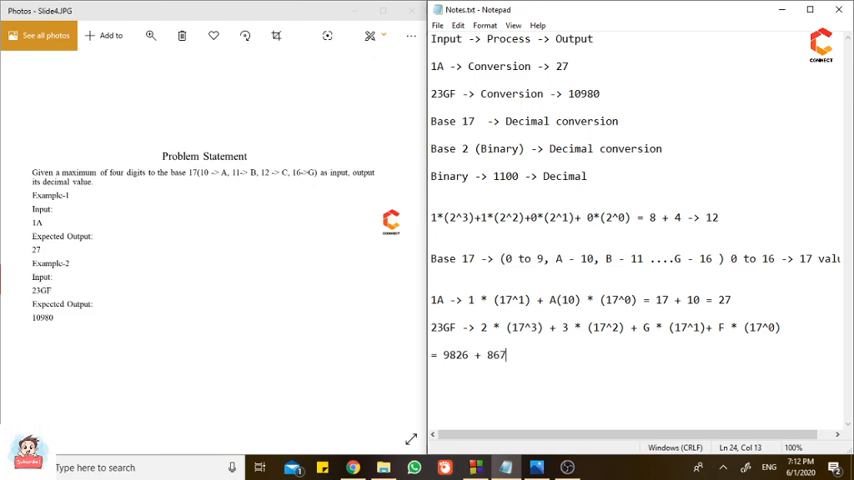
text(+27)
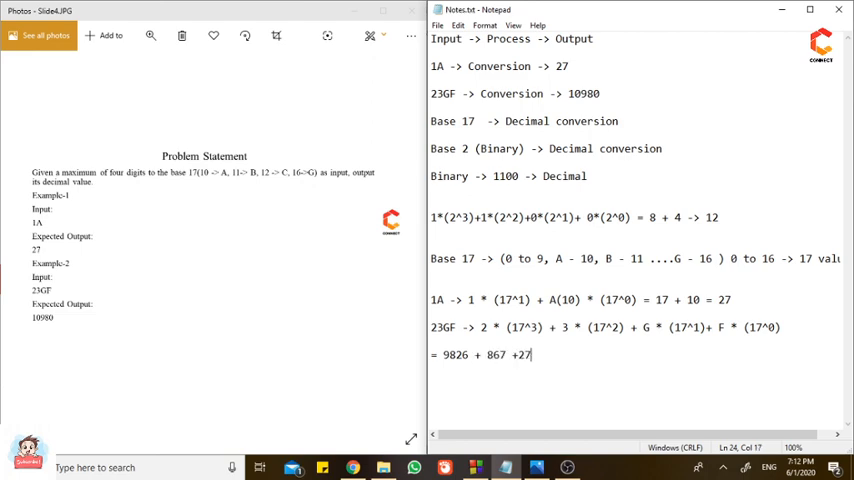
text(2 +)
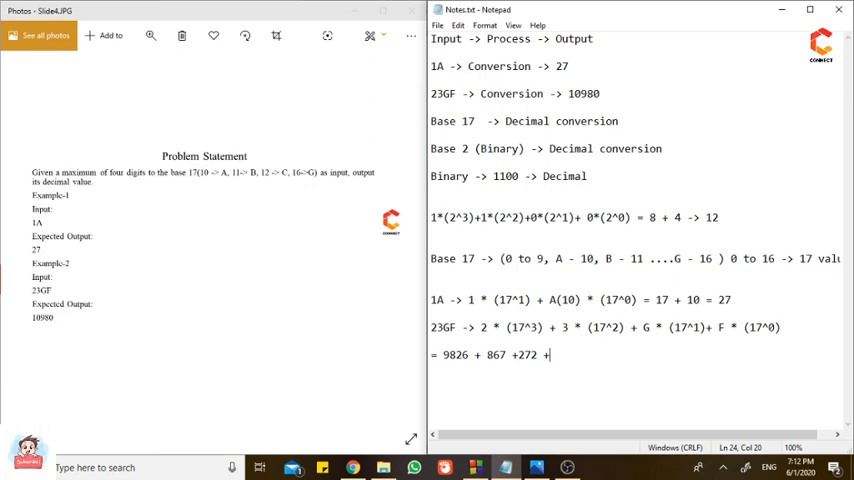
text(15)
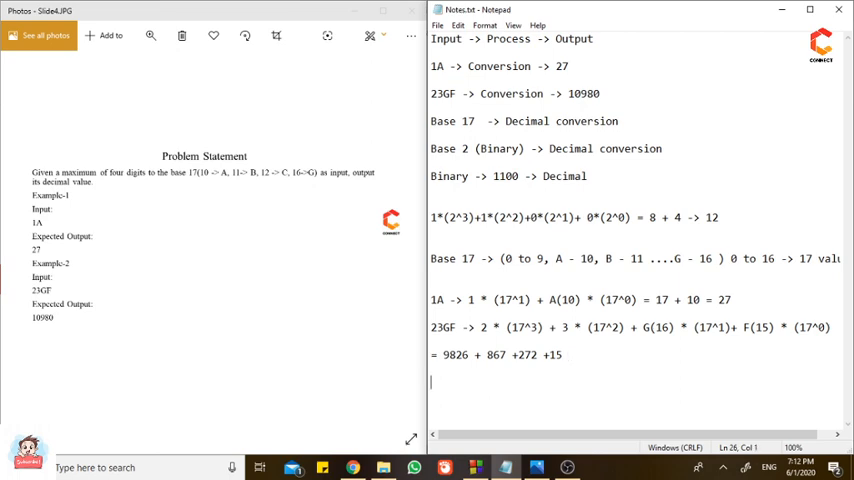
text(= 1)
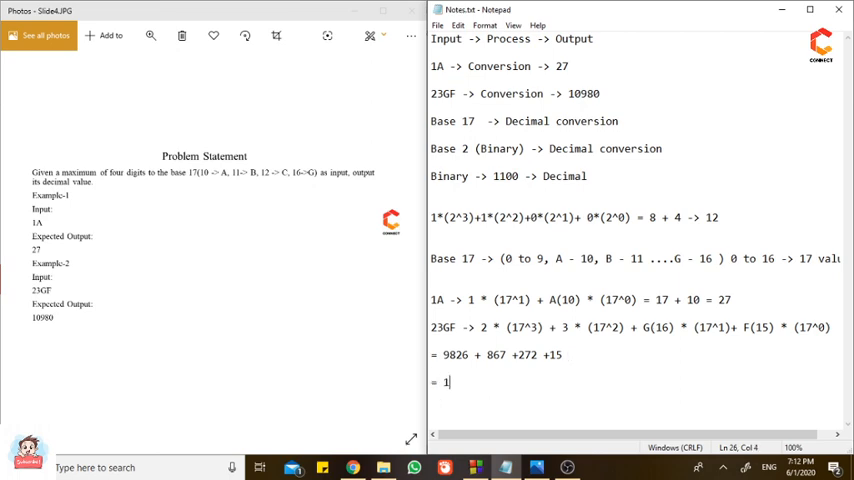
text(0980)
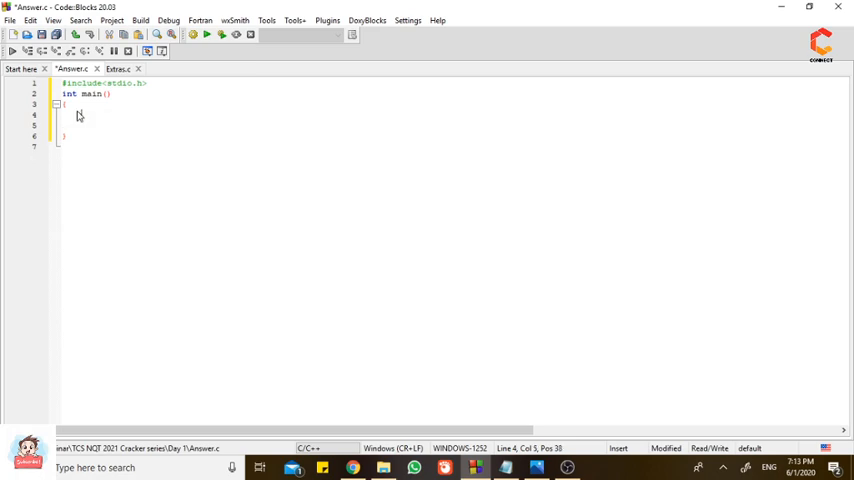
Begin 'char str[' in main, then maximize the problem-statement image in Photos.
text(char str[)
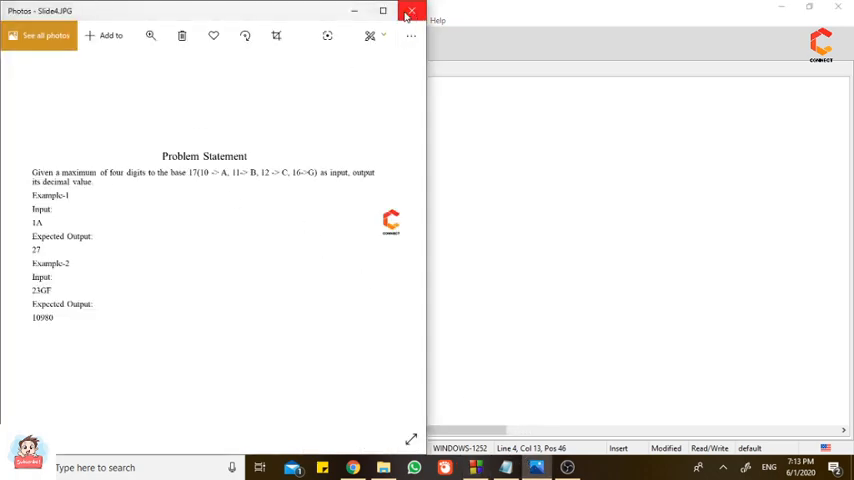
click(408, 12)
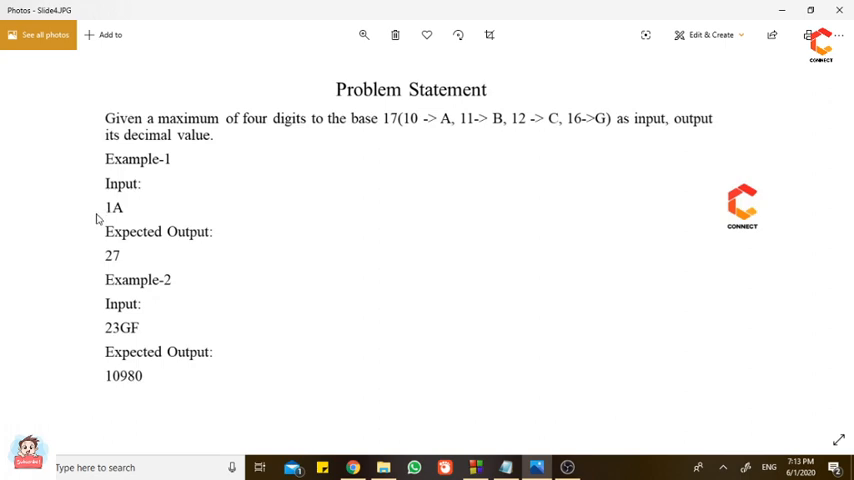
mouse_move(276, 136)
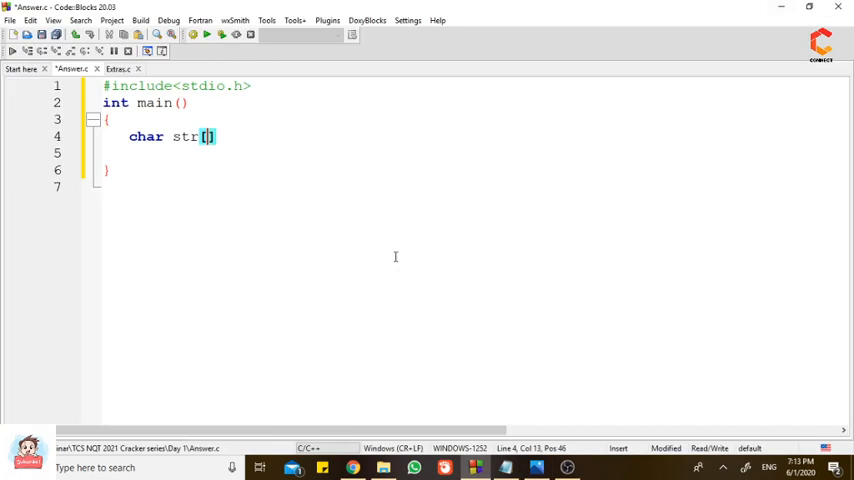
mouse_move(206, 164)
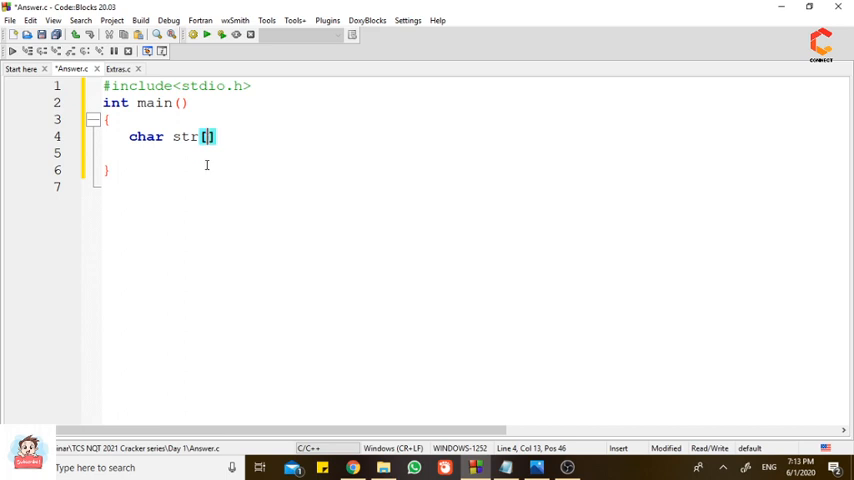
Declare char str[5]; //Declaration and read it with scanf("%s",str);.
text(5)
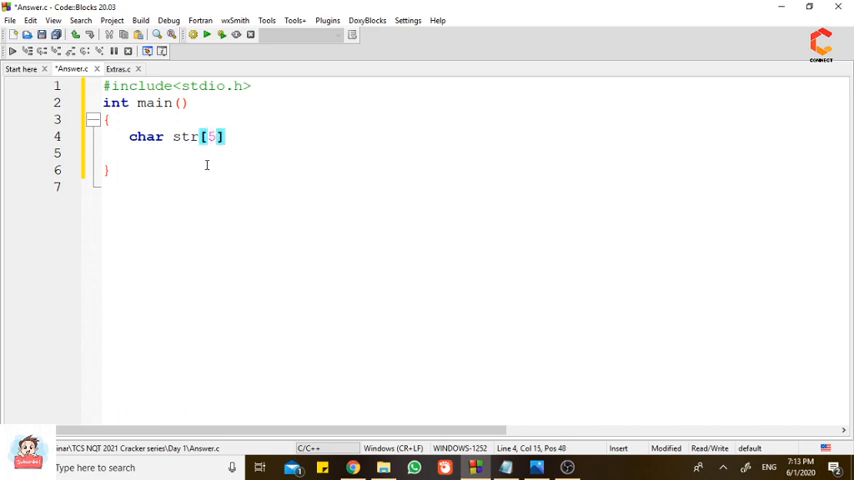
text(;)
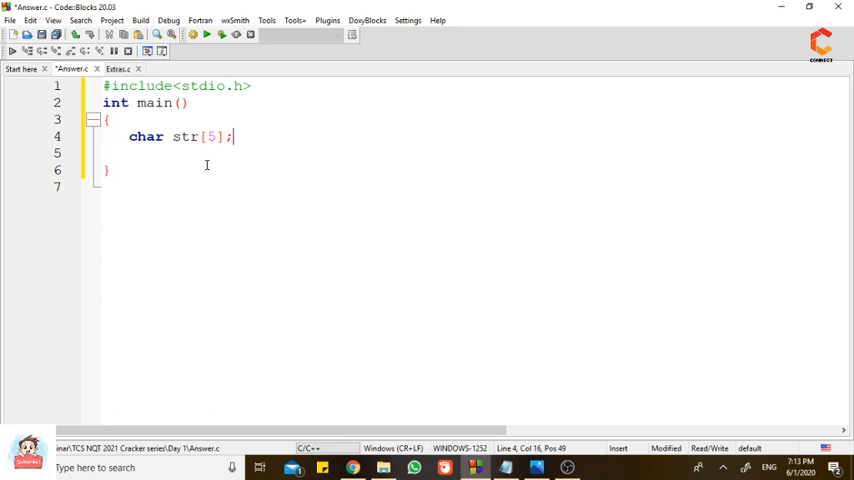
text(//Declare)
click(470, 152)
text(s)
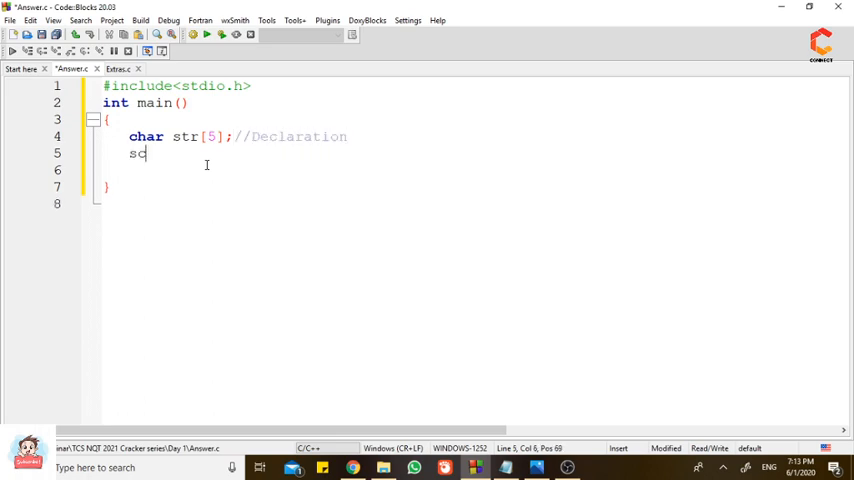
text(canf(""))
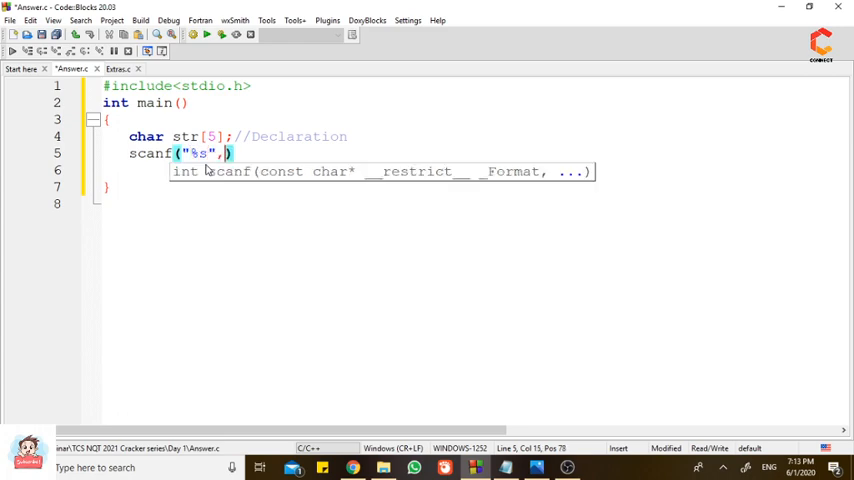
text(str)
click(472, 172)
text(i)
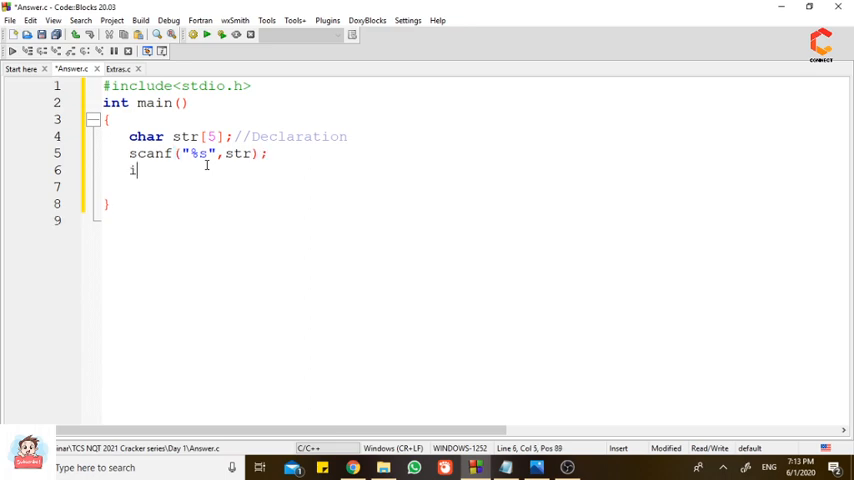
Store int len = strlen(str); //Length of the string.
text(nt len)
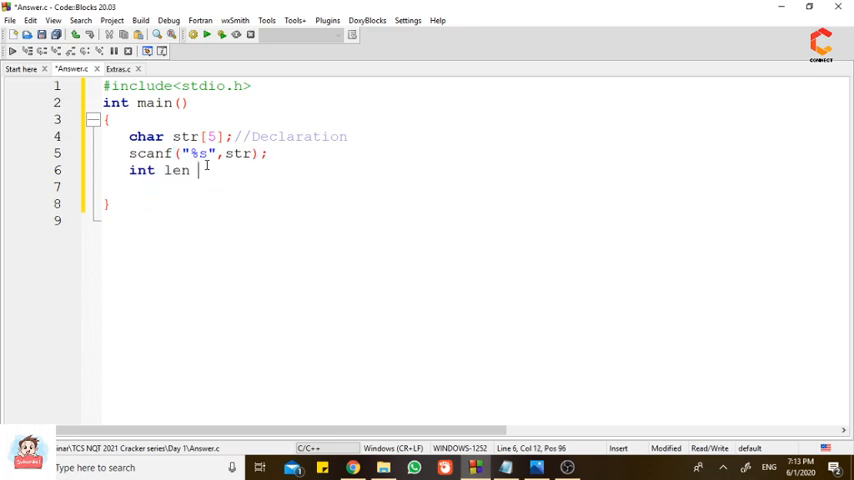
text(=)
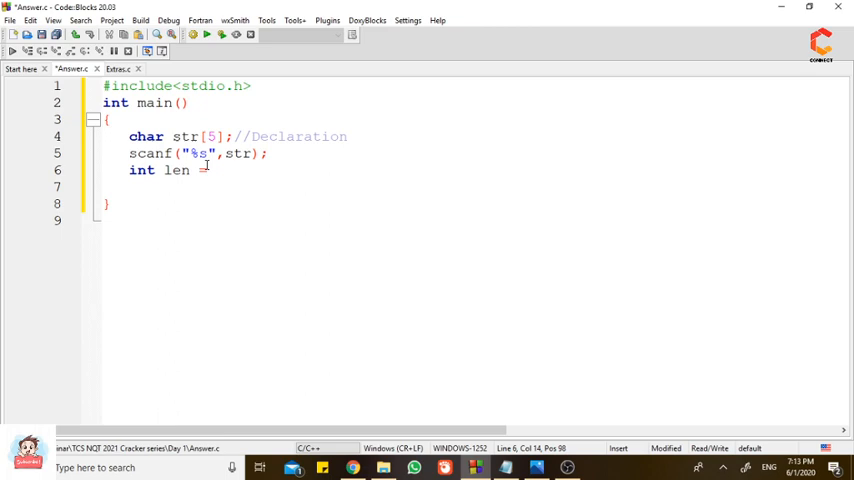
text(strlen)
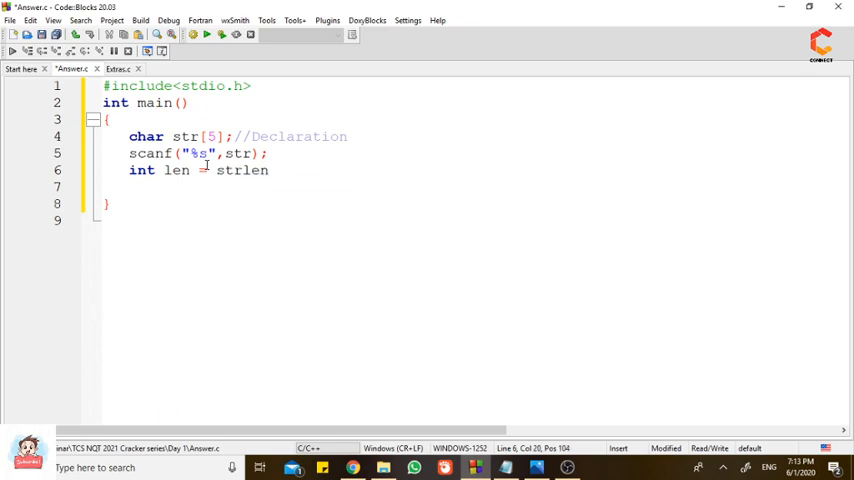
text((st)
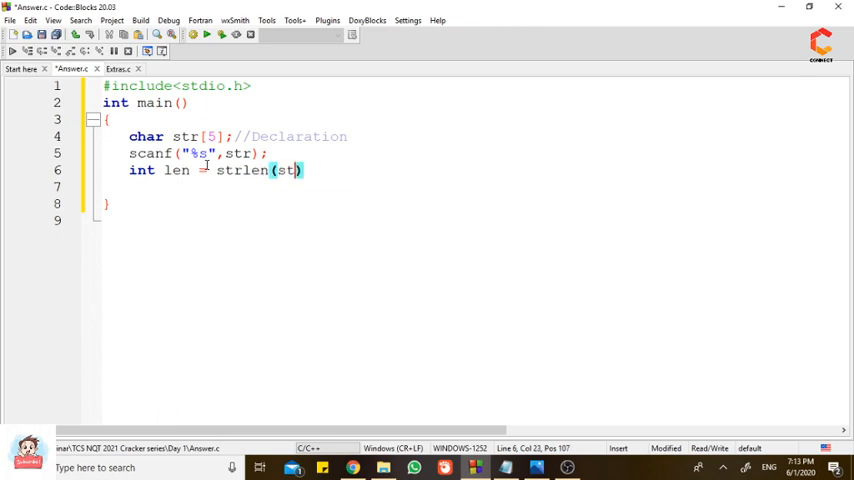
text();//)
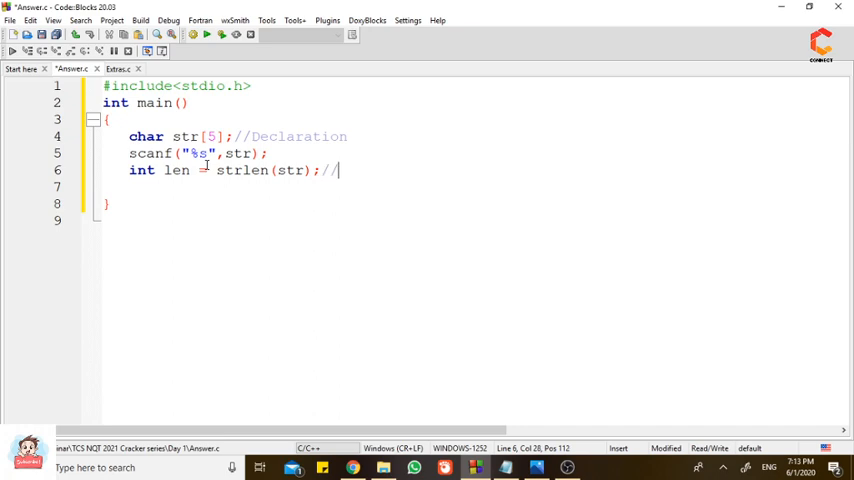
text(Length of the st)
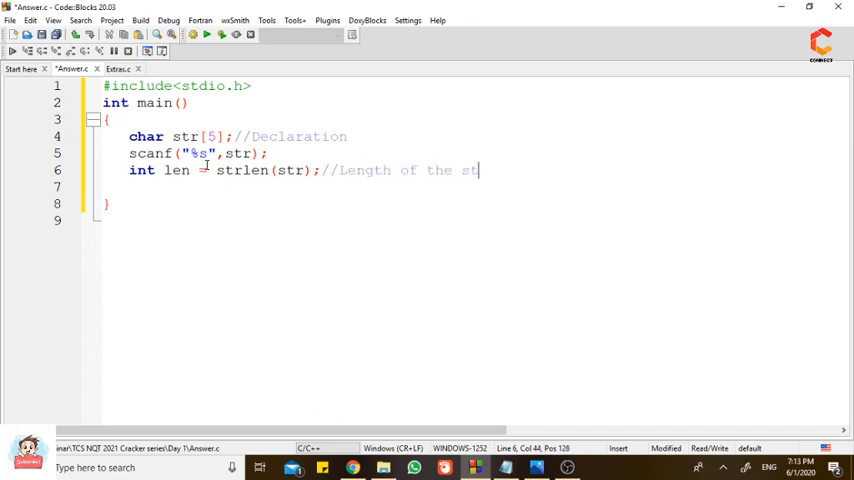
text(ring)
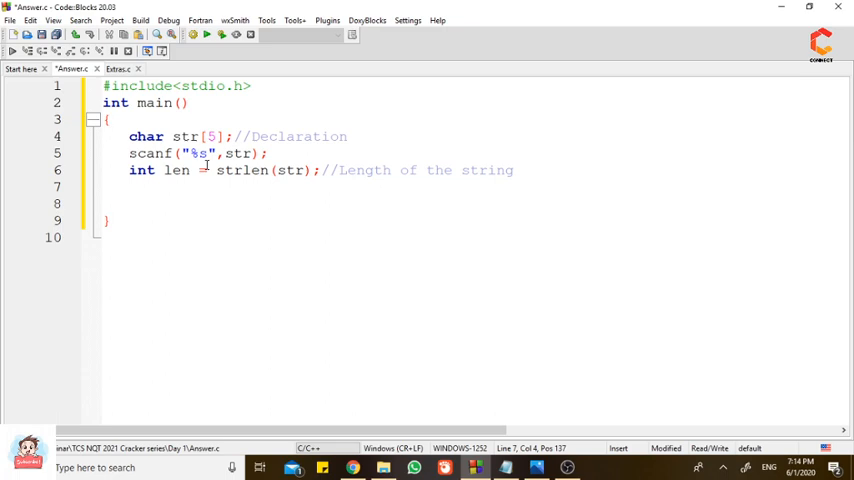
Start a while(len--) loop over the string.
text(whi)
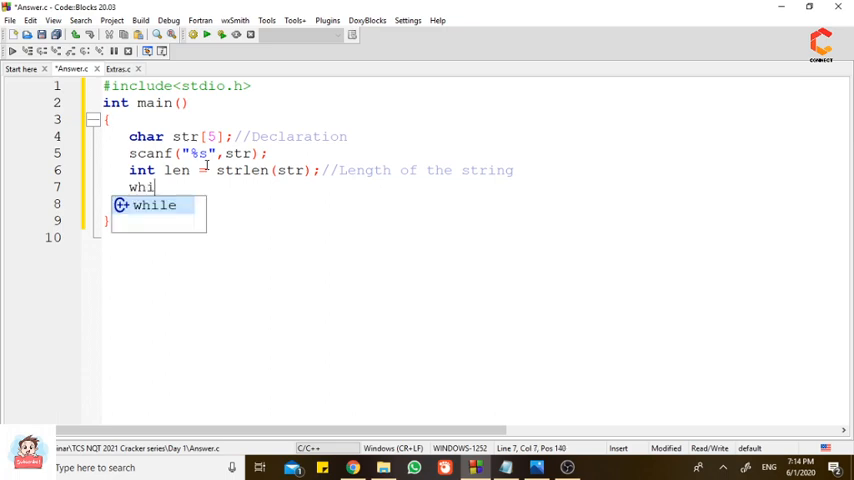
text(le(len)
text("")
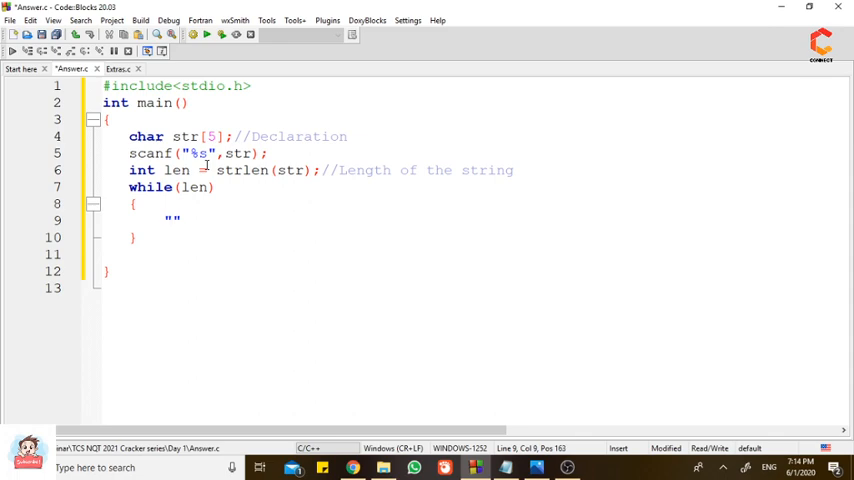
key(BackSpace)
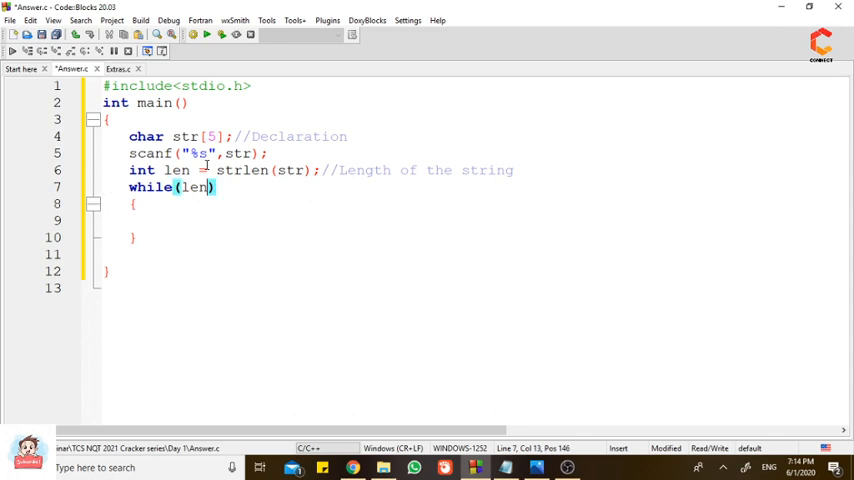
text(--)
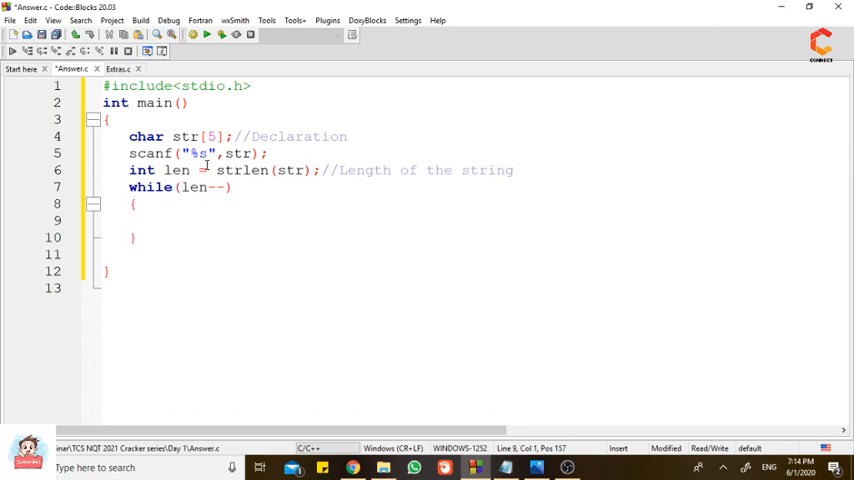
Inside the loop, printf "%c of %d" with arguments str[len],len.
text(print)
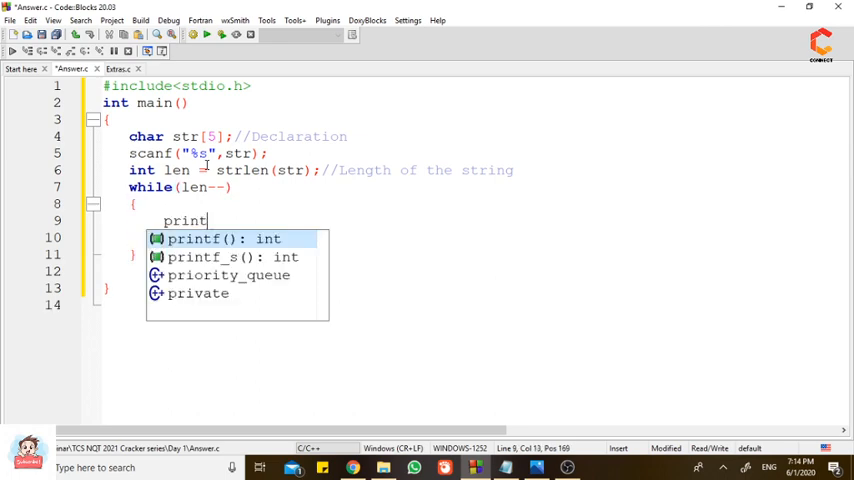
text(f("%"))
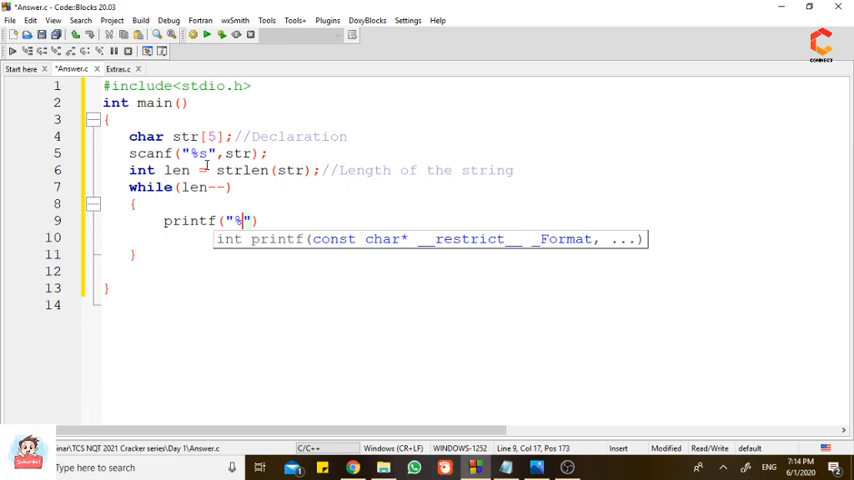
text(c is in the index)
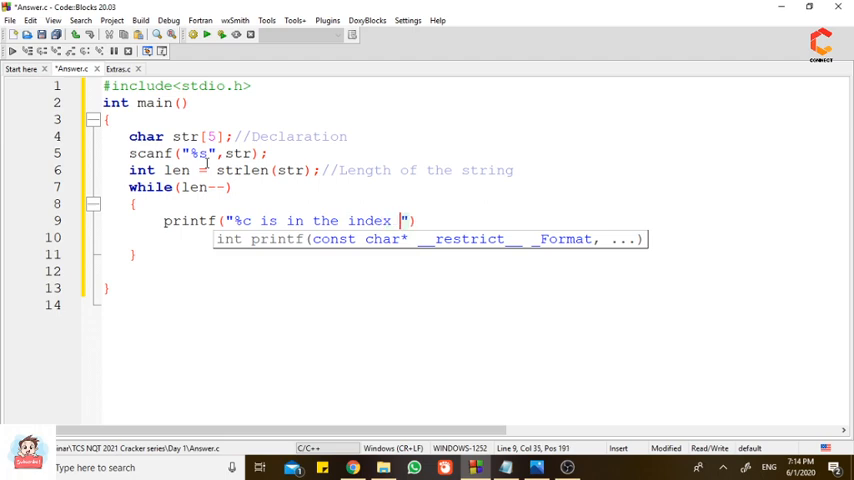
text(of %d)
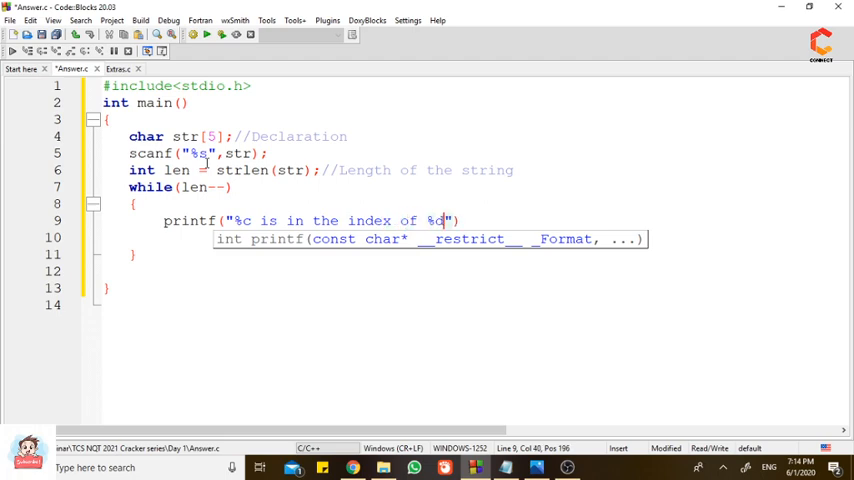
text(,str))
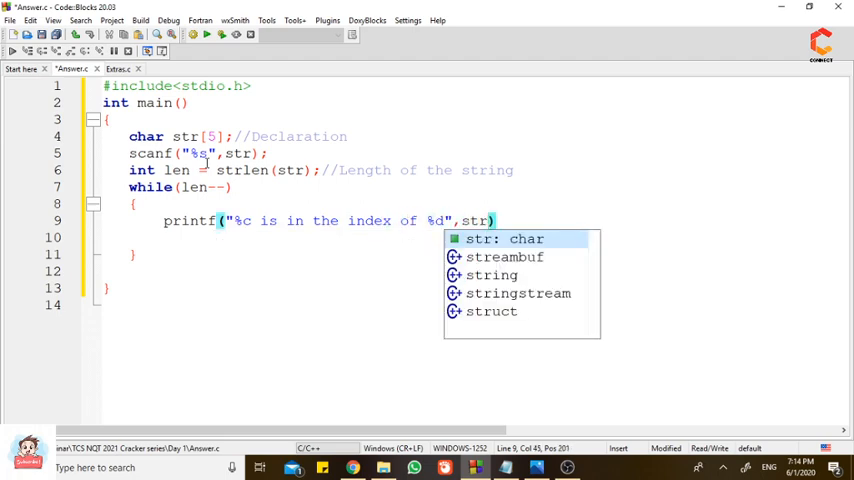
text([])
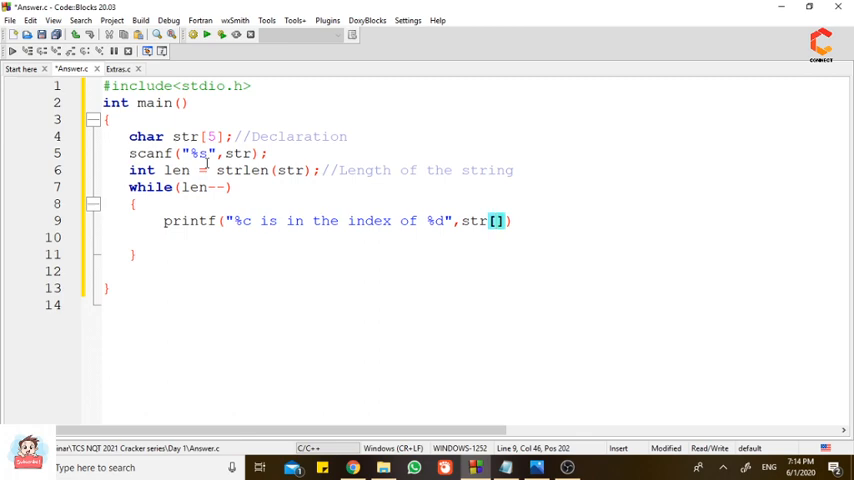
text(len)
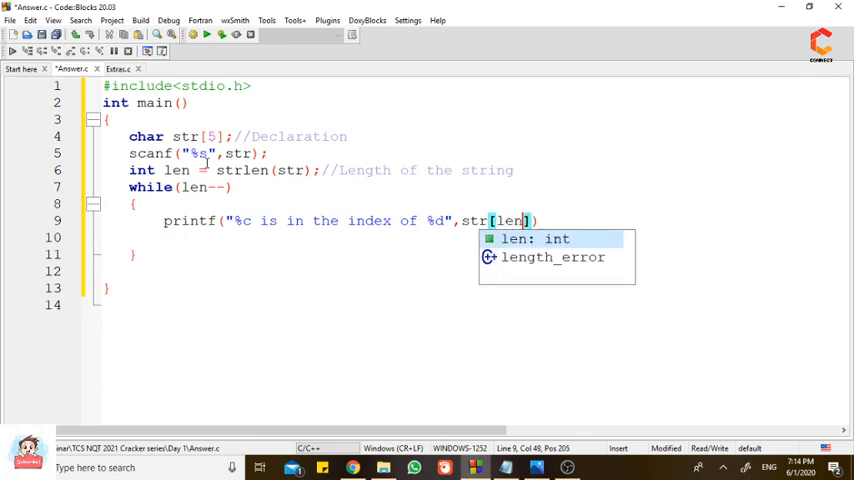
text(],len)
text(1A)
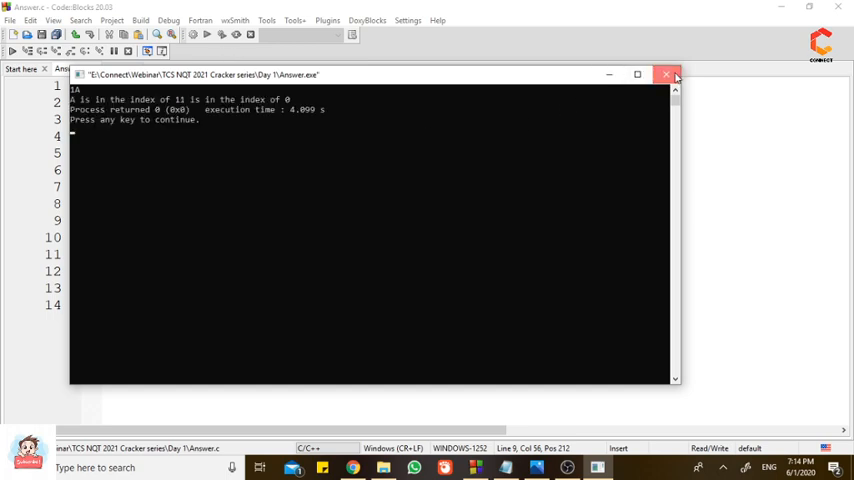
Add \n to the printf format and rerun, listing 23GF's characters by index on separate lines.
click(664, 74)
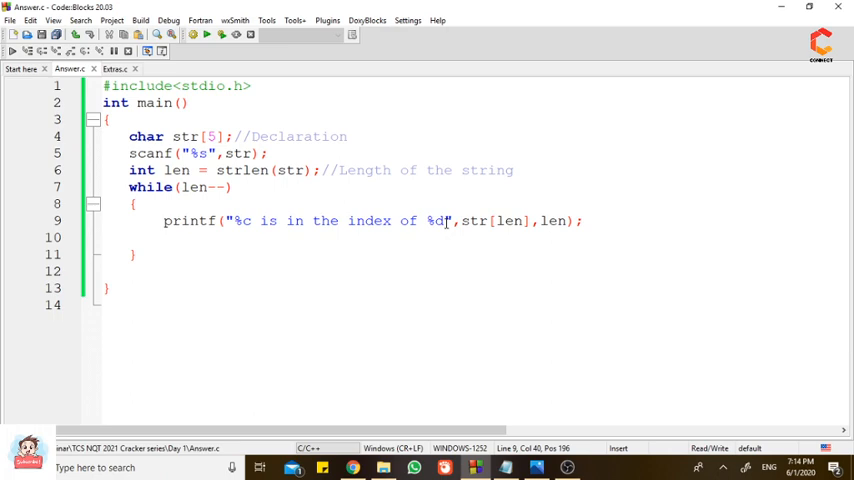
text(\n)
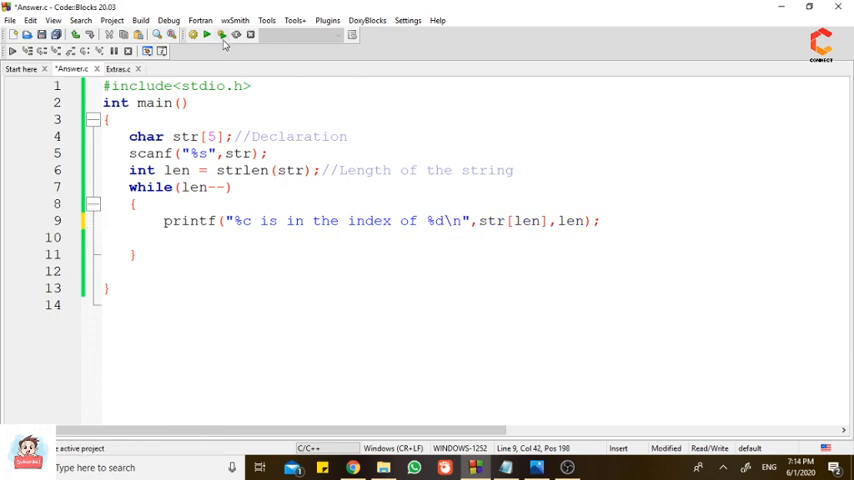
click(208, 40)
text(23GF)
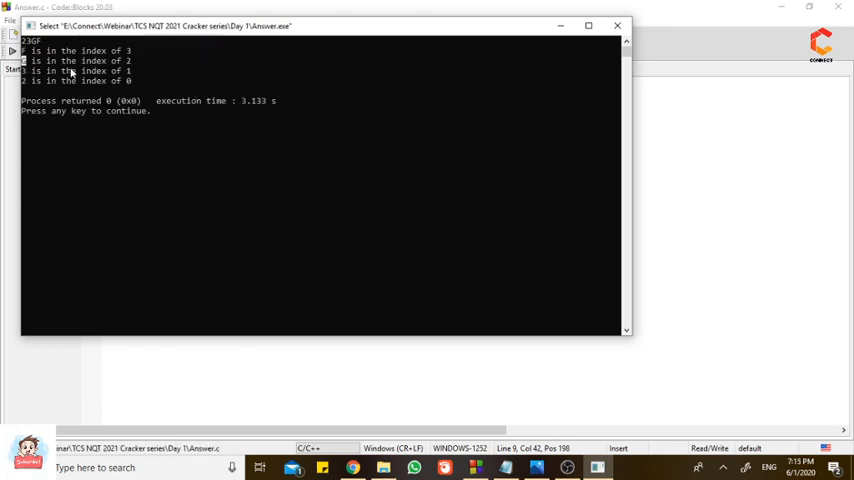
mouse_move(128, 100)
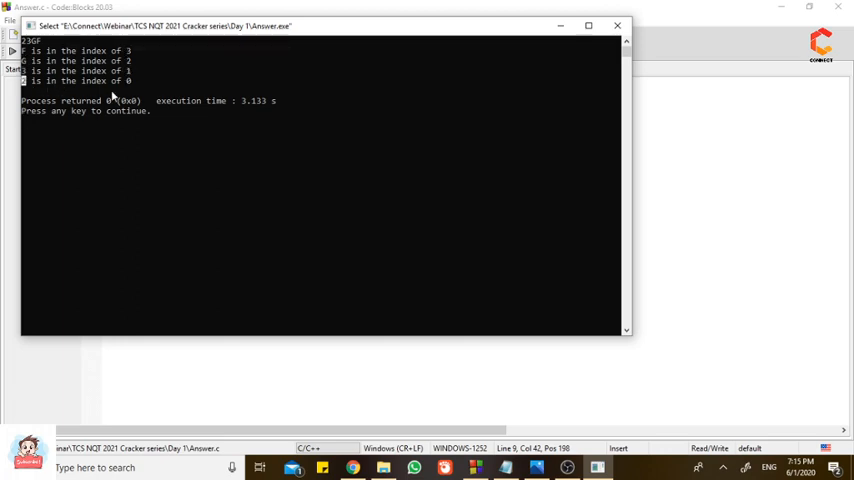
click(612, 28)
text(if(str[i]>=)
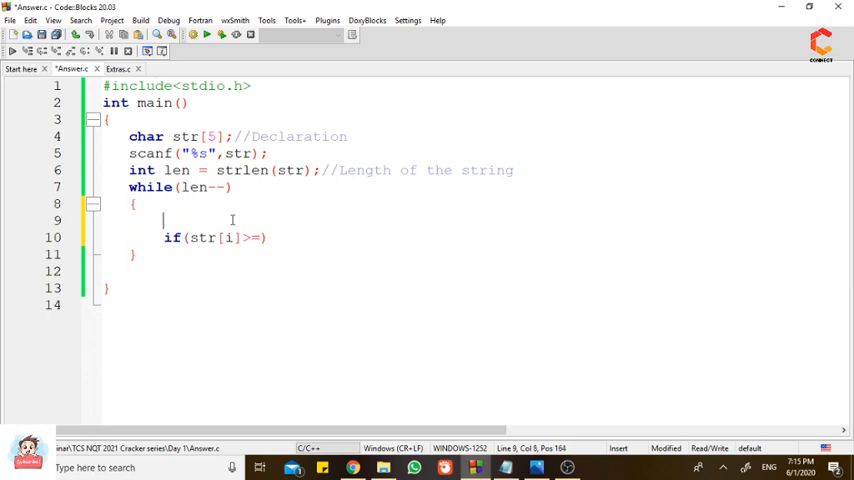
Declare int temp and write if(str[i]>='0'&&str[i]<='9') with braces inside the loop.
text(int temp;)
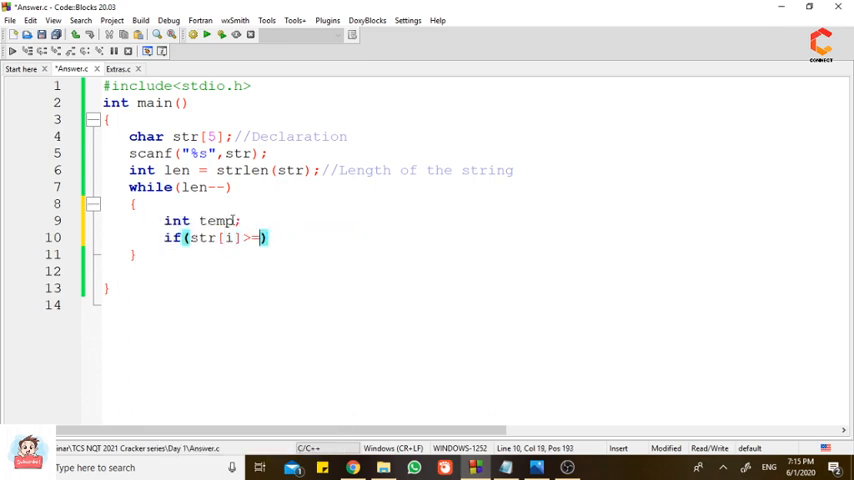
text(')
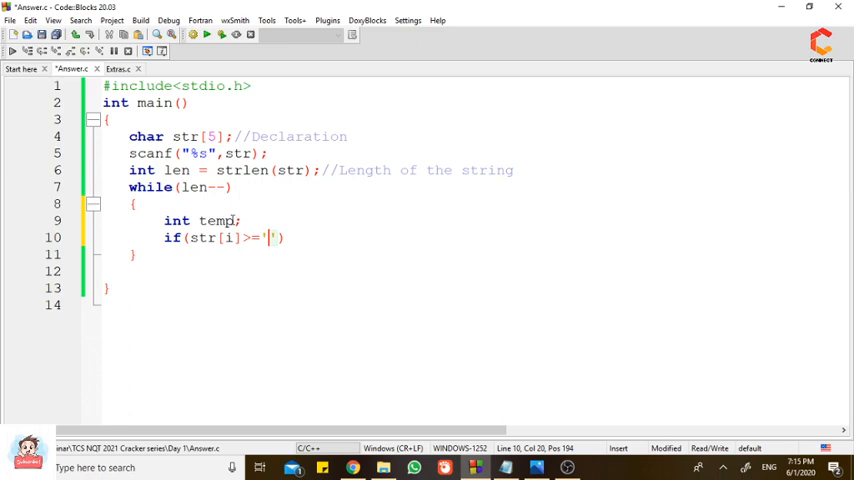
text(0)
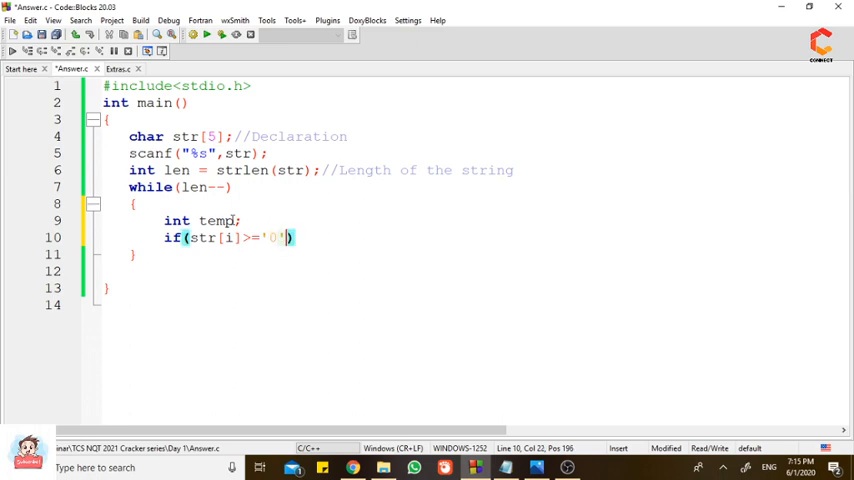
text(&&)
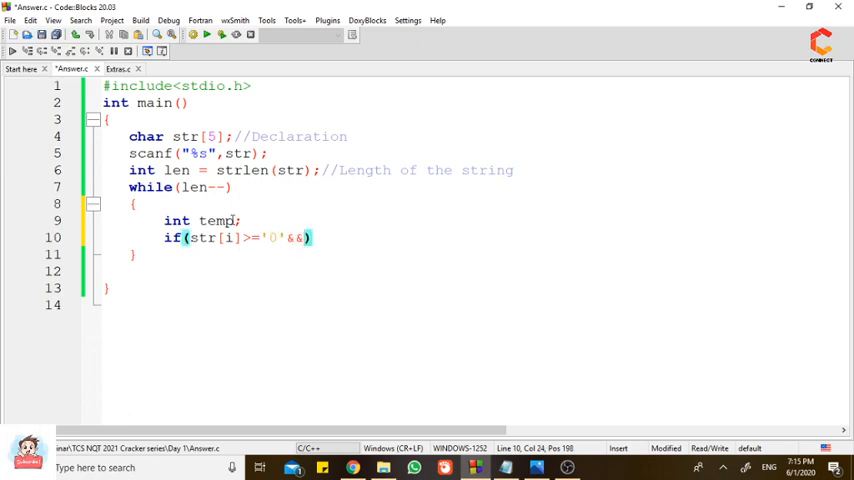
text(str[i])
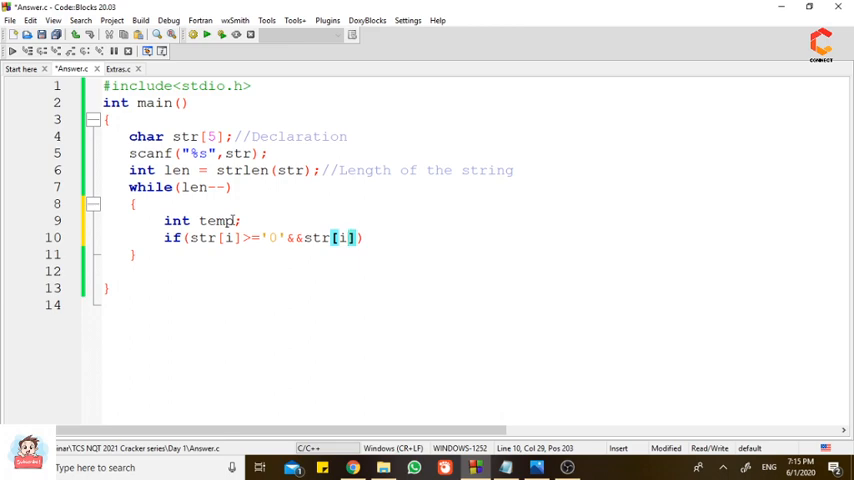
text(<=)
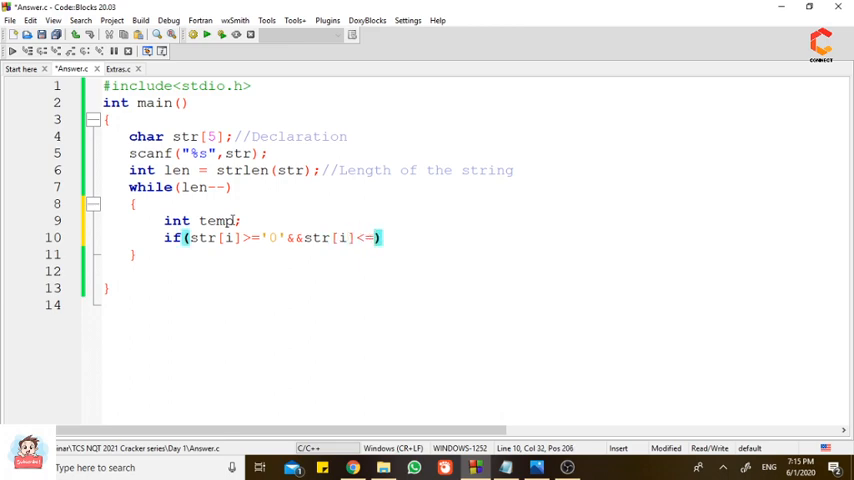
text('9'))
text({)
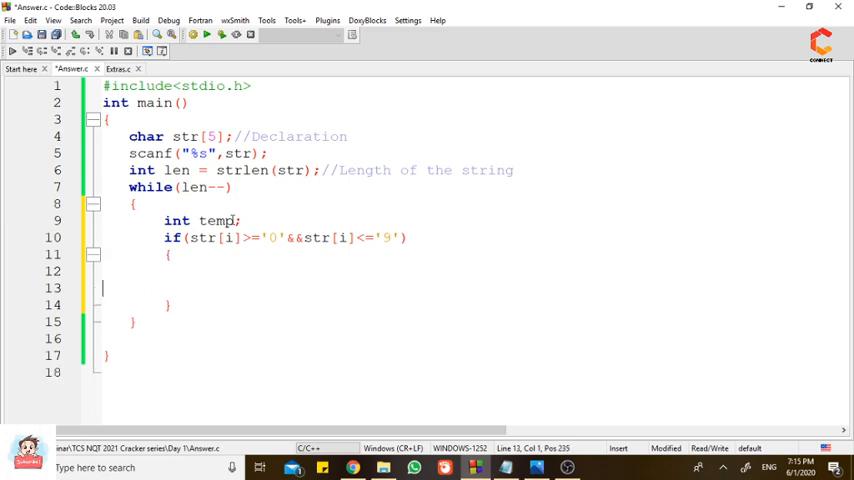
Inside the digit check set temp = str[i] - '0';.
text(temp = s)
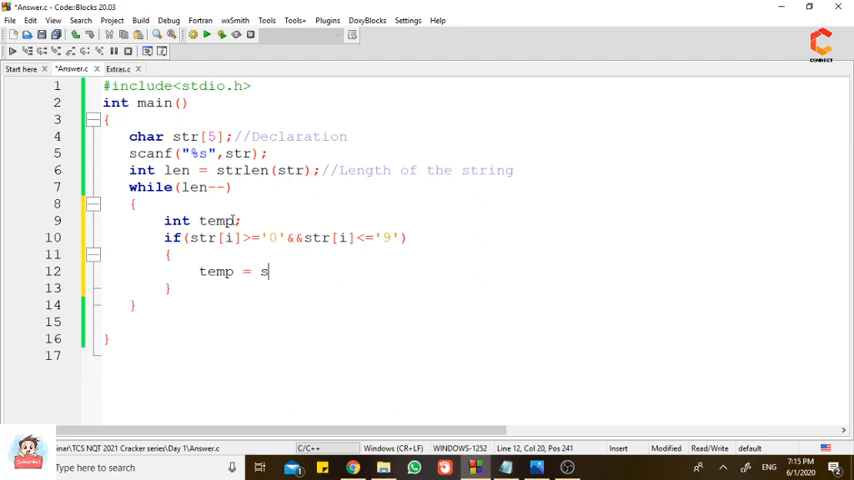
text(tr[i])
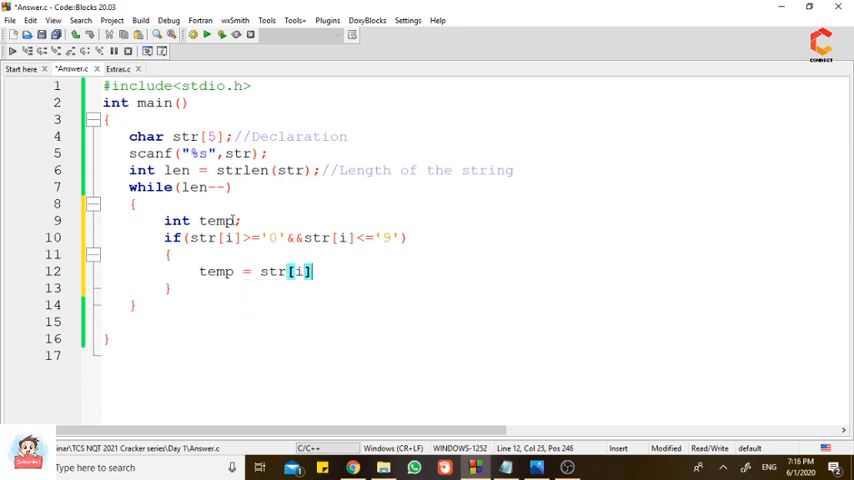
text(-)
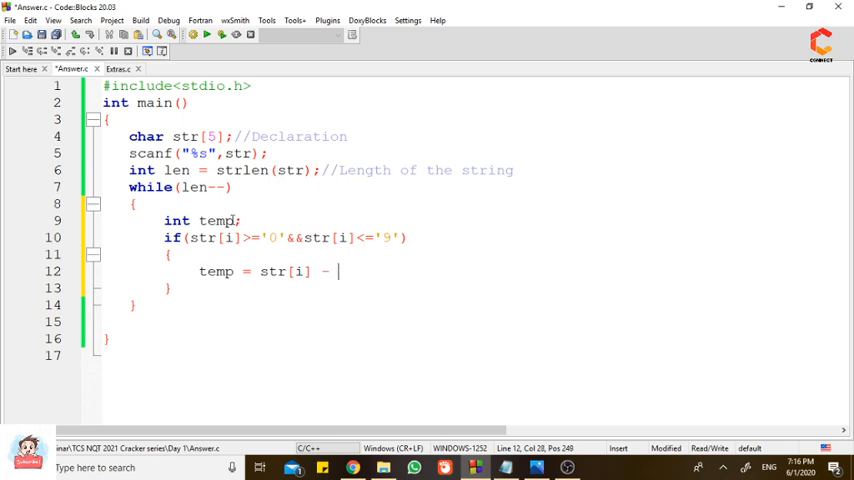
text('0')
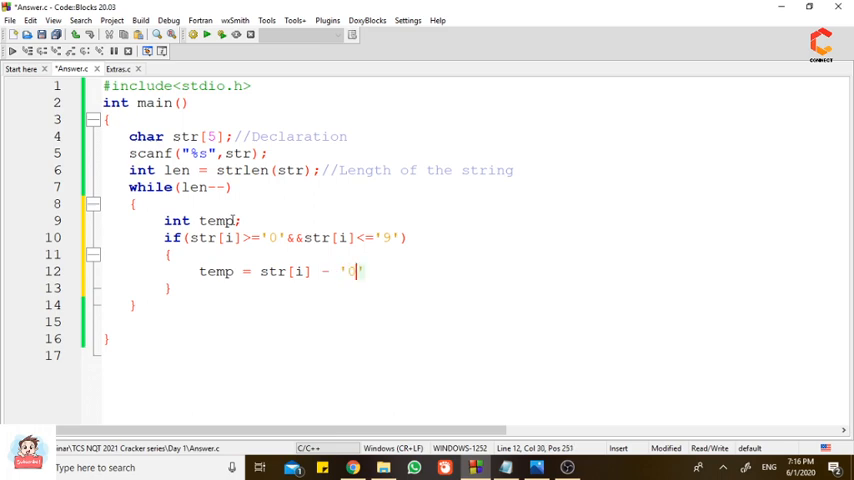
Comment it as //Character to Integer conversion and begin an else{} block.
text(//A)
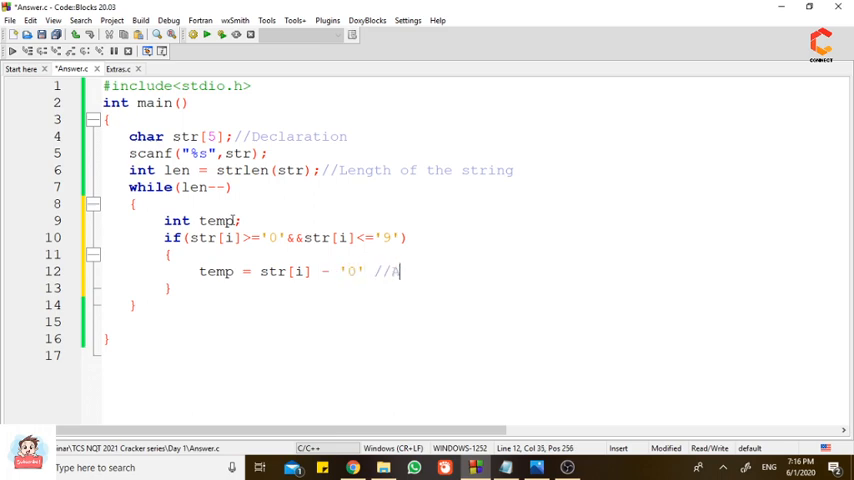
key(BackSpace)
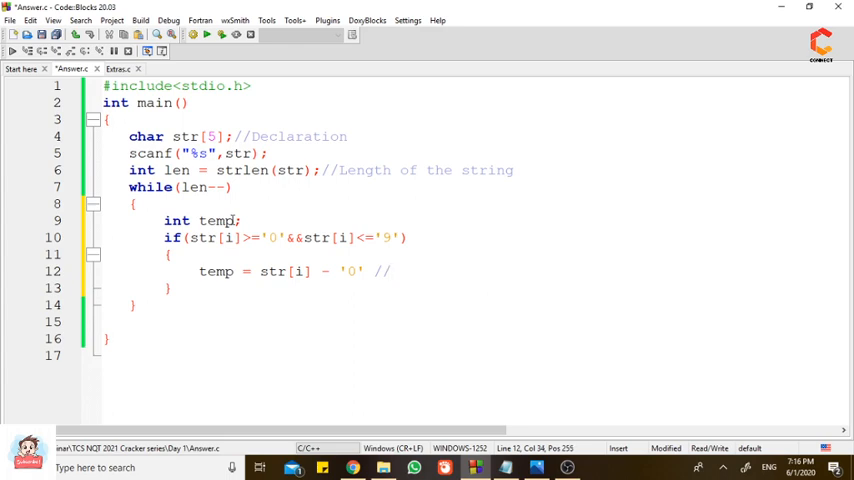
text(Character to Inter)
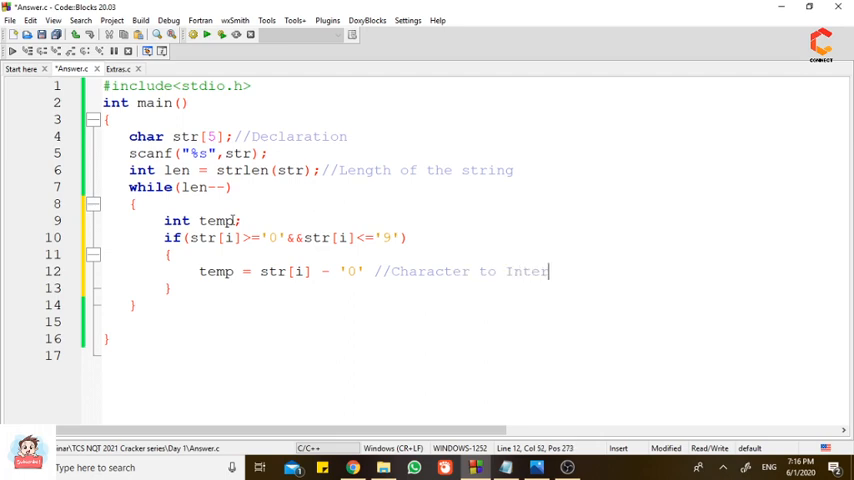
text(ger)
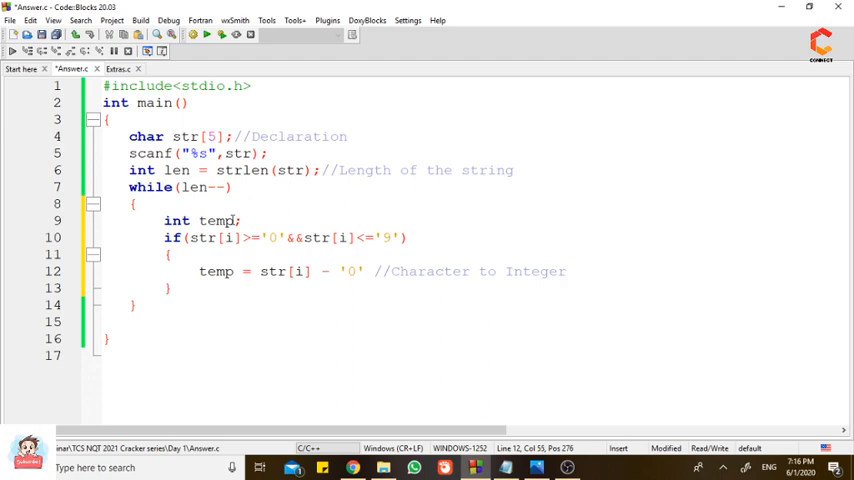
text(conversion)
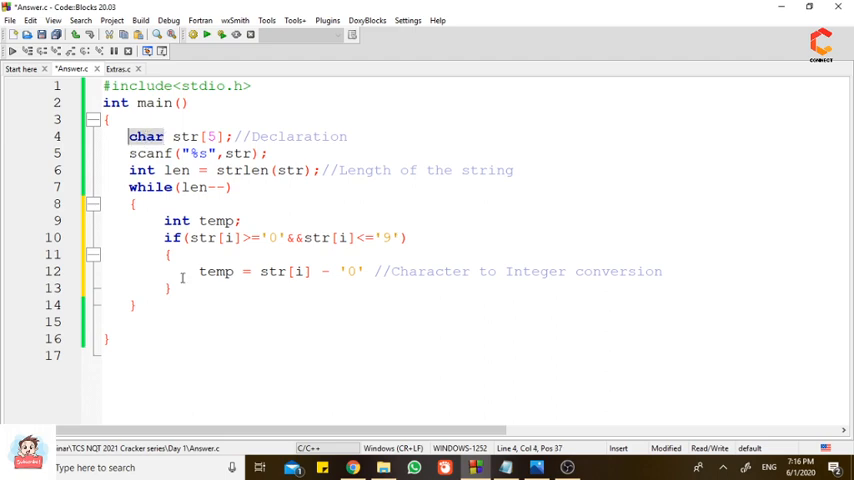
mouse_move(204, 272)
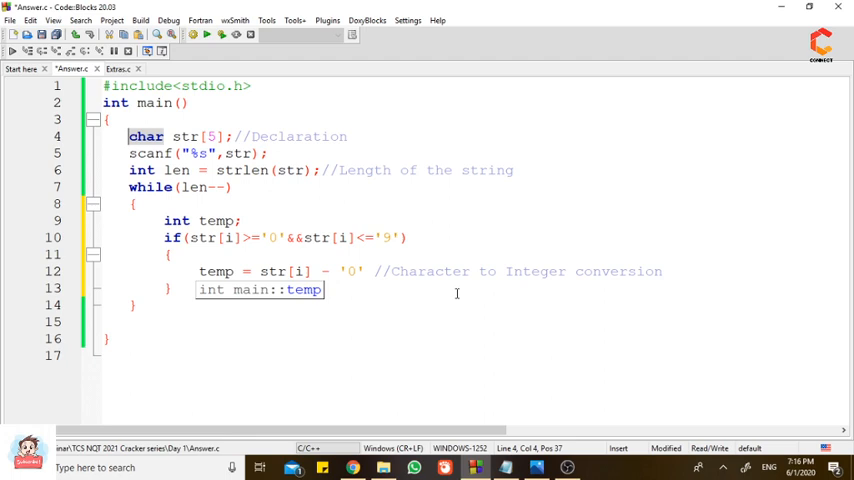
mouse_move(488, 276)
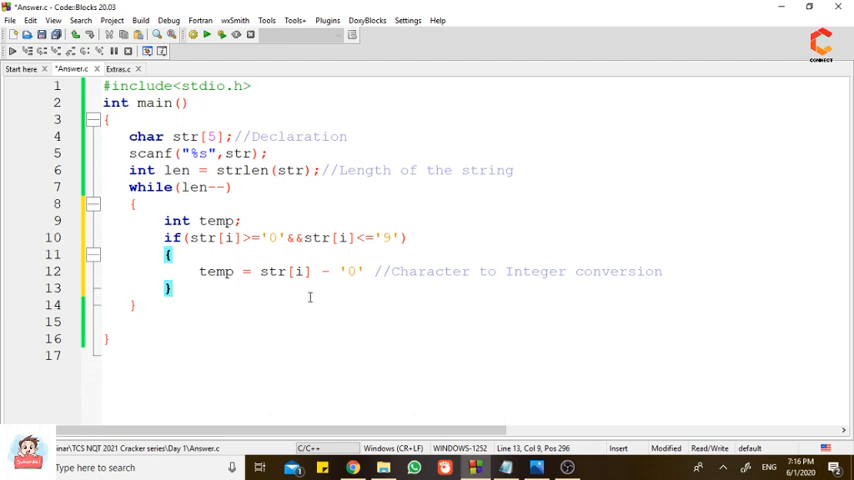
mouse_move(278, 256)
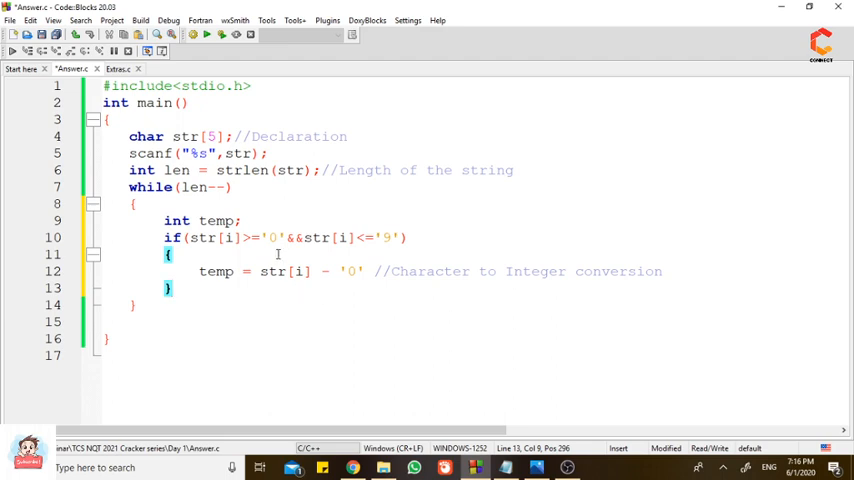
text(else{})
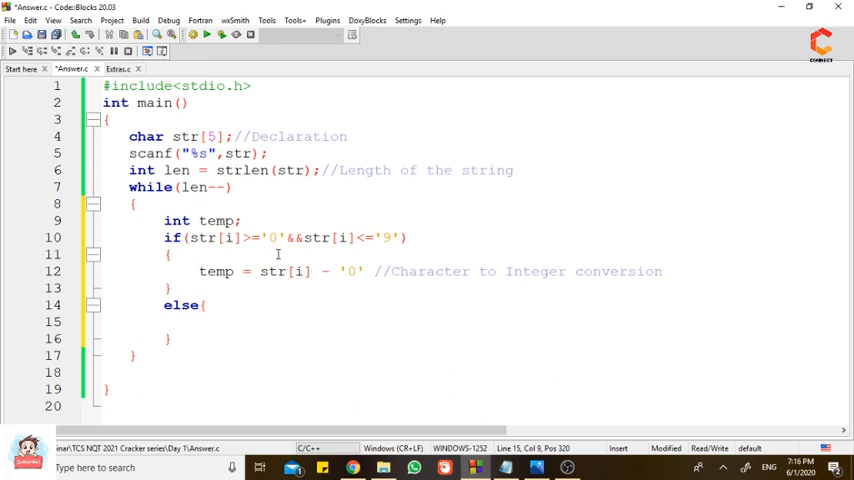
In the else block set temp = str[i] - 55.
text(te)
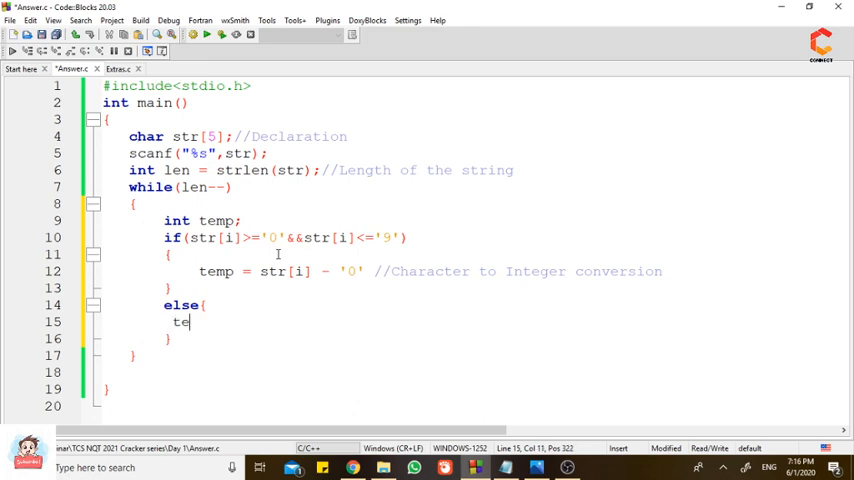
text(mp = s)
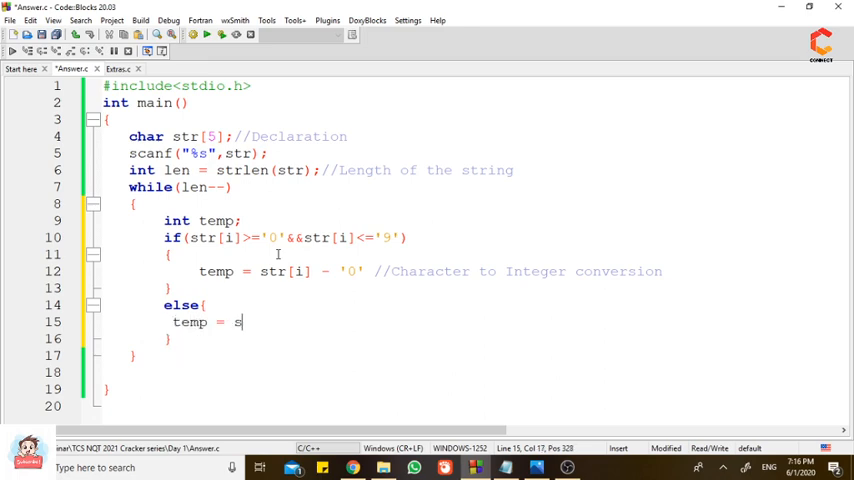
text(tr[i])
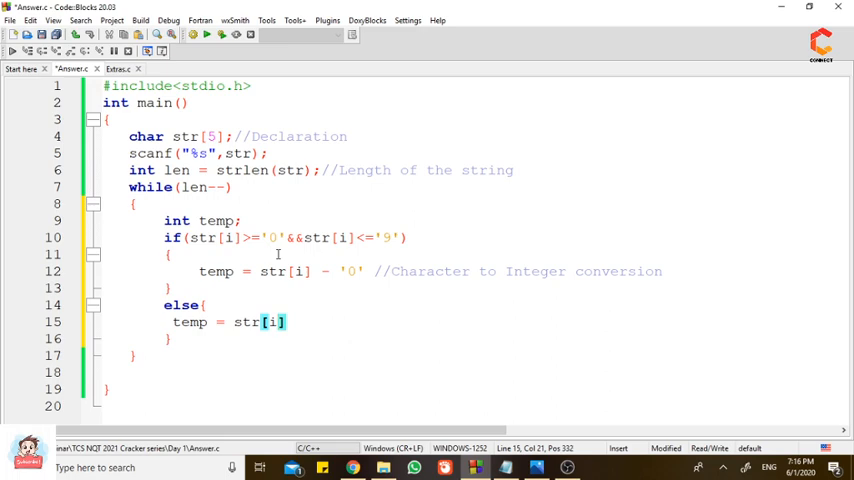
text(- 55)
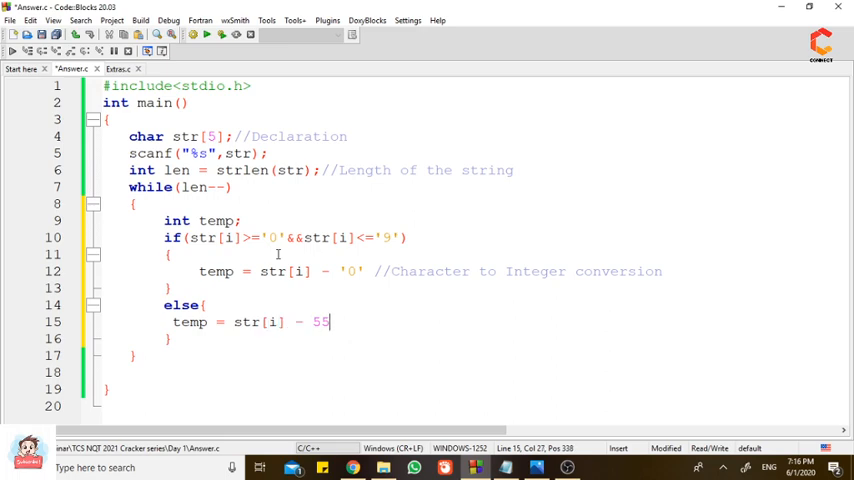
Comment that the ASCII value of A is 65, so the value of A is 10.
text(//)
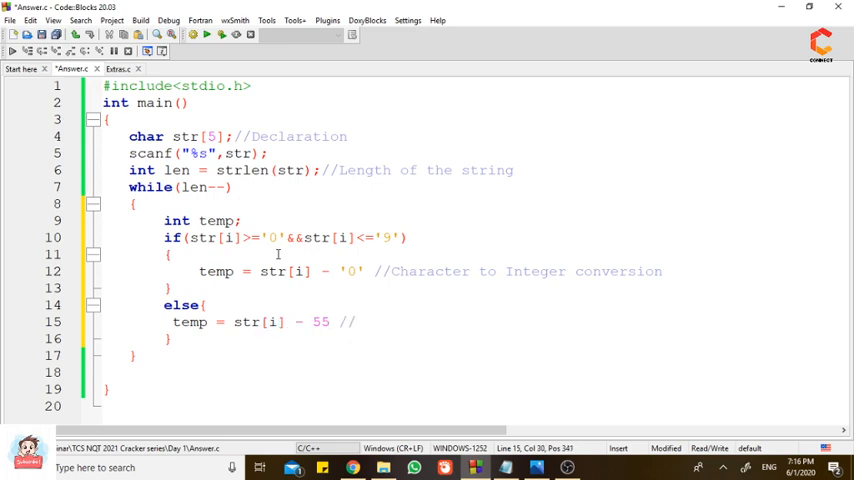
text(Ascii)
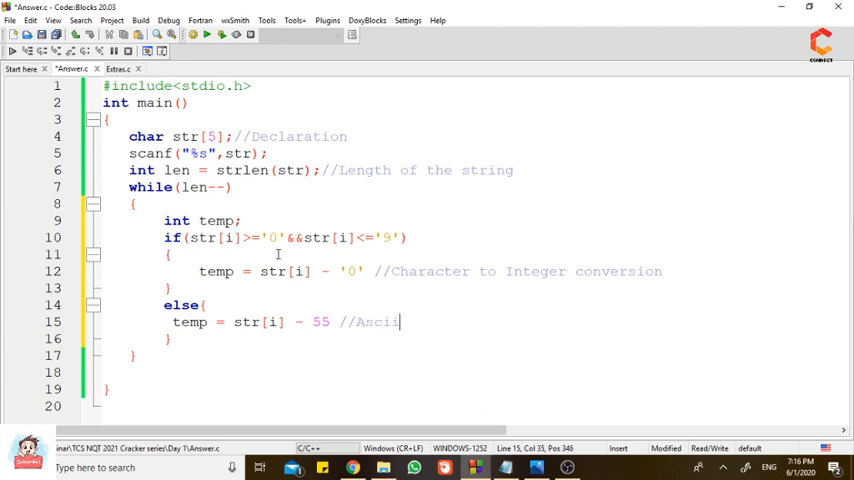
text(value of A is 65 then)
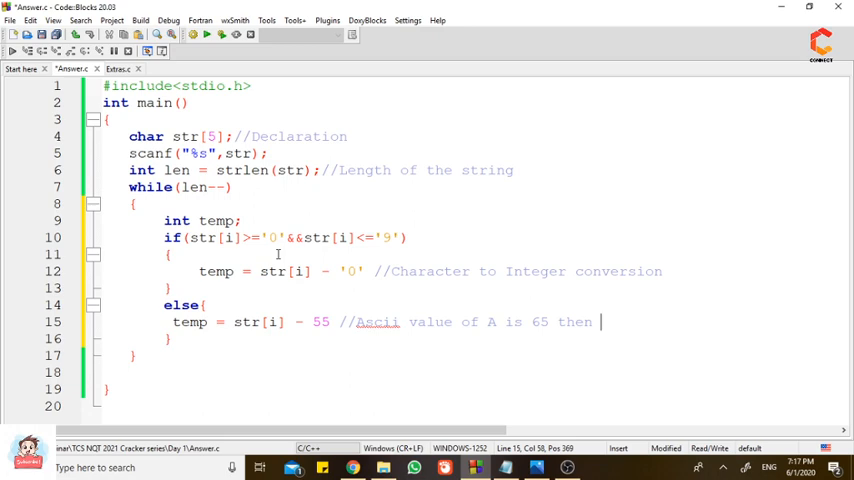
text(v)
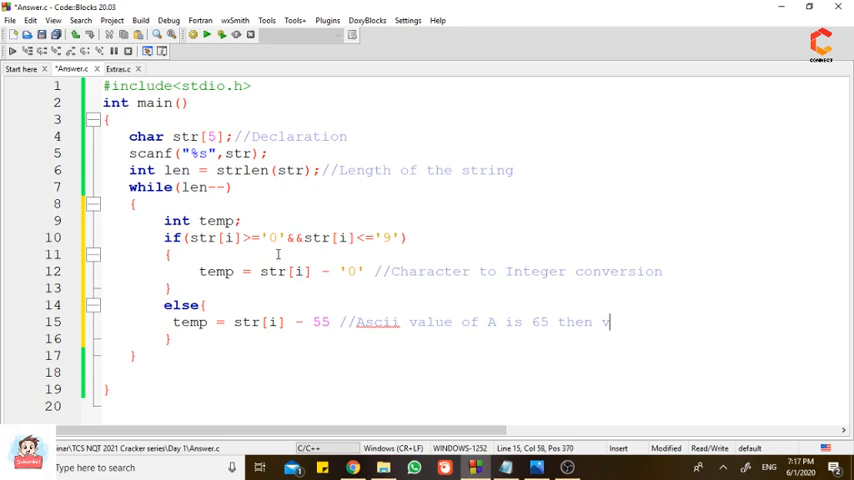
text(alue of A as)
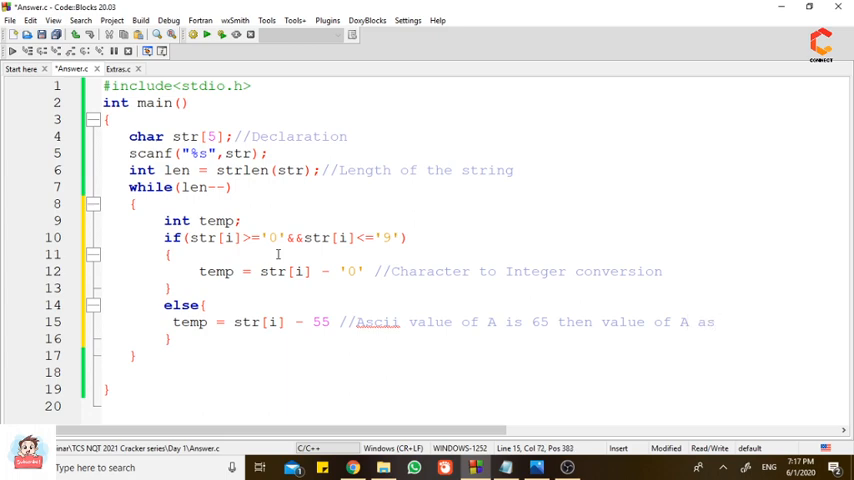
text(10)
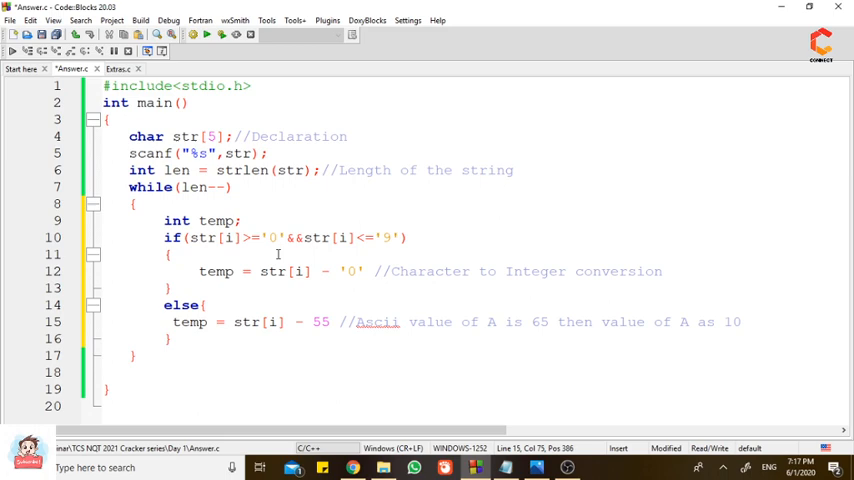
mouse_move(468, 468)
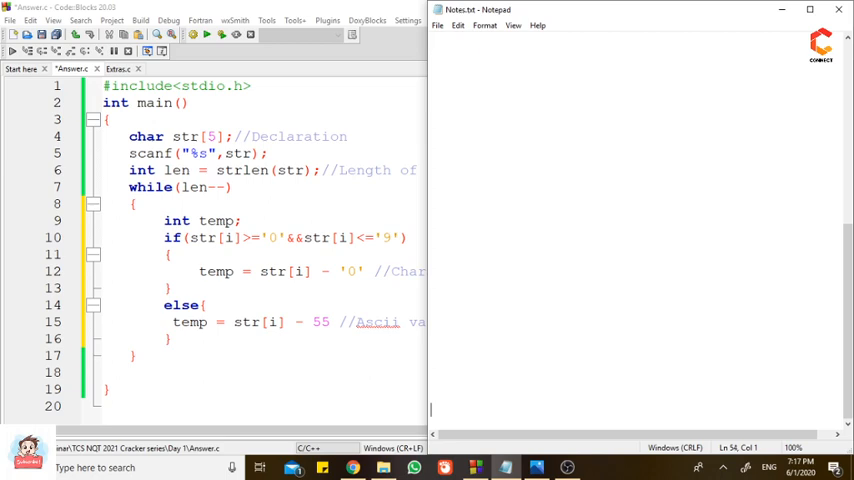
Note 'ASCII value of capital A is 65 ->' in Notepad.
text(ASCII value of capital A)
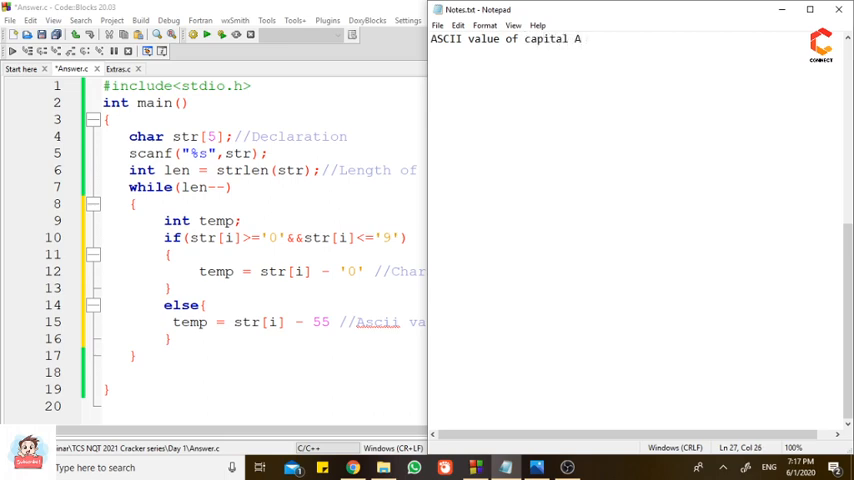
text(is 6)
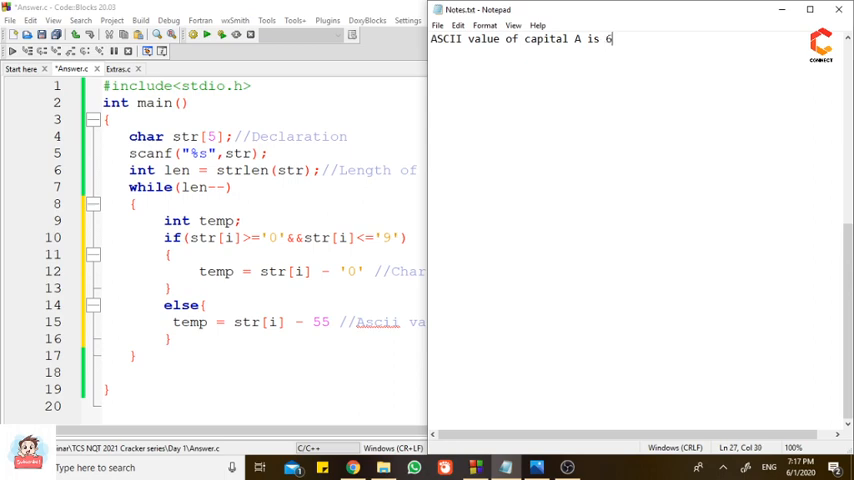
text(5)
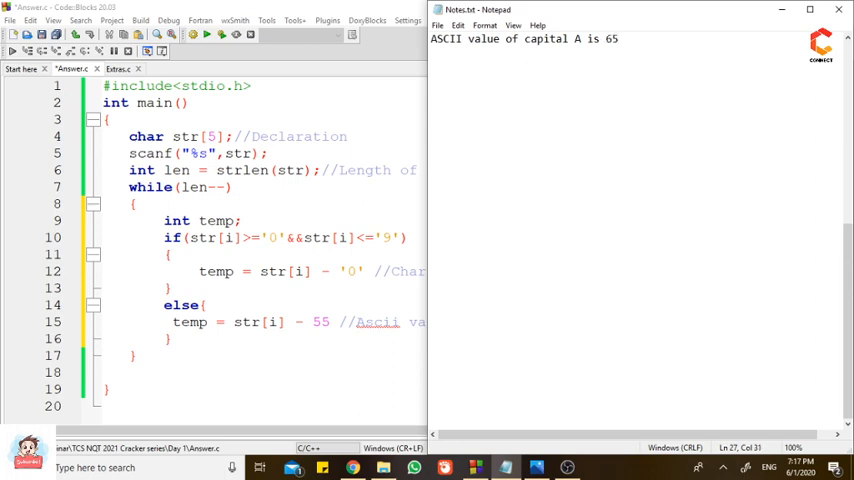
text(->)
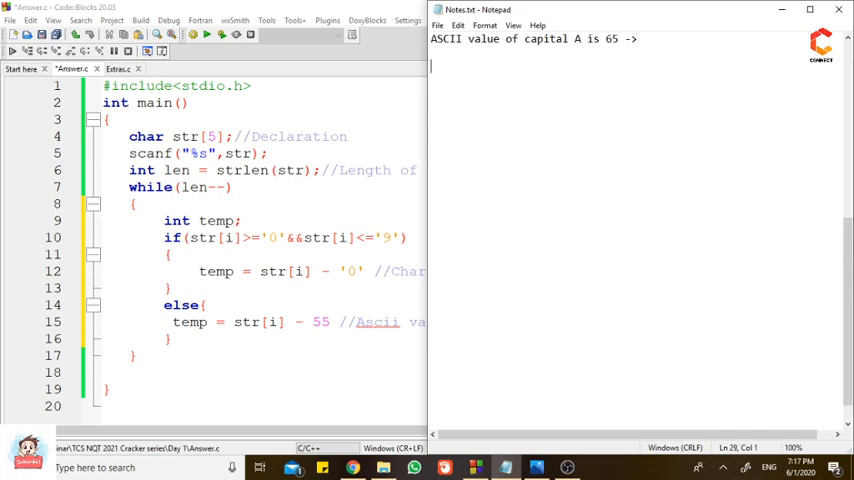
Note 'Value of A -> 10 (65 - 55)' on the next line.
text(Value of)
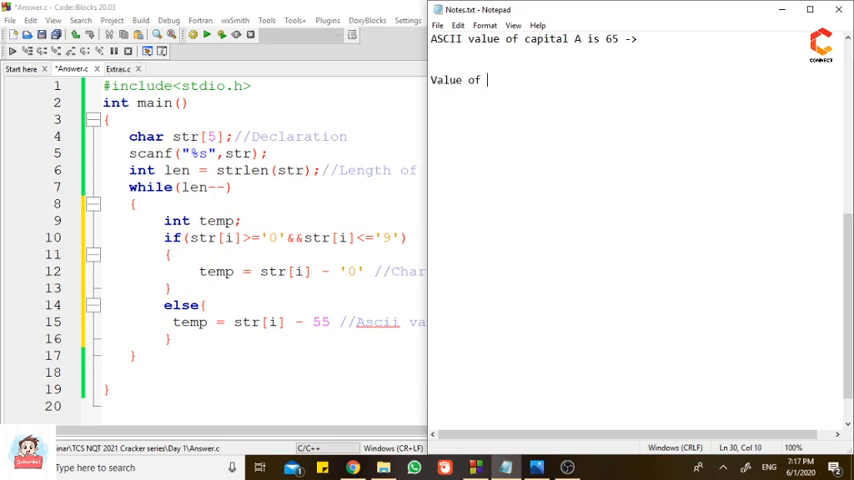
text(A -)
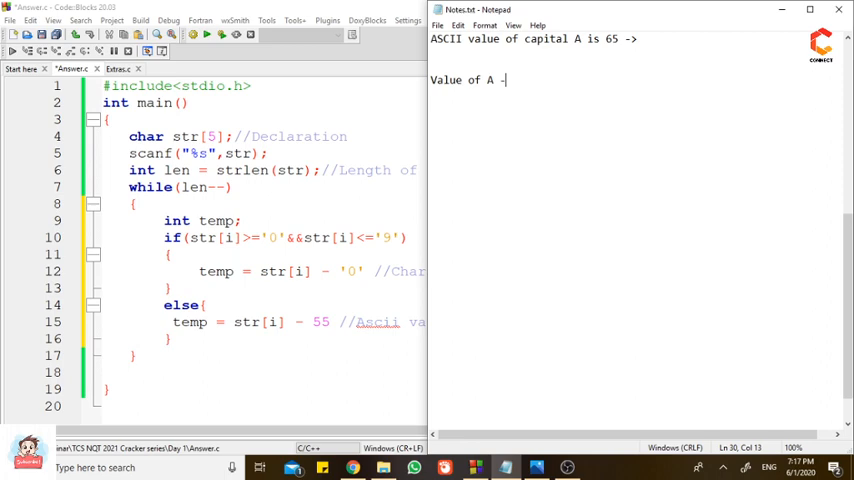
text(10)
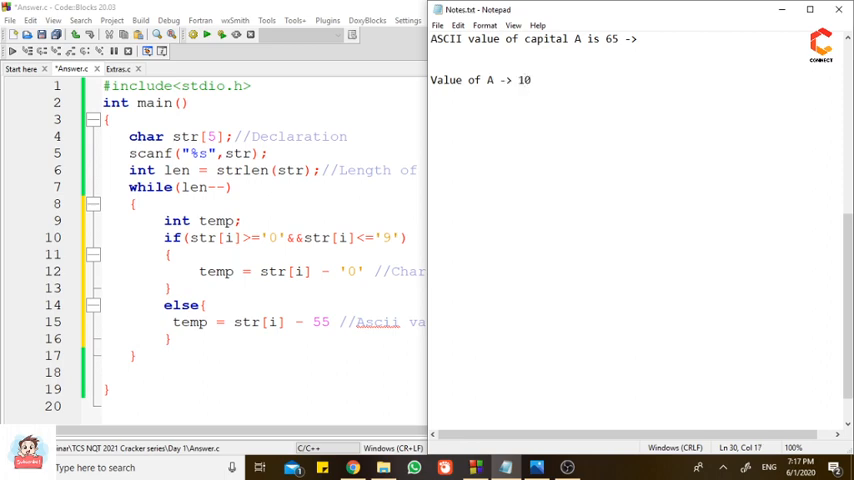
mouse_move(612, 48)
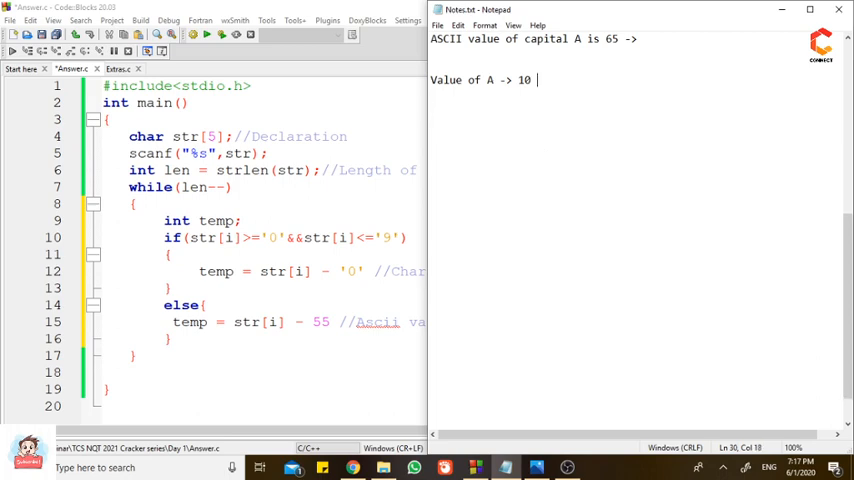
text((65 -)
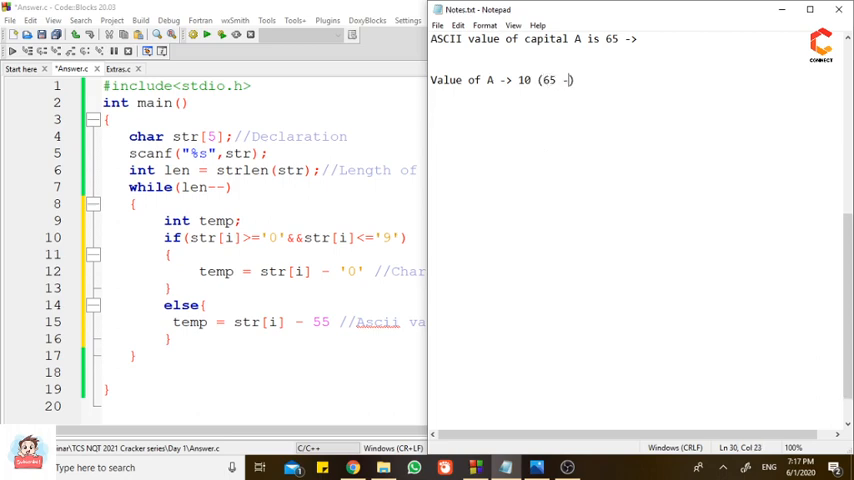
text(55))
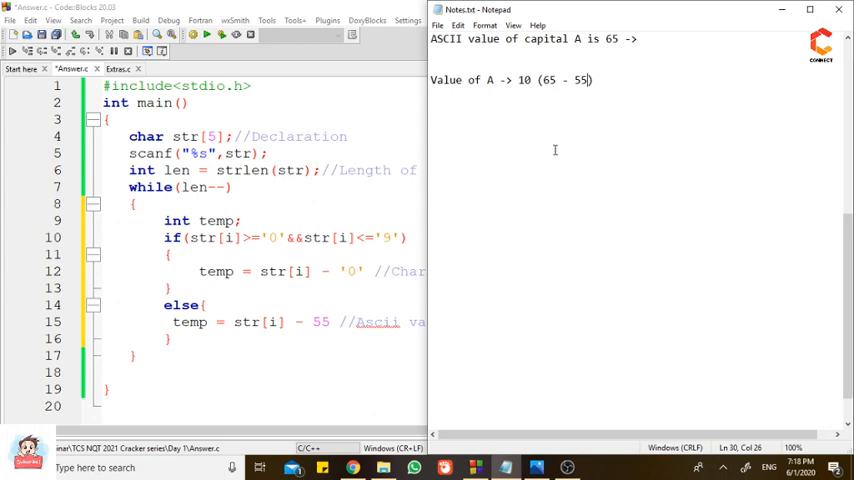
mouse_move(546, 104)
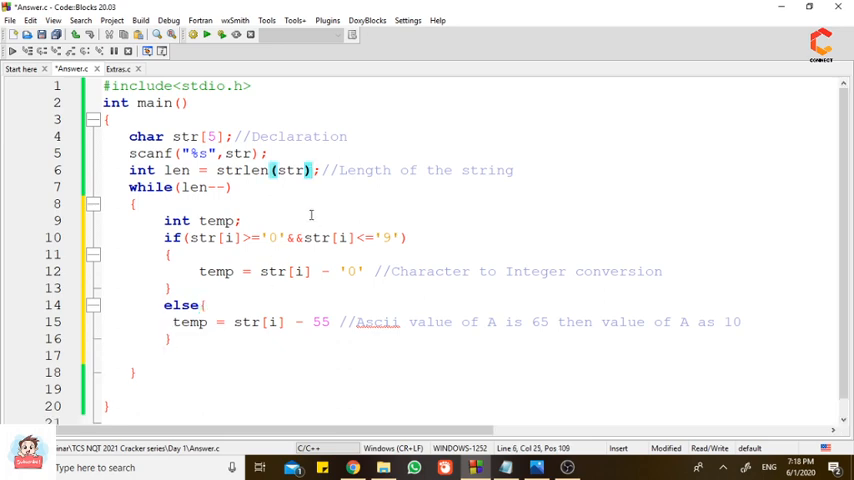
Add result to the int len declaration and start the line result = result.
text(,result)
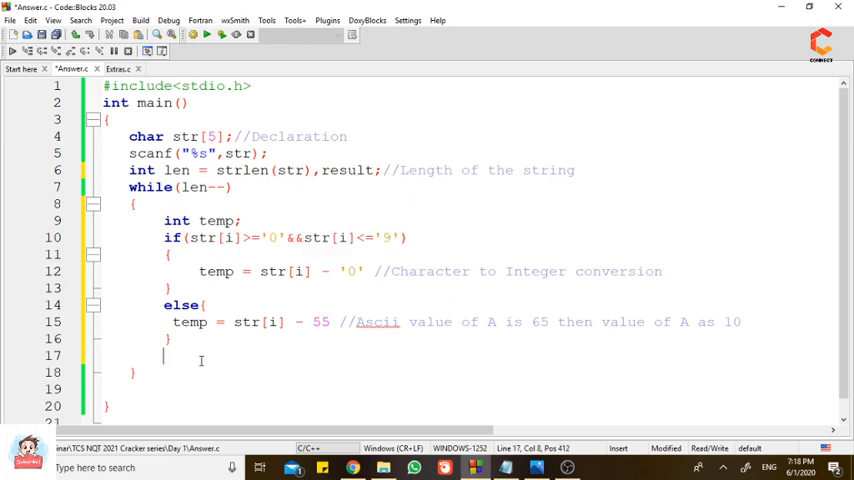
text(r)
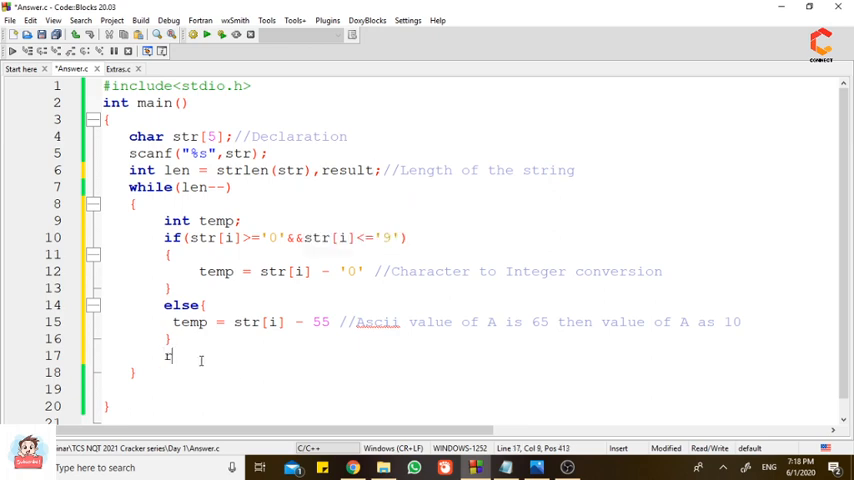
text(esult =)
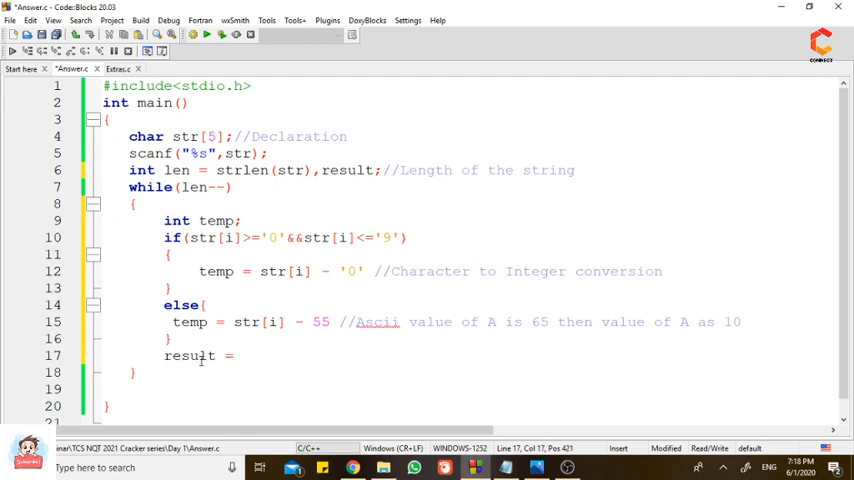
text(result +)
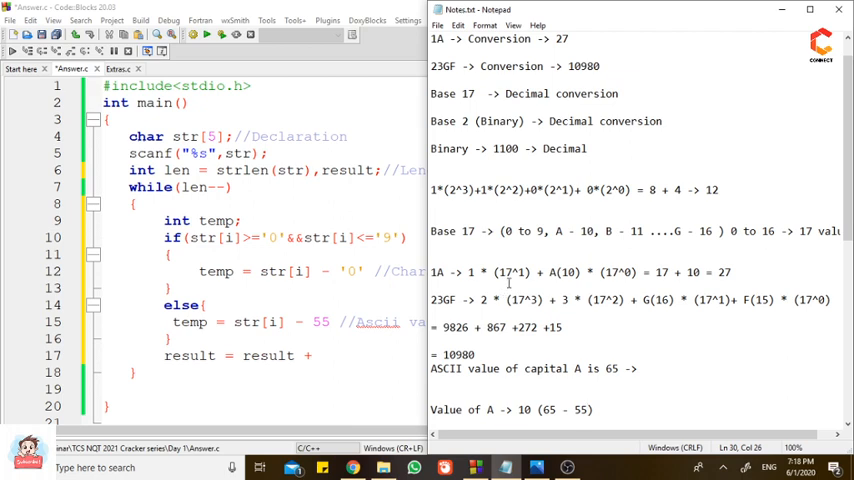
double_click(624, 272)
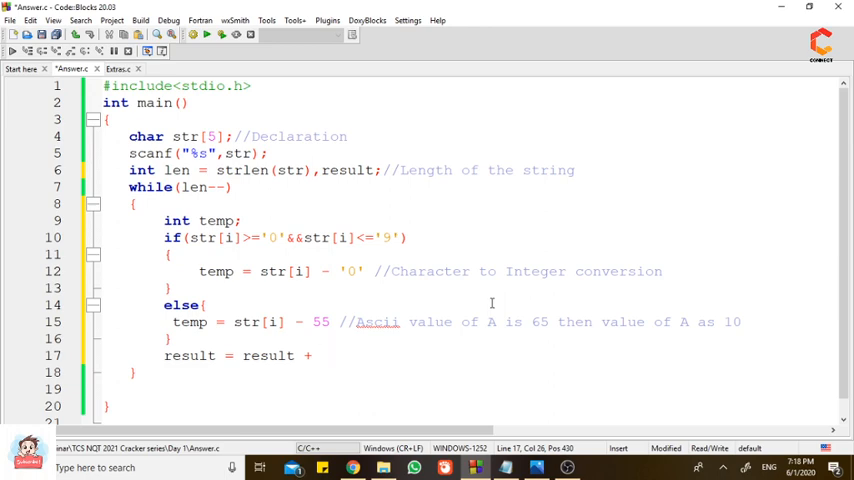
Complete the accumulation as result = result + pow(17,0).
text(pow)
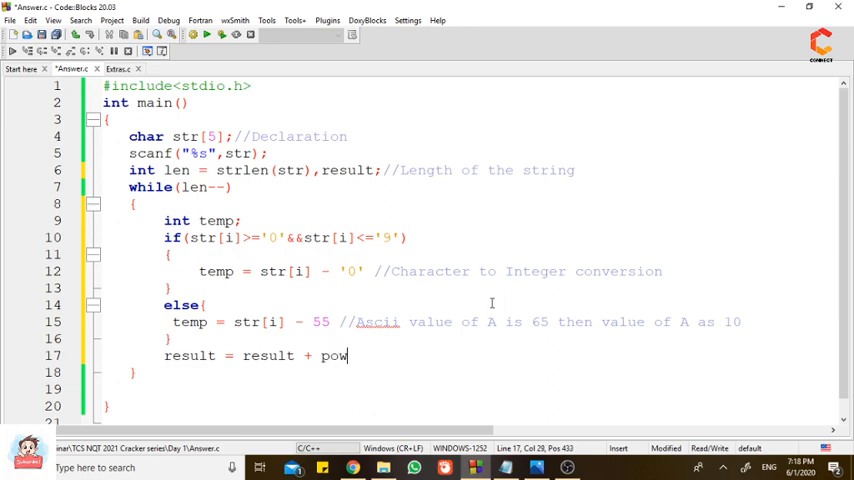
text(()
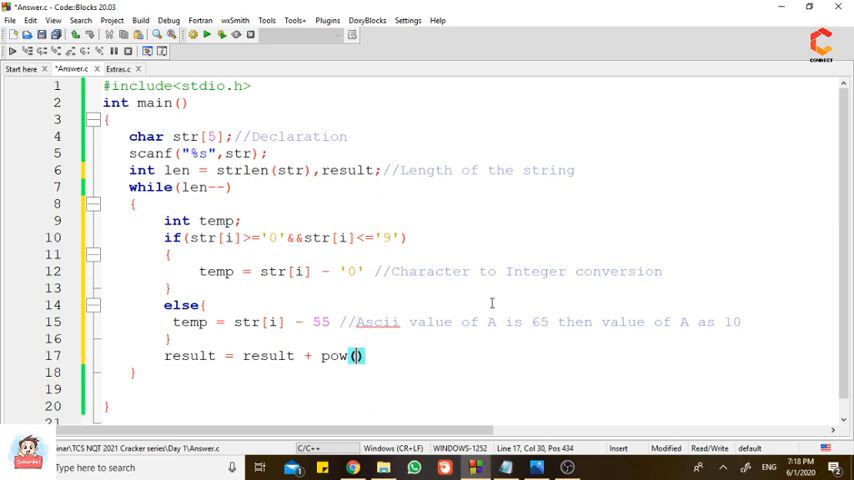
text(1)
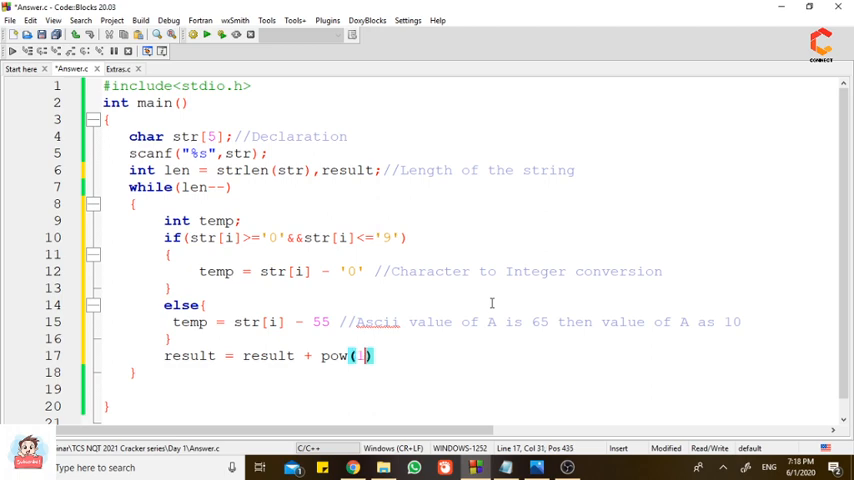
text(7,)
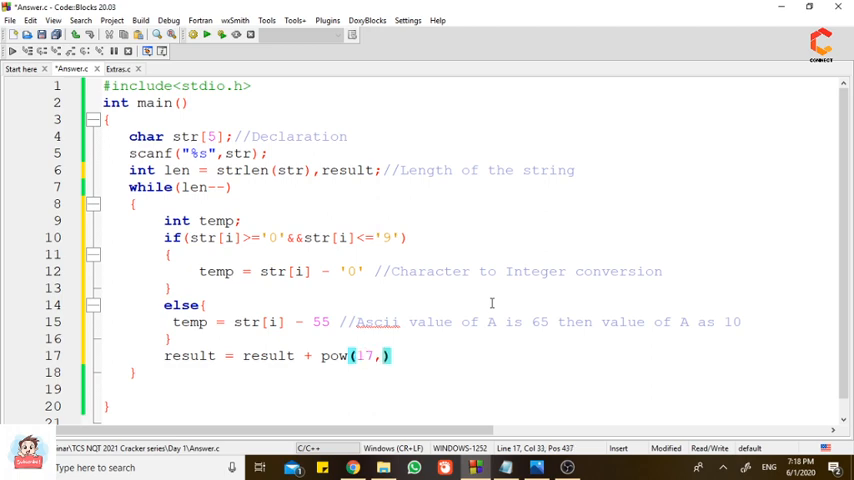
text(0)
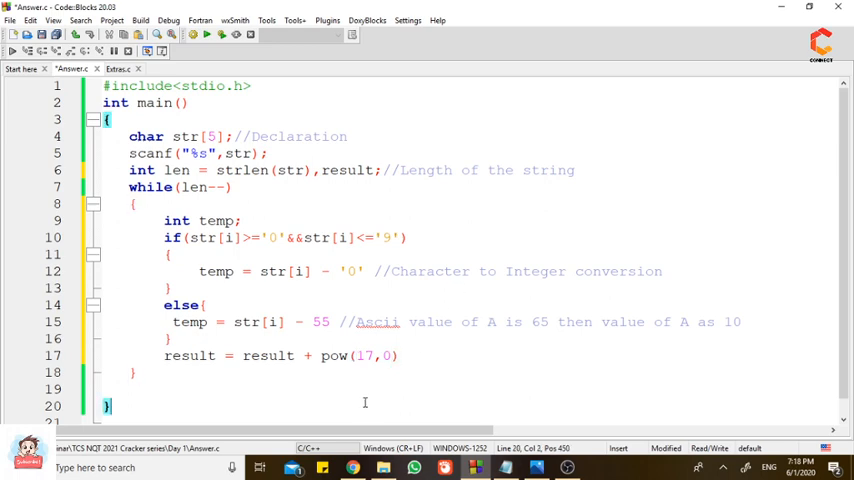
Add the comment //Syntax of pow is pow(Base,power) below the main function.
scroll(down, 3)
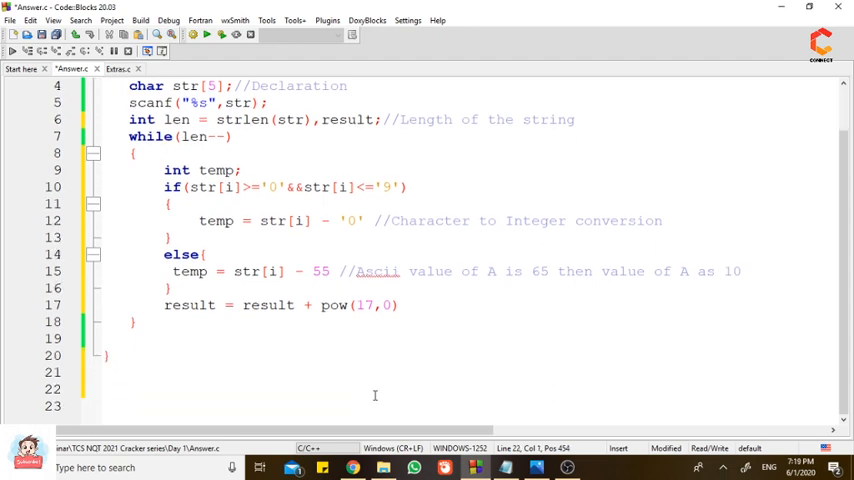
text(//Syn)
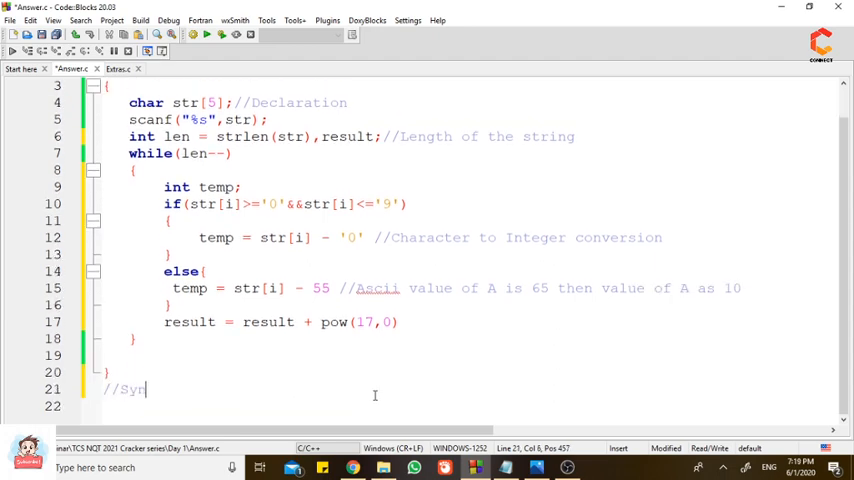
text(tax of pow)
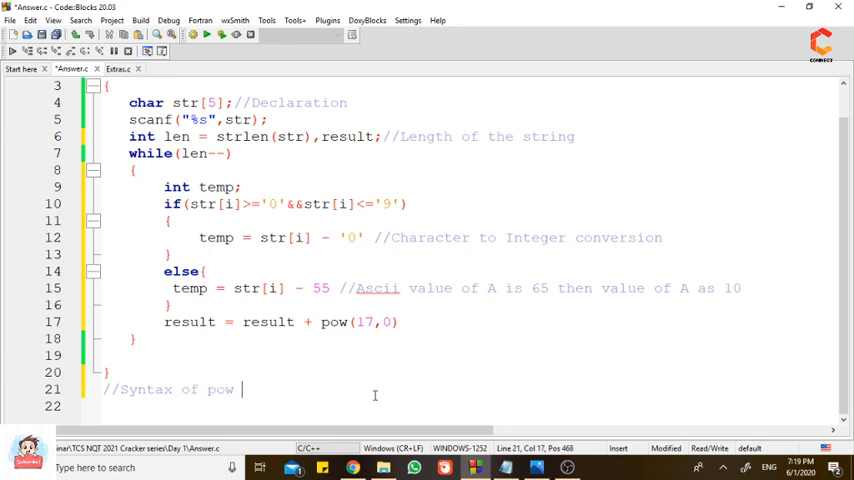
text(is pow)
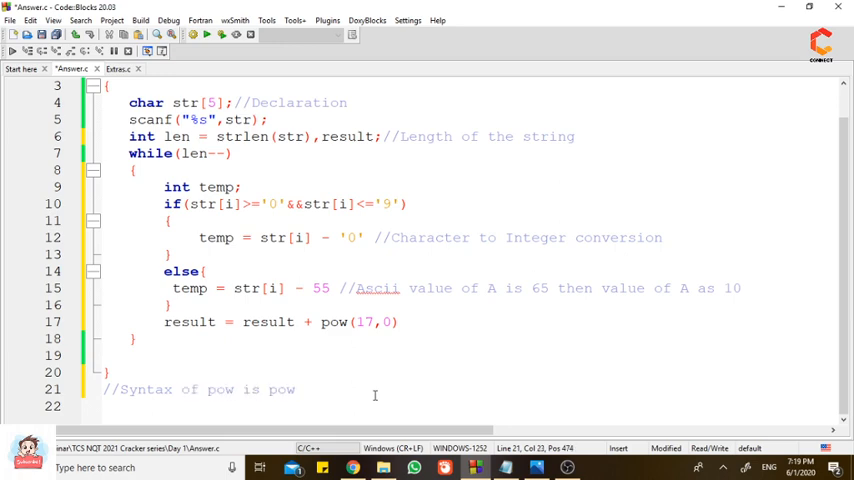
text((Base))
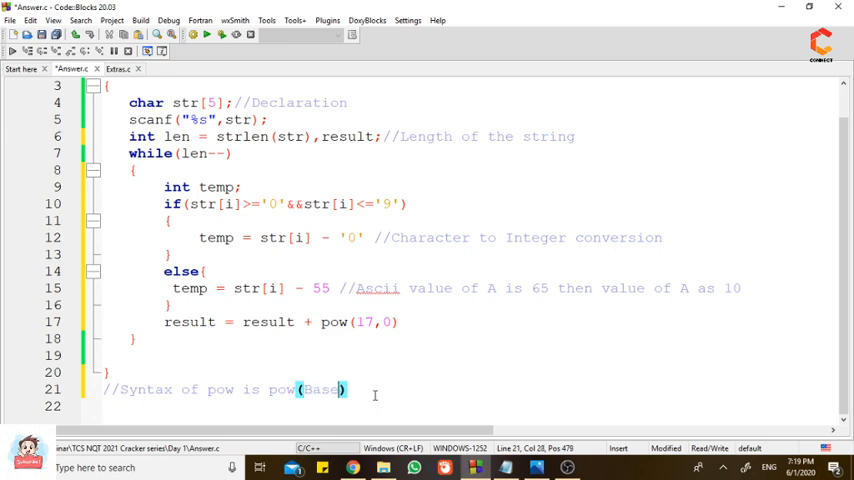
text(,power)
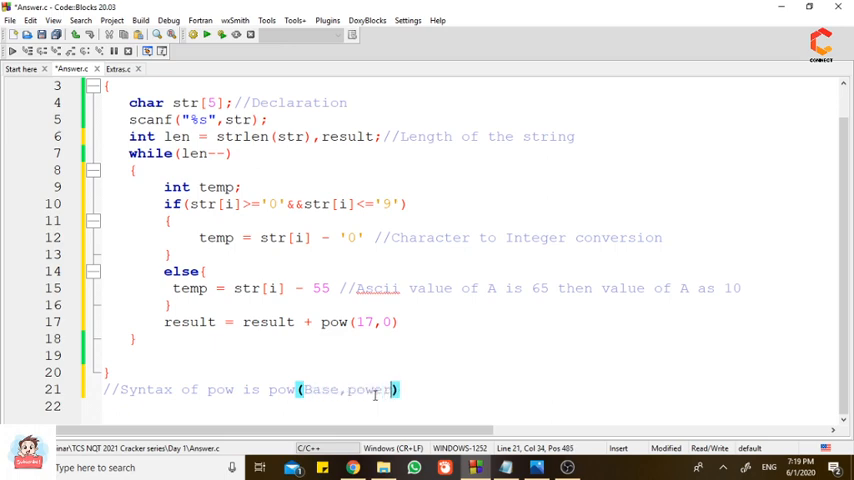
double_click(318, 388)
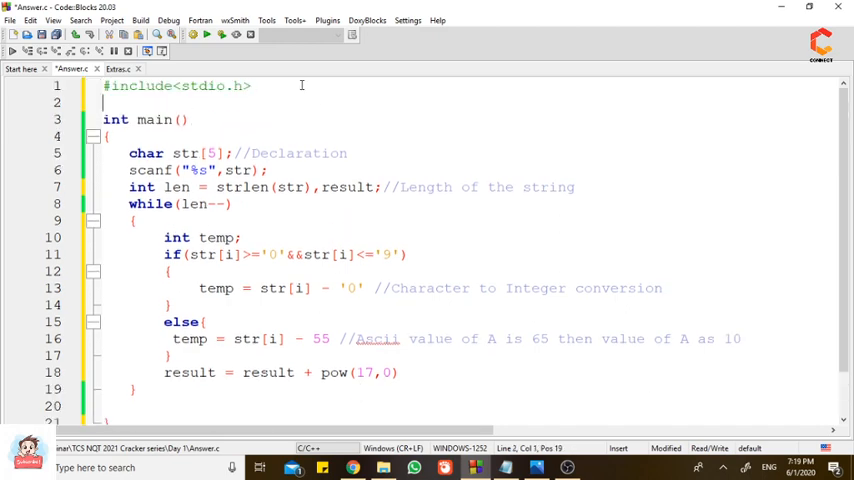
Include math.h, initialise result = 0, and accumulate result = result + (temp* pow(17,0));.
text(#include<math.h>)
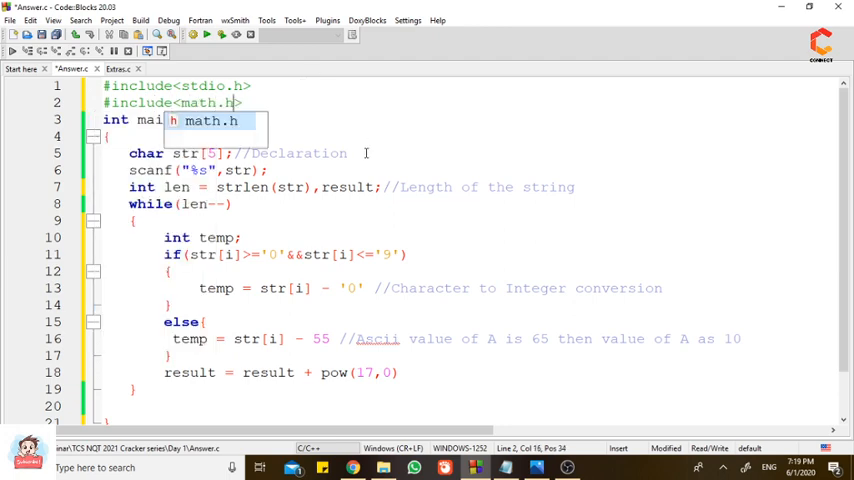
scroll(down, 3)
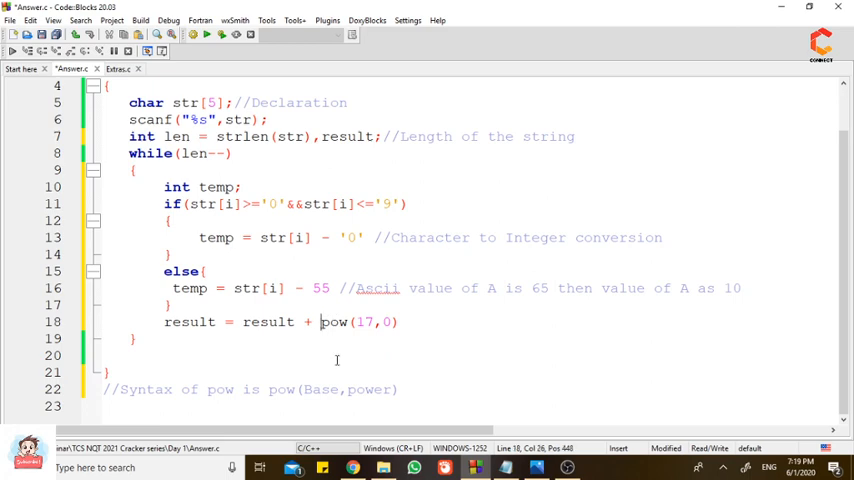
text(*)
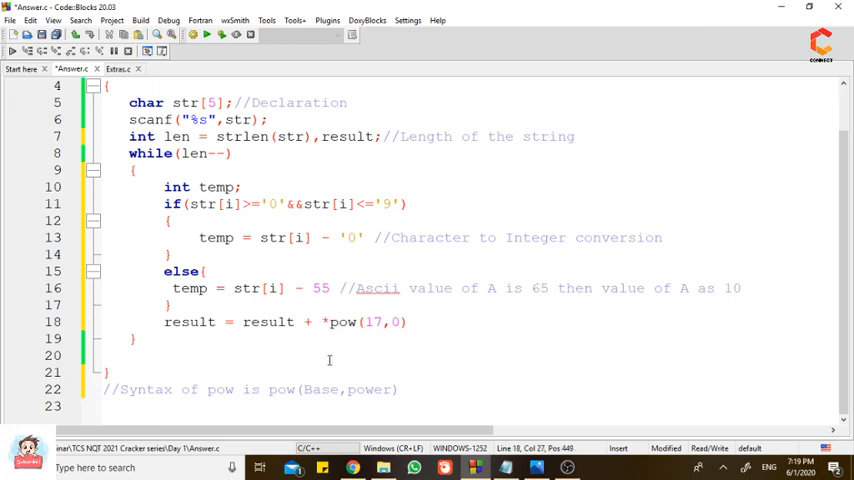
text(temp)
click(340, 136)
text( = )
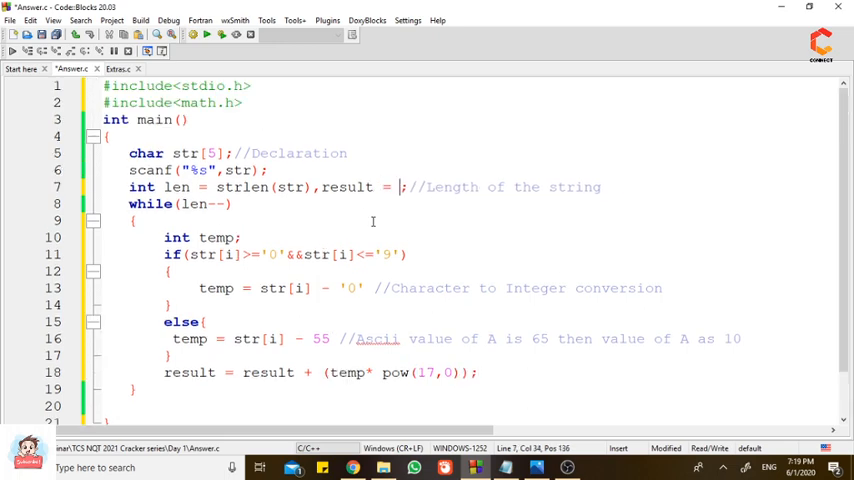
text(0)
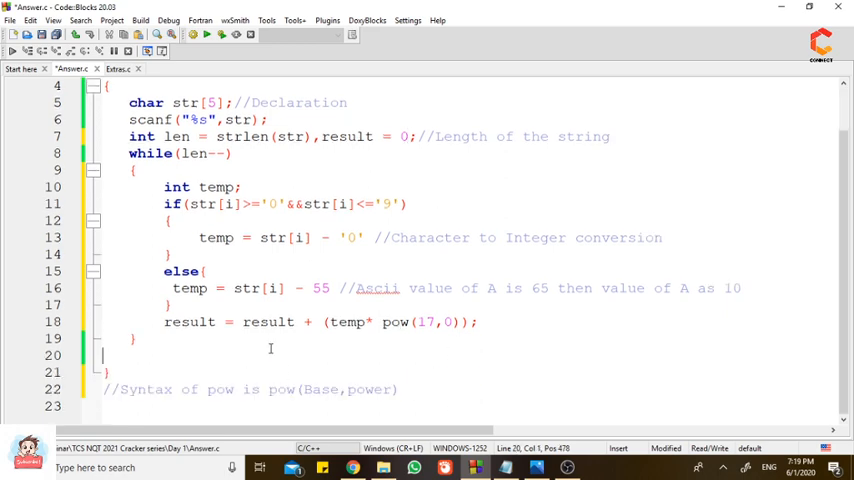
Write printf("%d",result); after the while loop.
text(print)
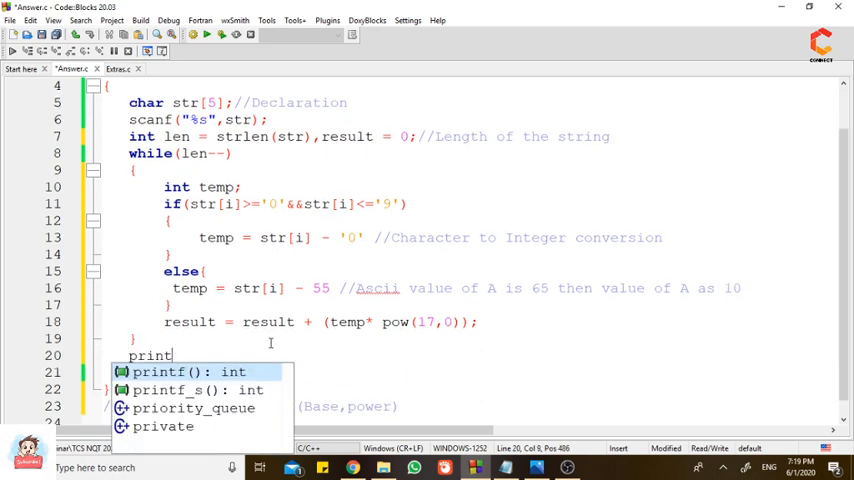
text(f("%d"))
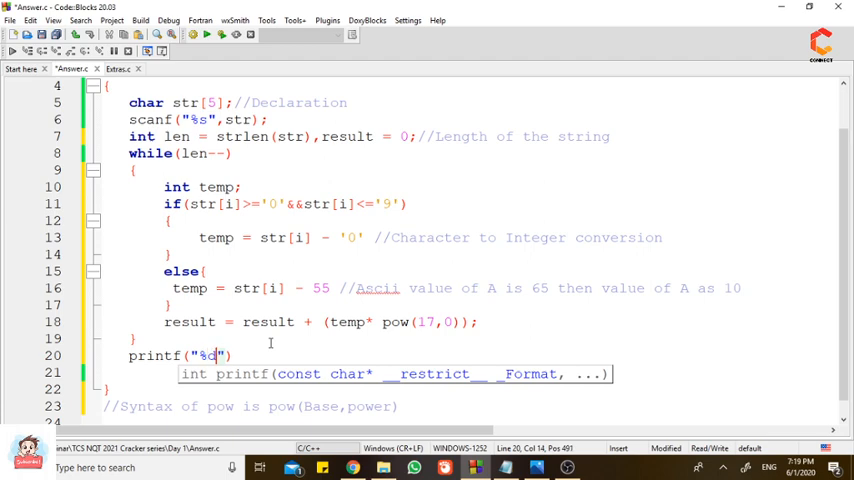
text(,result)
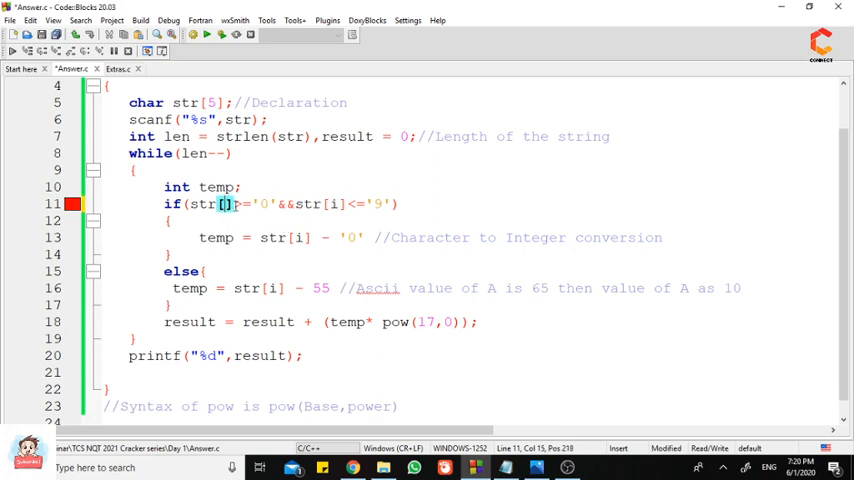
Index the string as str[len] in both branches and declare power = 0.
text(len)
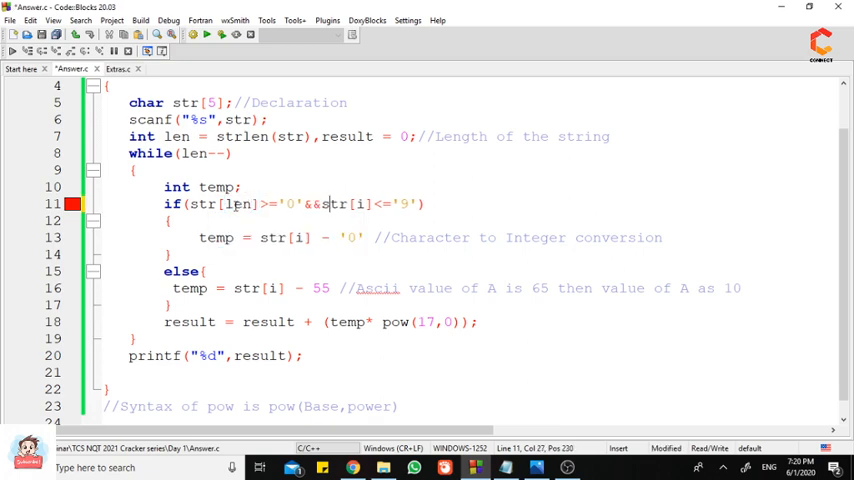
text(len)
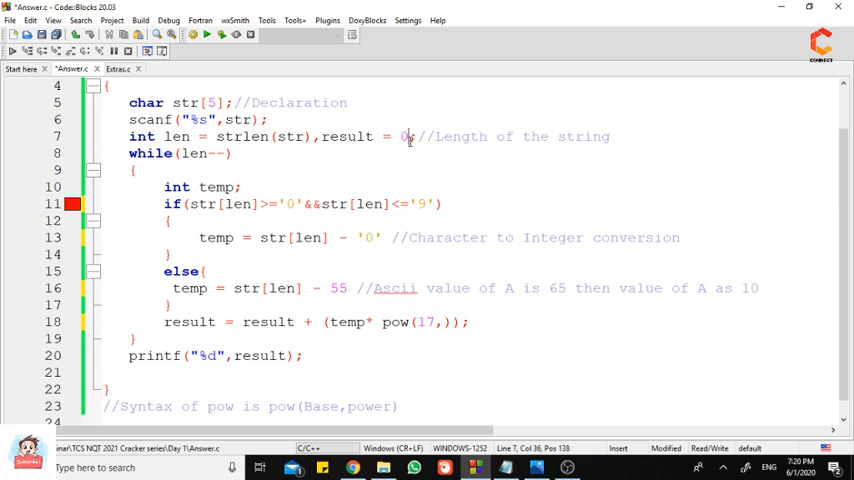
text(,po)
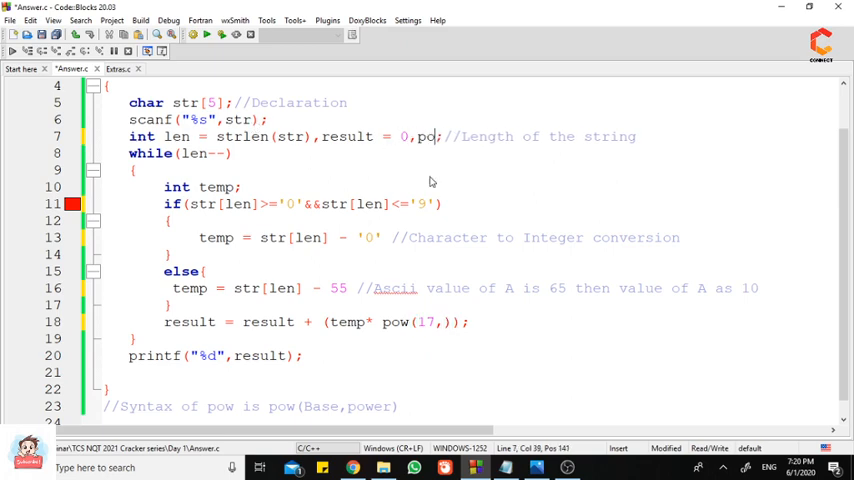
text(wer = 0)
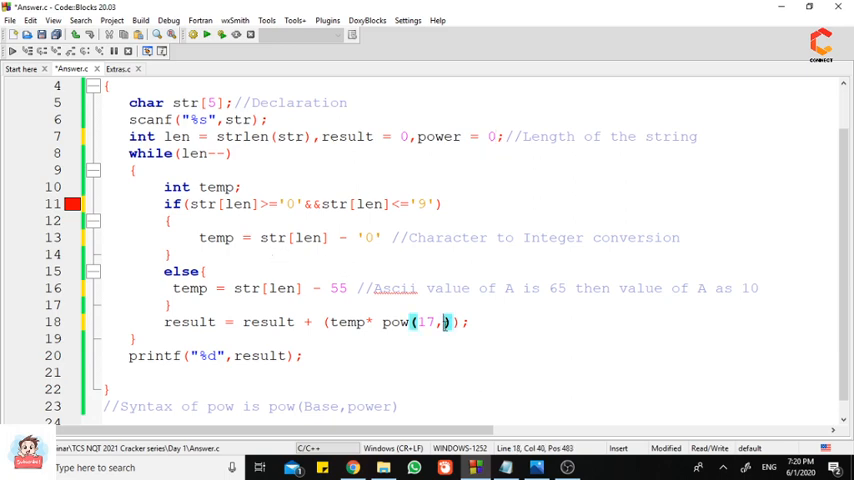
Use pow(17,power) and increment power++; each loop iteration.
text(power)
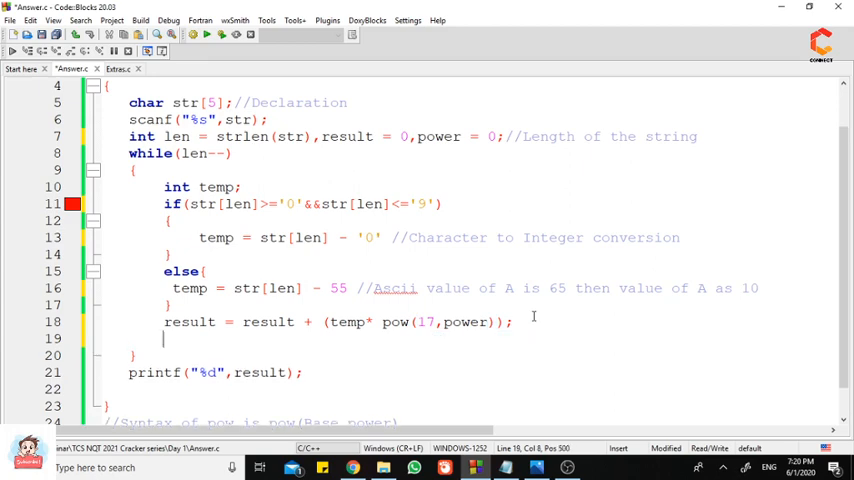
text(power++)
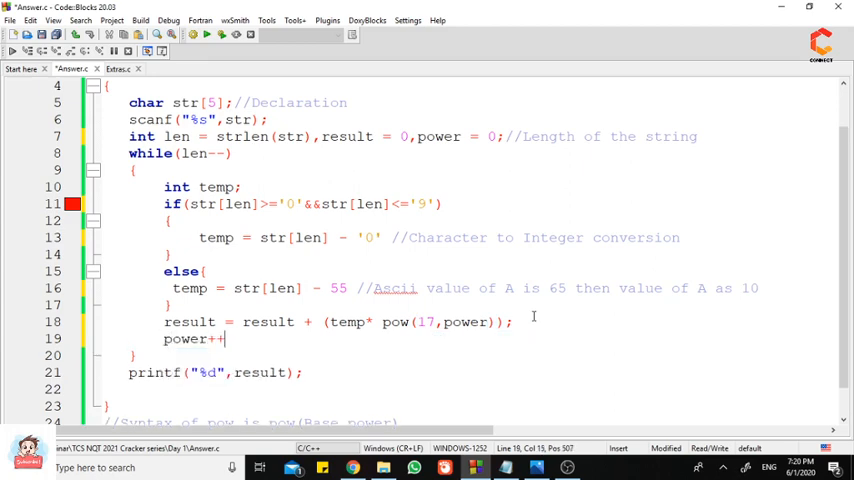
text(;)
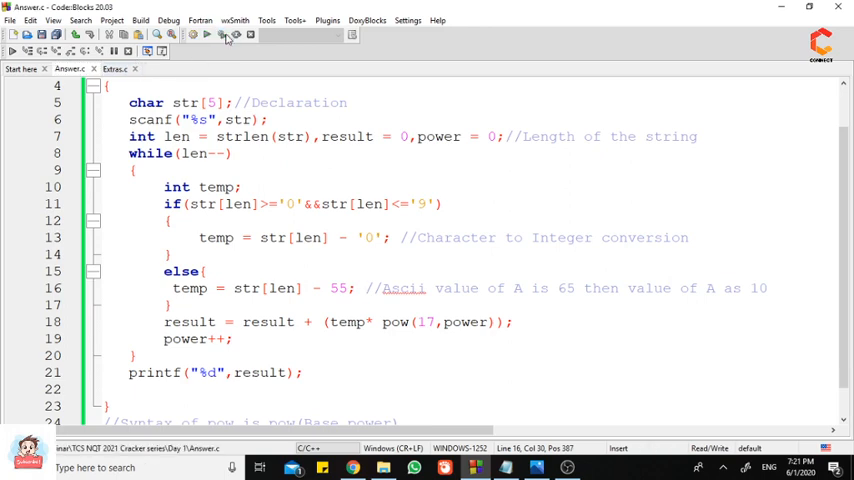
click(208, 36)
text(1A)
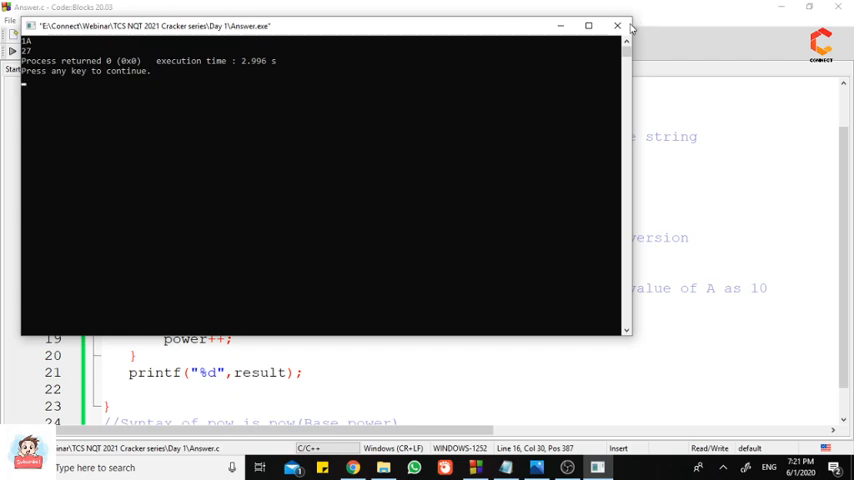
click(614, 24)
text(23GF)
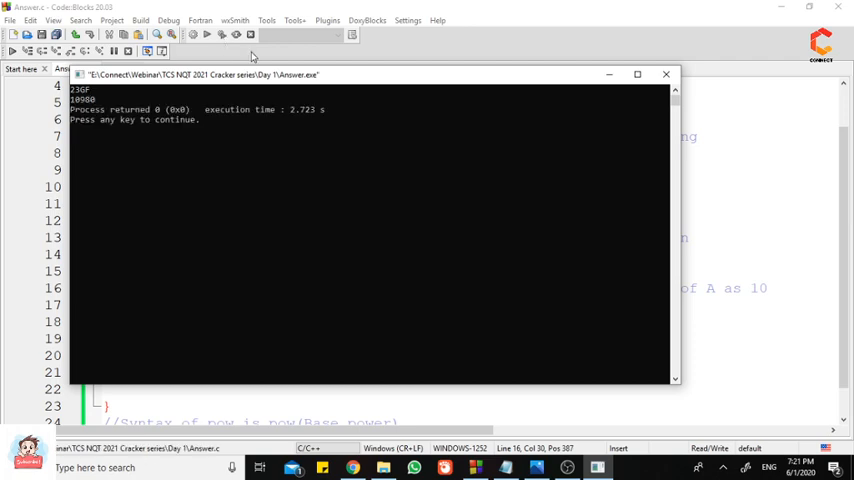
click(662, 76)
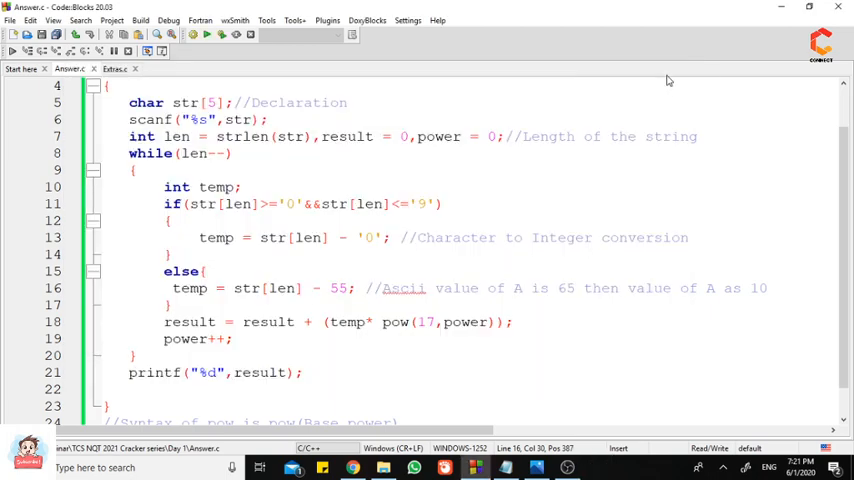